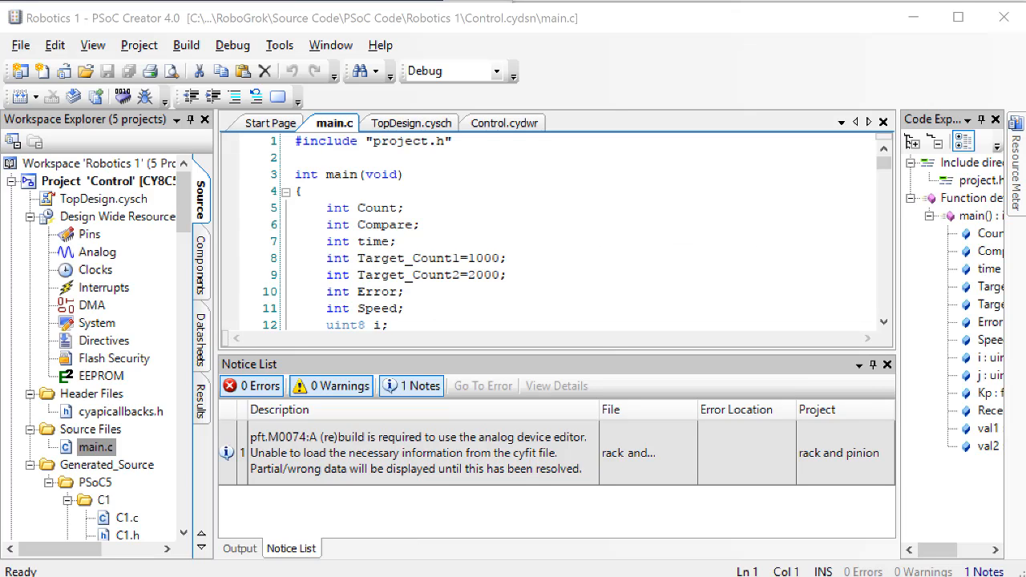
{"action": "mouse_move", "coordinate": [545, 459]}
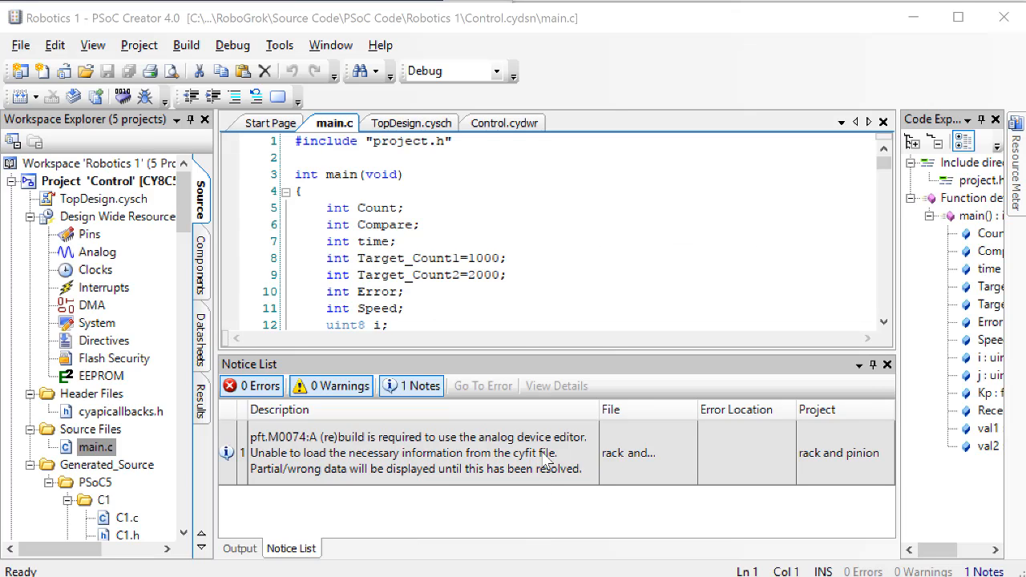
- Set float Kp=1.0 in main.c for the first step-response test
{"action": "scroll", "scroll_direction": "down", "scroll_amount": 3}
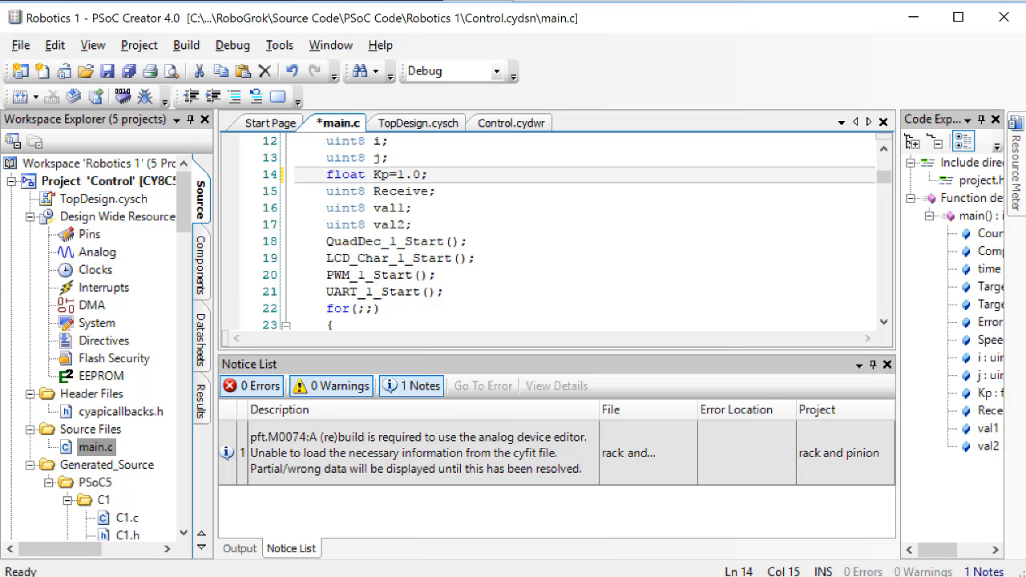
{"action": "mouse_move", "coordinate": [427, 109]}
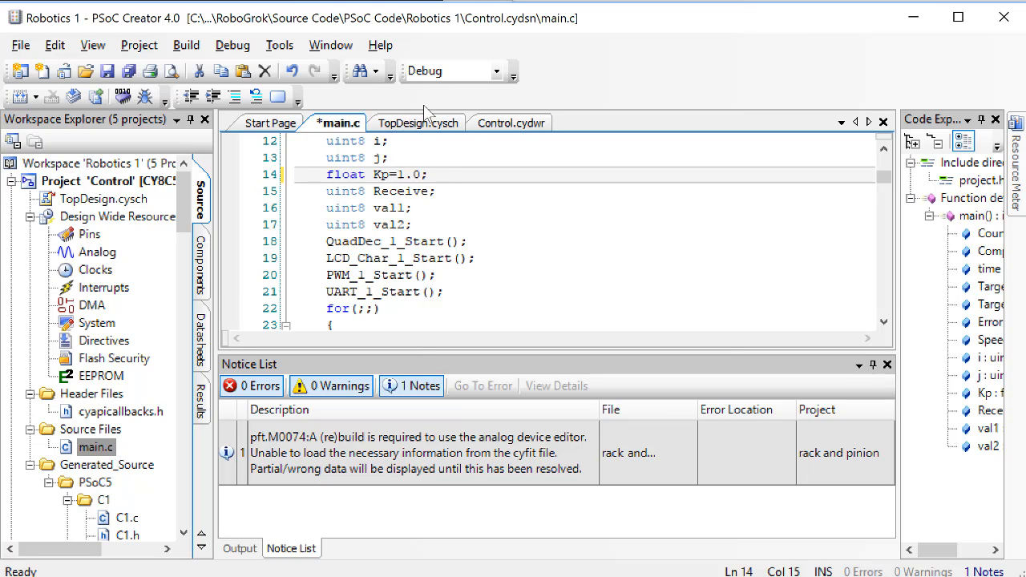
{"action": "left_click", "coordinate": [122, 96]}
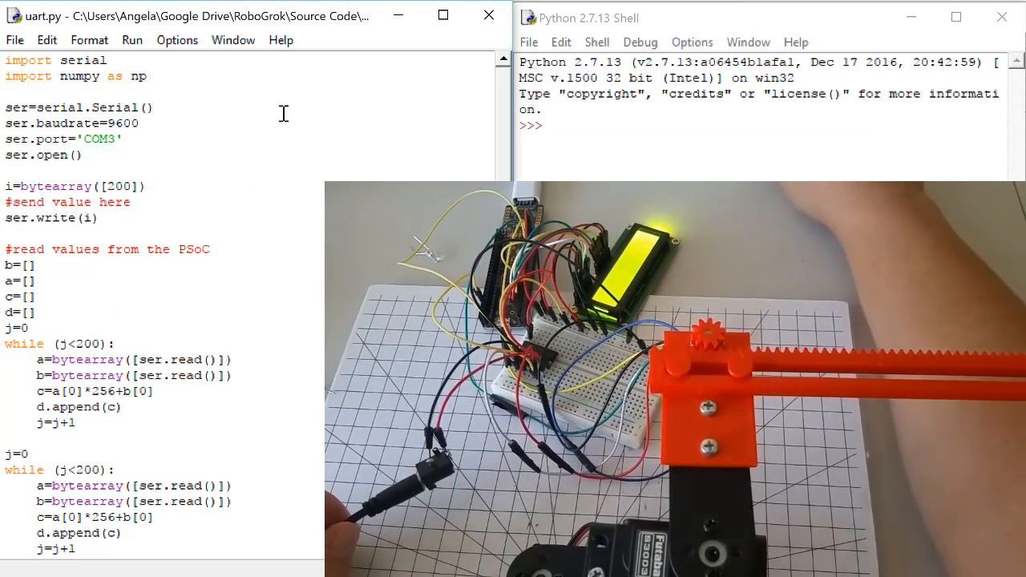
- Run the uart.py module from IDLE to record the Kp=1 step response
{"action": "left_click", "coordinate": [131, 40]}
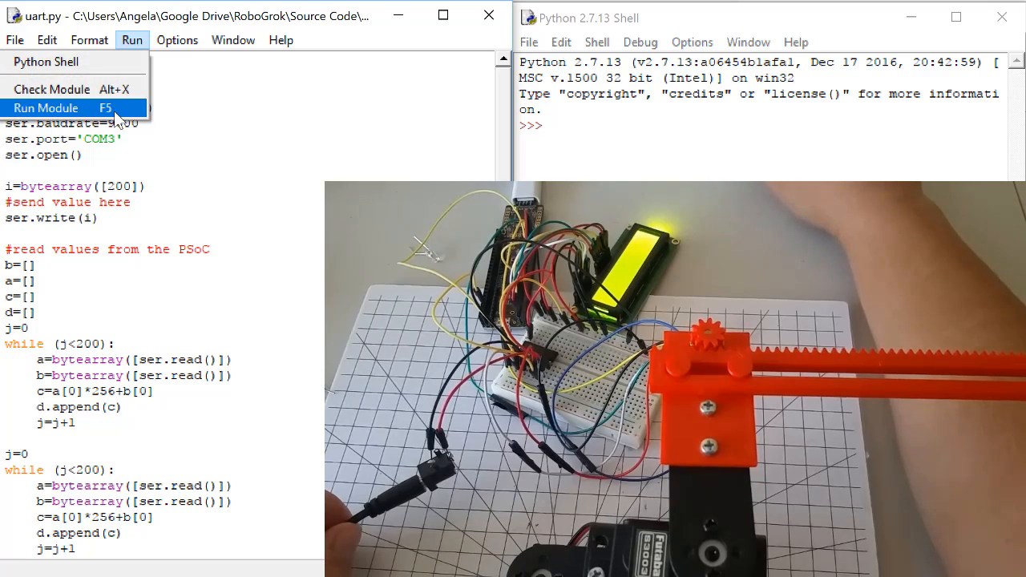
{"action": "left_click", "coordinate": [45, 109]}
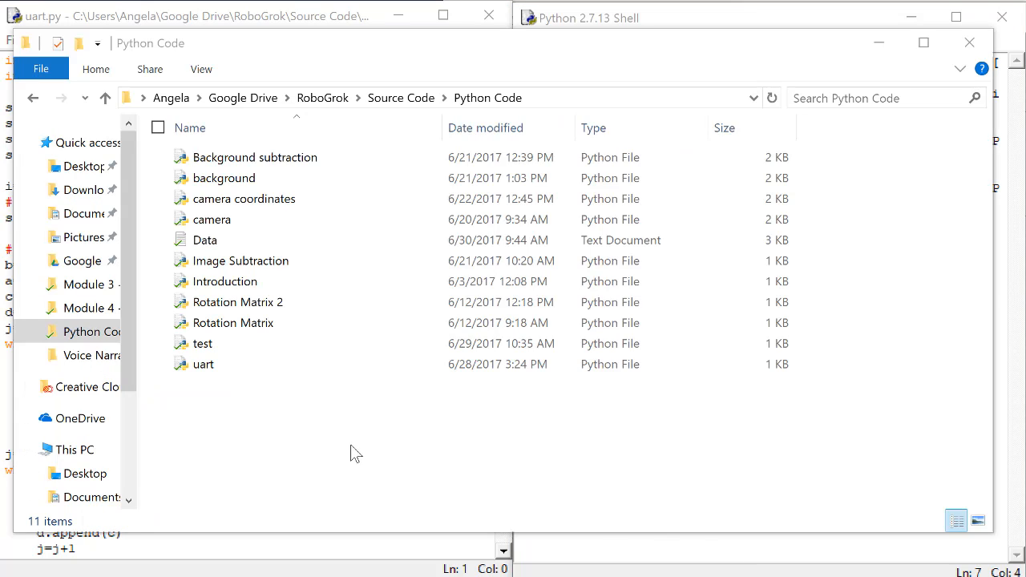
{"action": "mouse_move", "coordinate": [224, 240]}
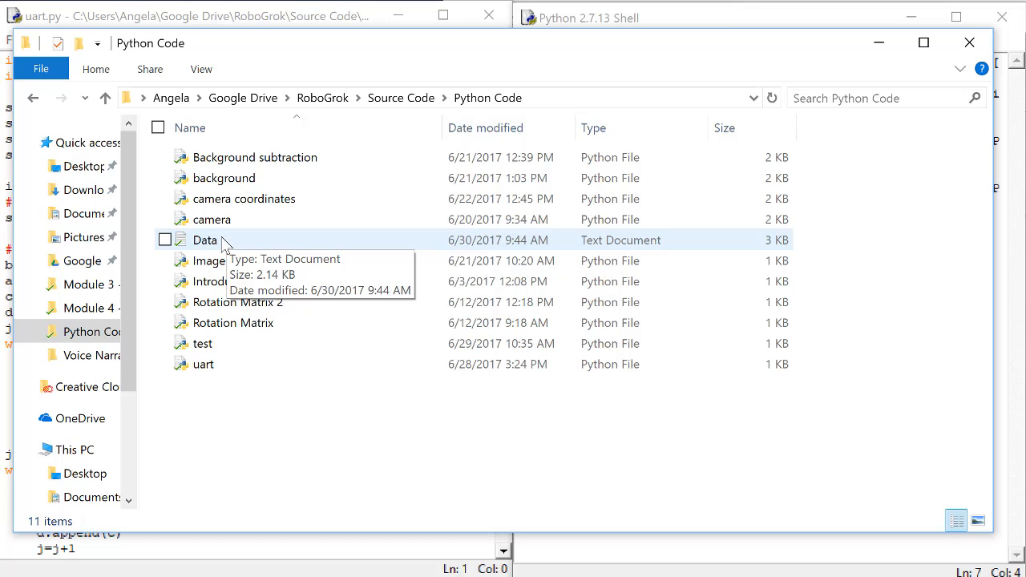
- Open the Data text file of logged readings from the Python Code folder
{"action": "double_click", "coordinate": [205, 240]}
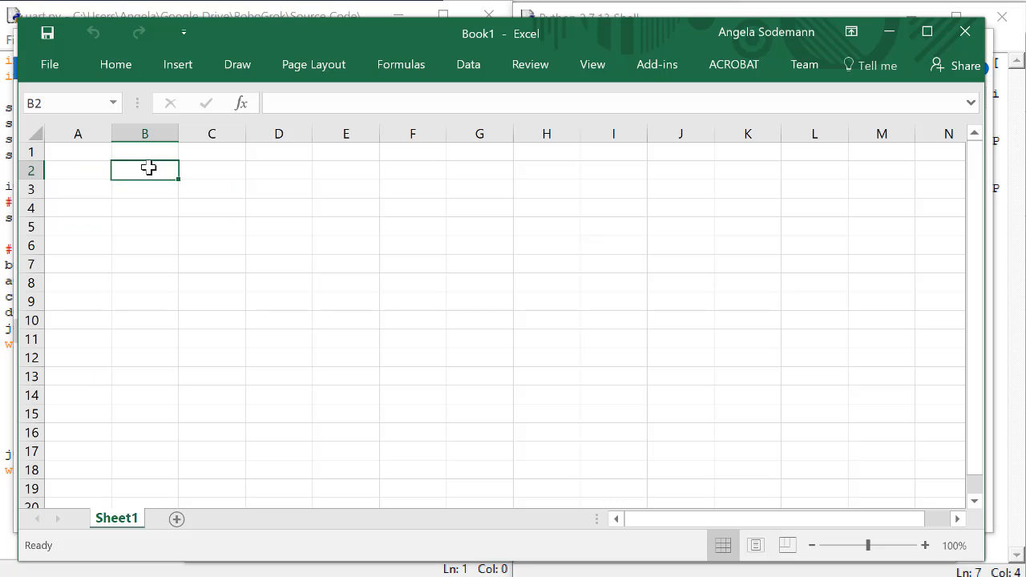
- Paste the readings into column B and build a Time column from 0 in 0.01 steps
{"action": "key", "text": "ctrl+v"}
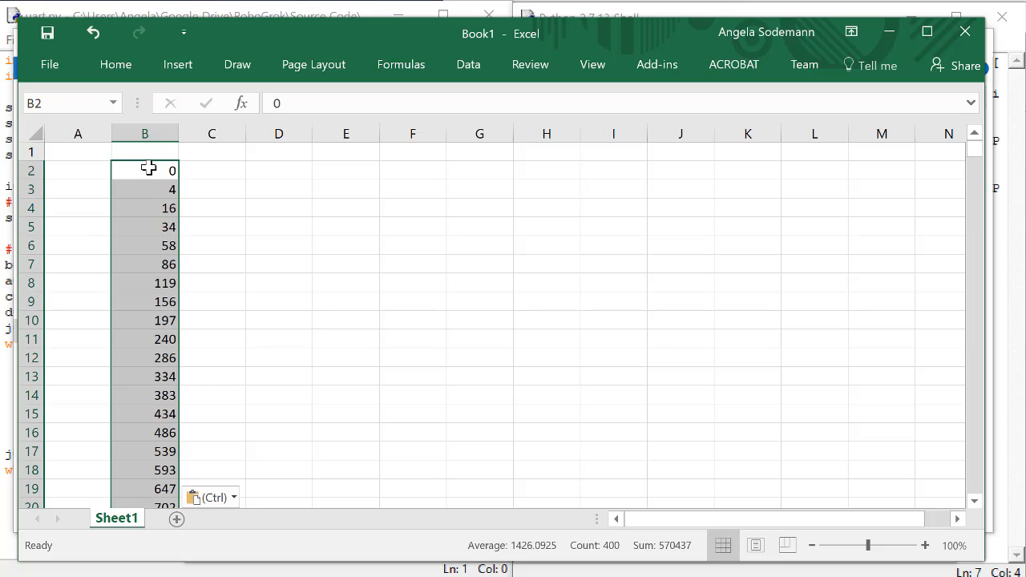
{"action": "left_click", "coordinate": [77, 150]}
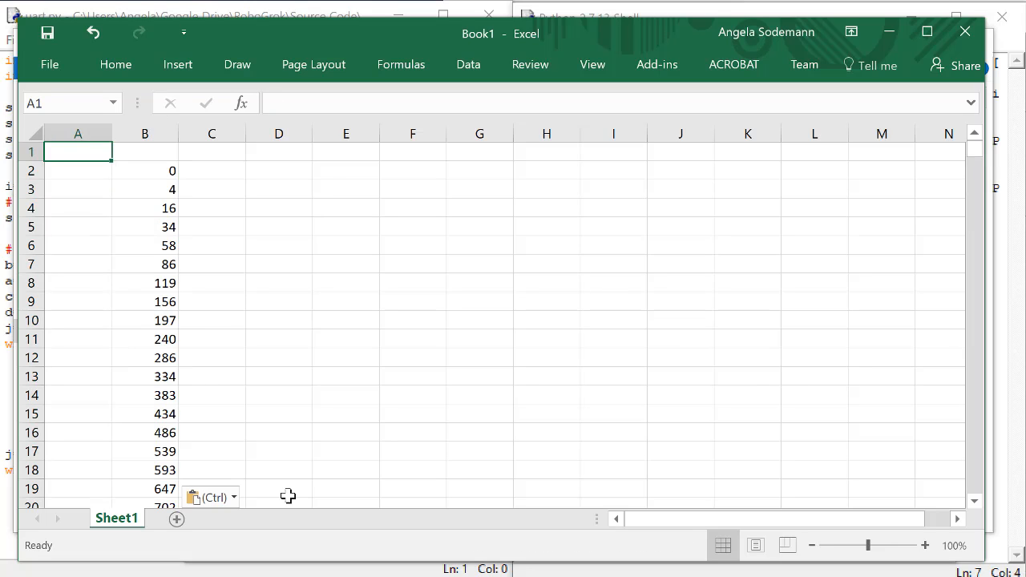
{"action": "type", "text": "Time"}
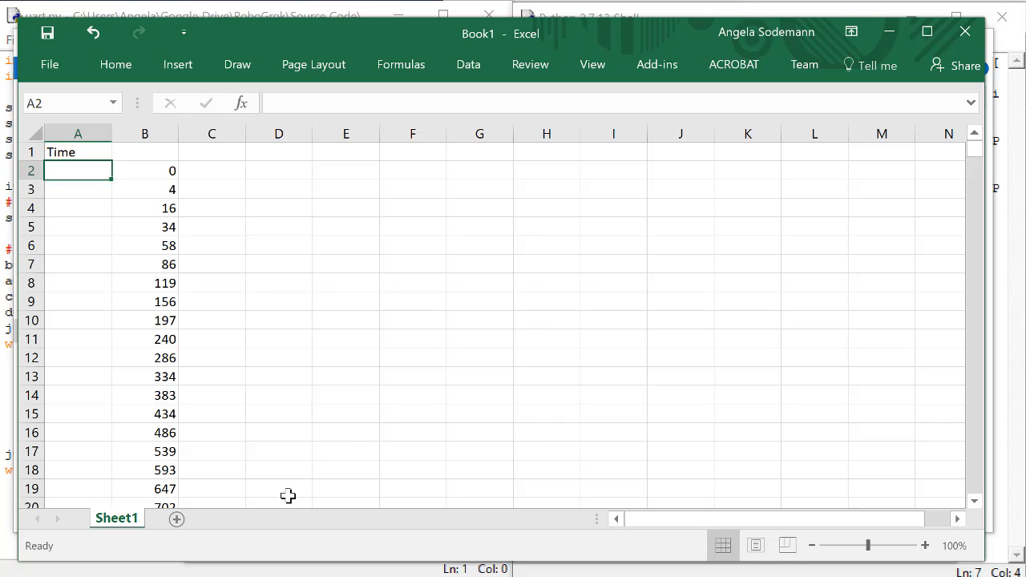
{"action": "type", "text": "0."}
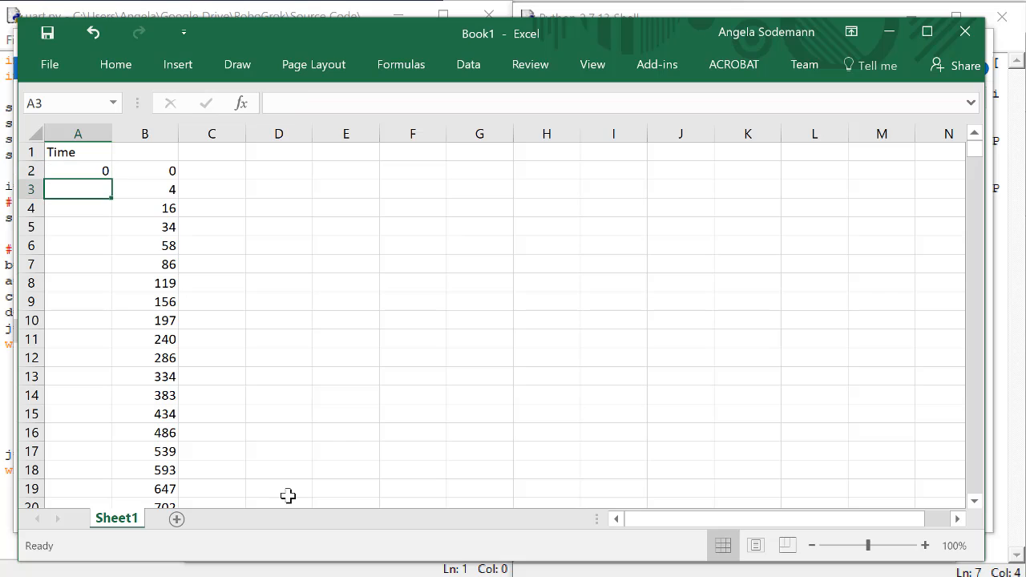
{"action": "type", "text": "0.01"}
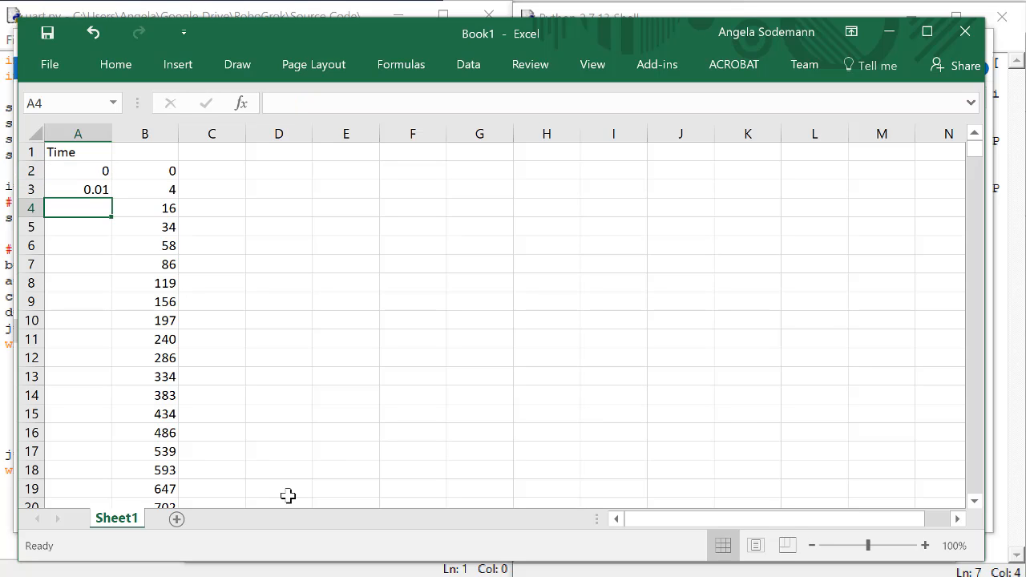
{"action": "left_click", "coordinate": [77, 169]}
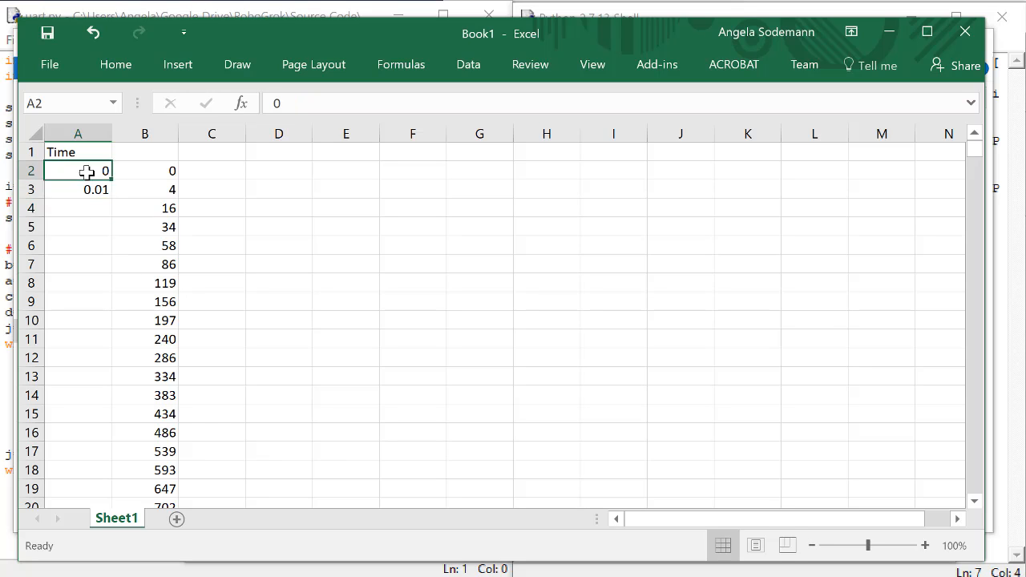
{"action": "left_click_drag", "start_coordinate": [104, 170], "coordinate": [104, 189]}
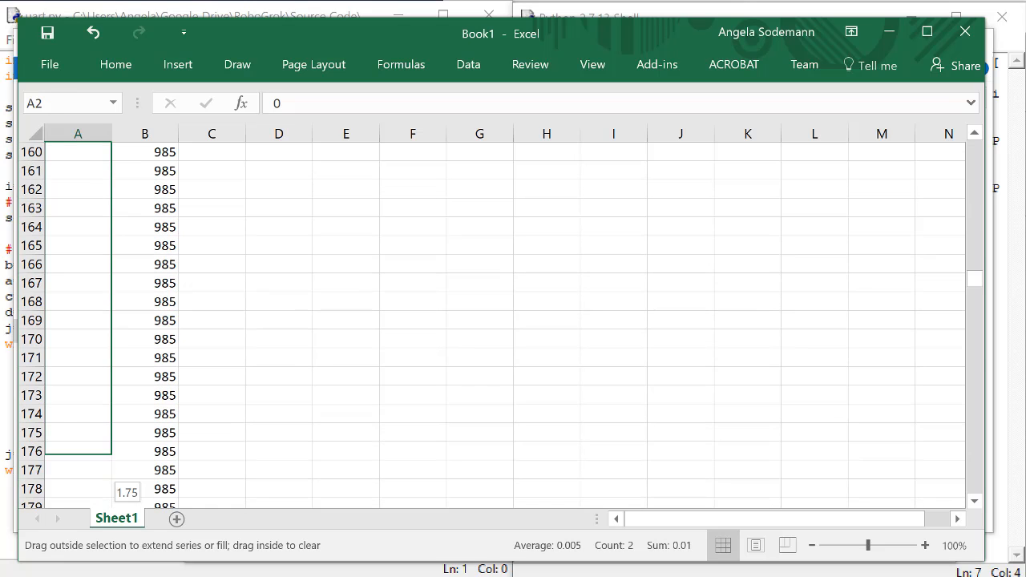
- Label the readings column Kp=1 in cell B1
{"action": "scroll", "scroll_direction": "down", "scroll_amount": 3}
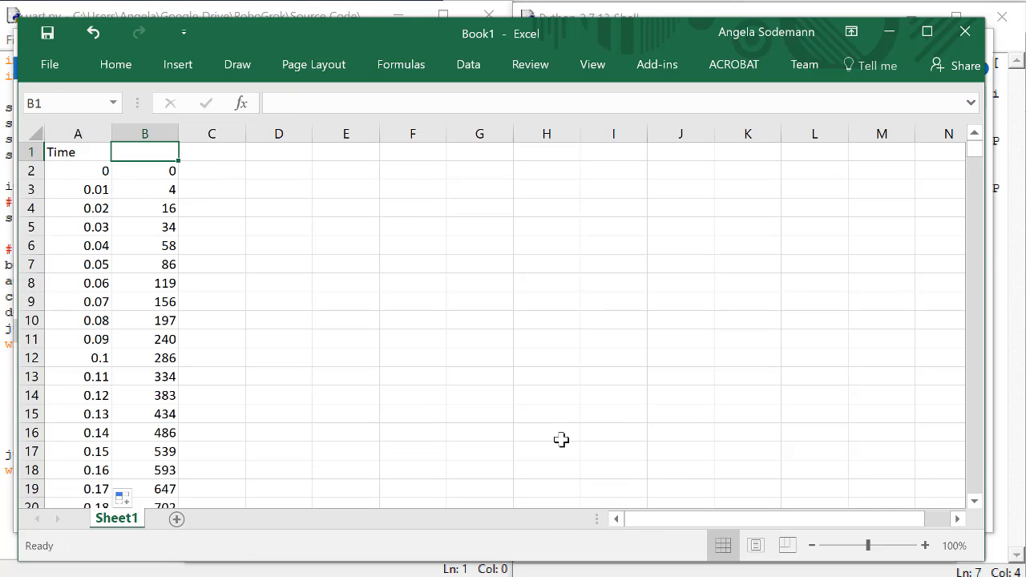
{"action": "type", "text": "Kp=.0;"}
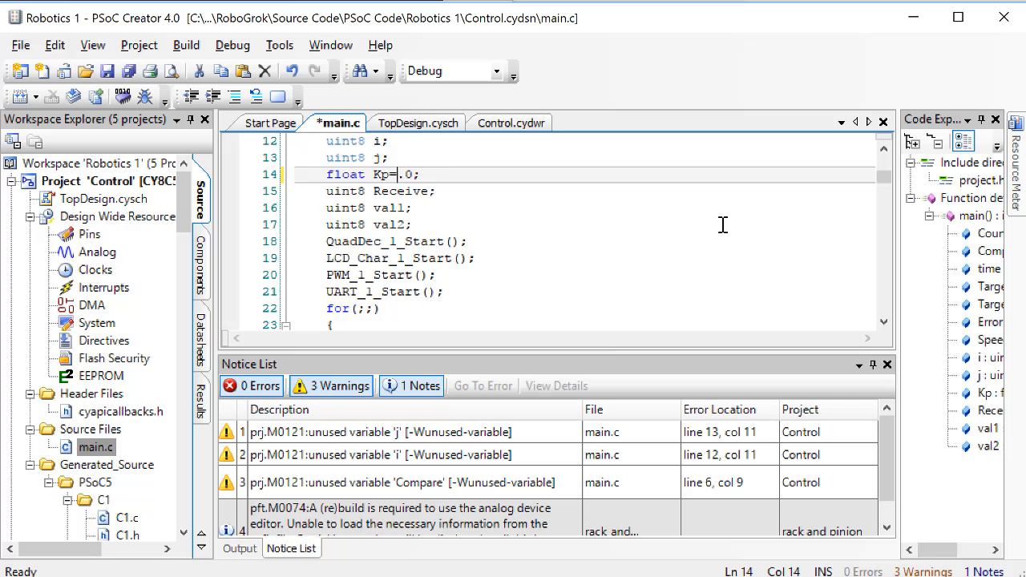
- Change Kp to 2.0 in main.c and rebuild/program the board
{"action": "type", "text": "2"}
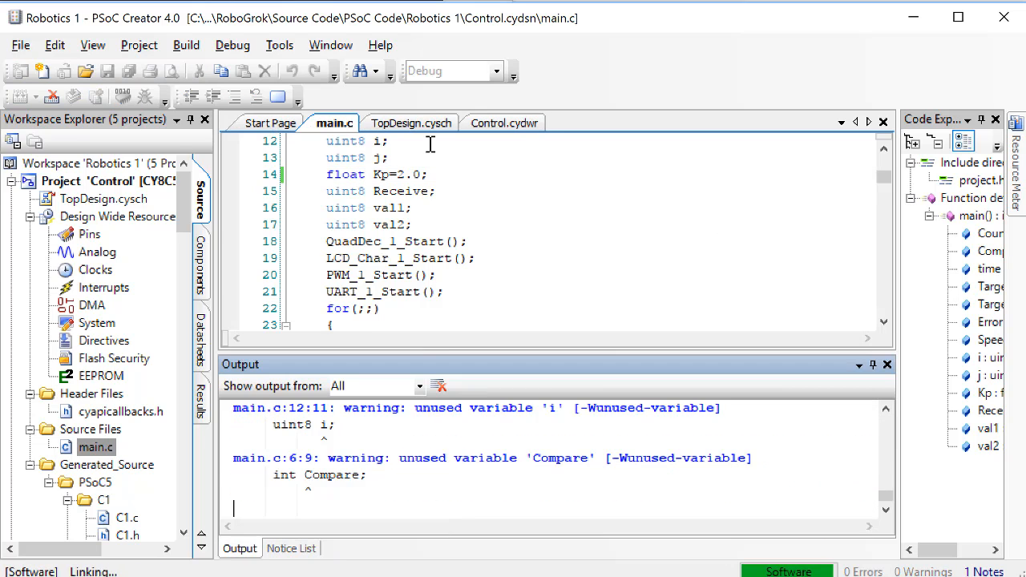
{"action": "left_click", "coordinate": [290, 548]}
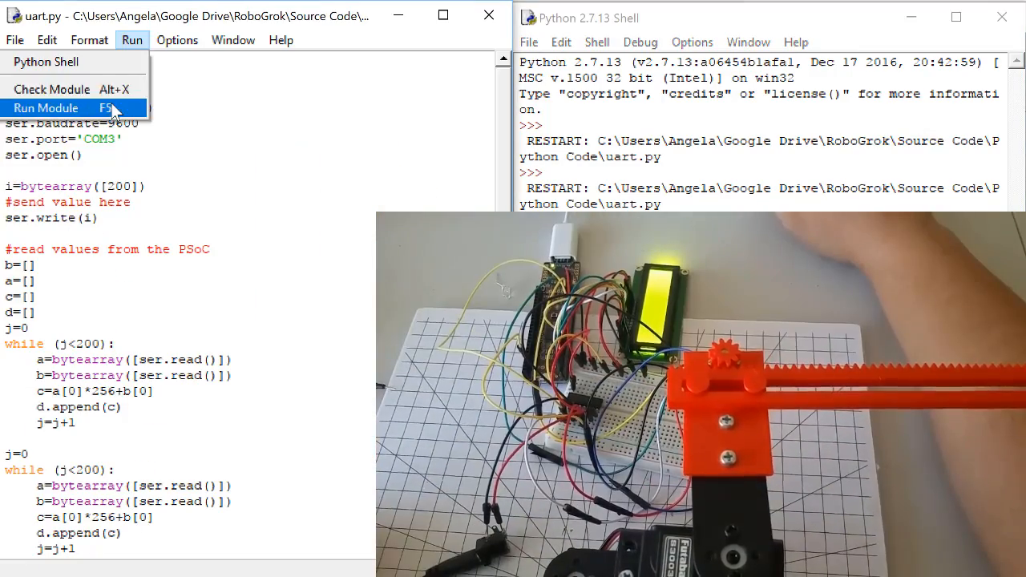
- Run the uart script for the Kp=2 test and return to the Python Code folder
{"action": "left_click", "coordinate": [45, 109]}
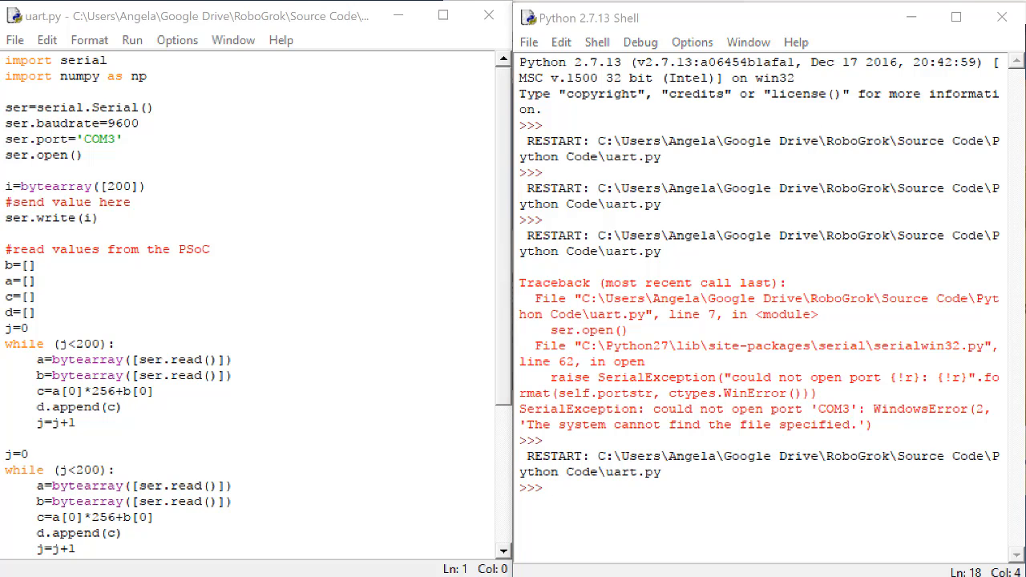
{"action": "left_click", "coordinate": [206, 240]}
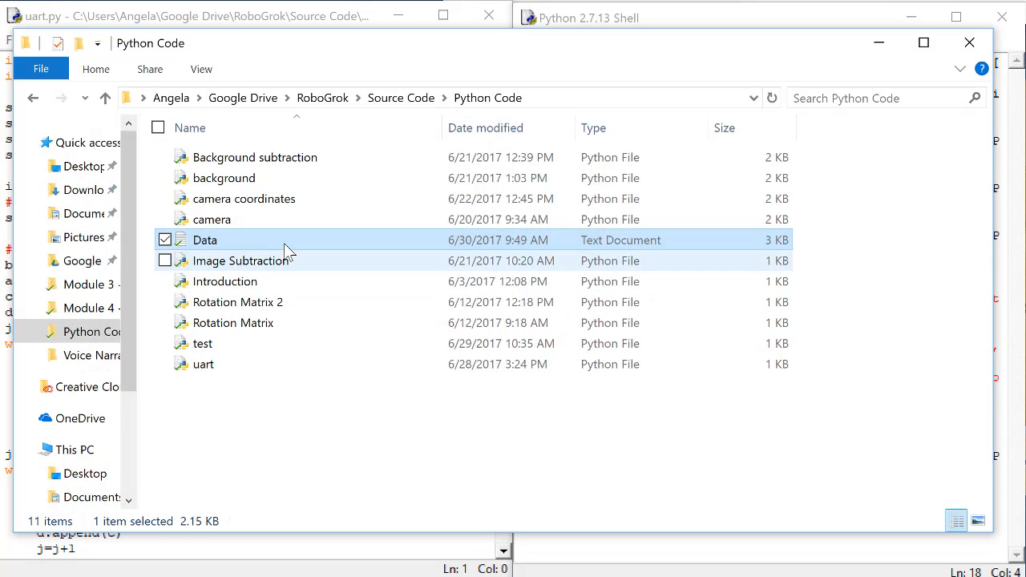
- Copy the new Data log readings into column C labelled Kp=2
{"action": "double_click", "coordinate": [206, 241]}
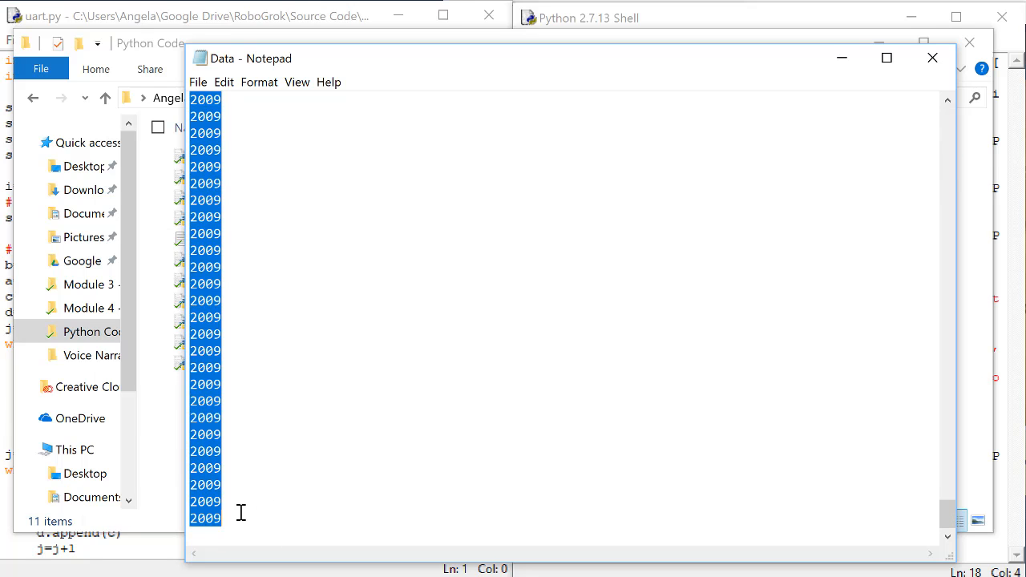
{"action": "mouse_move", "coordinate": [619, 537]}
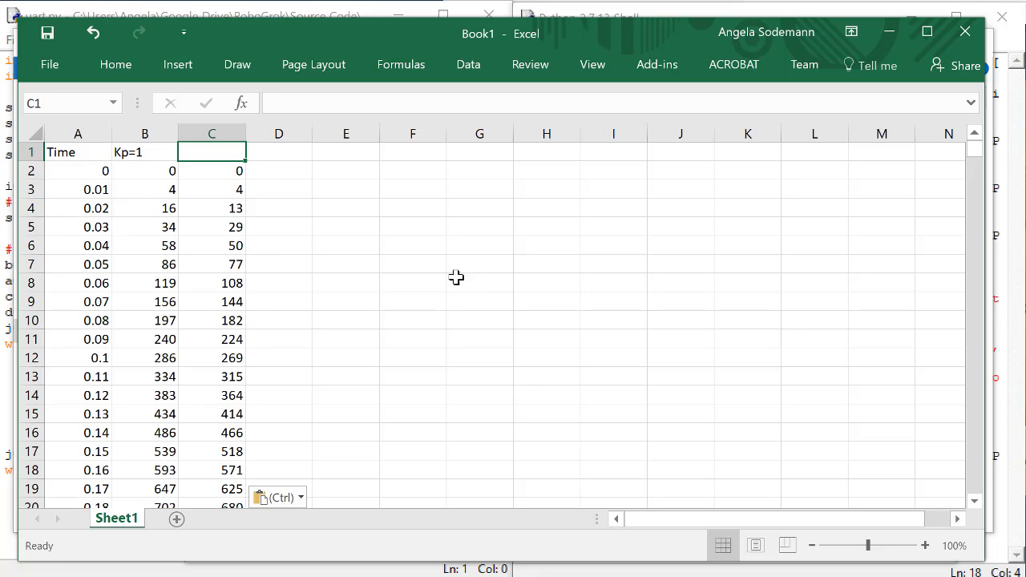
{"action": "type", "text": "Kp=.0;"}
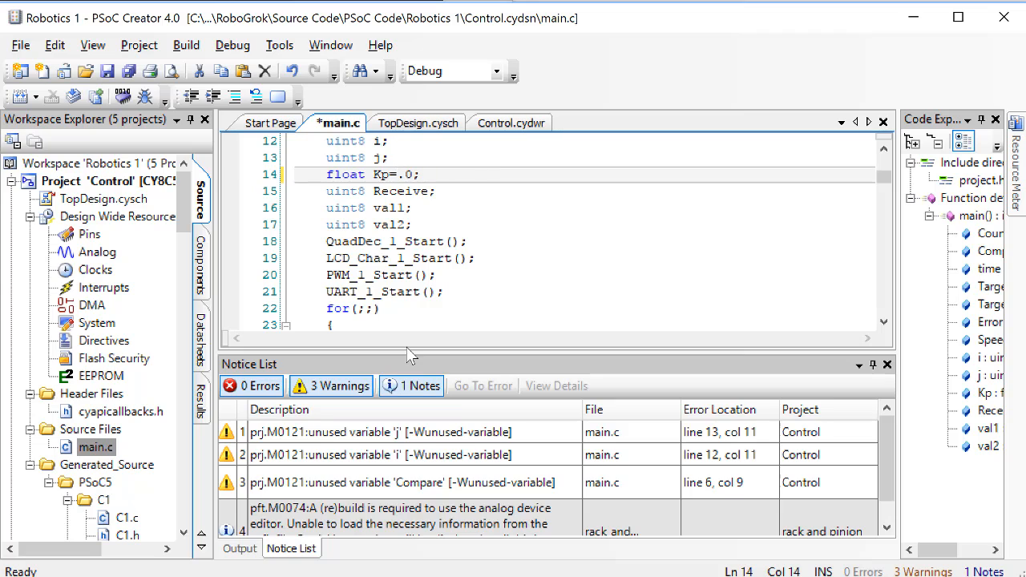
- Set Kp to 3.0 in main.c and run the uart script for the third test
{"action": "type", "text": "3"}
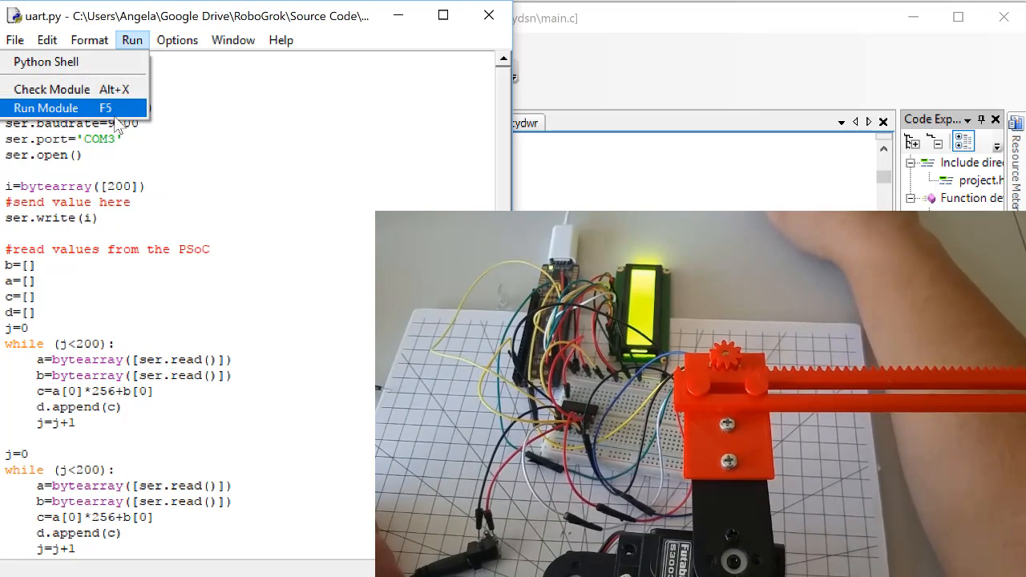
{"action": "left_click", "coordinate": [45, 108]}
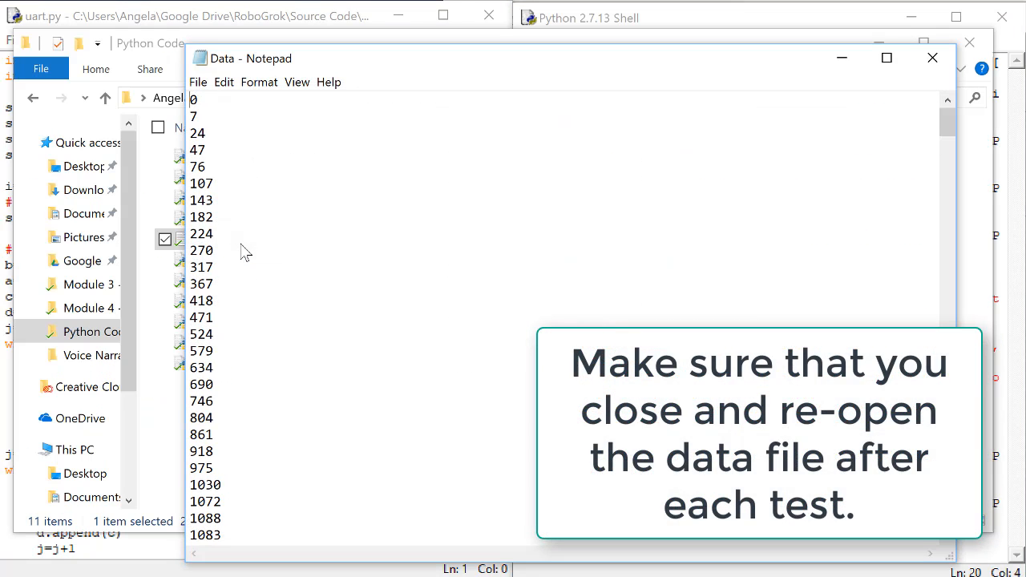
{"action": "mouse_move", "coordinate": [193, 104]}
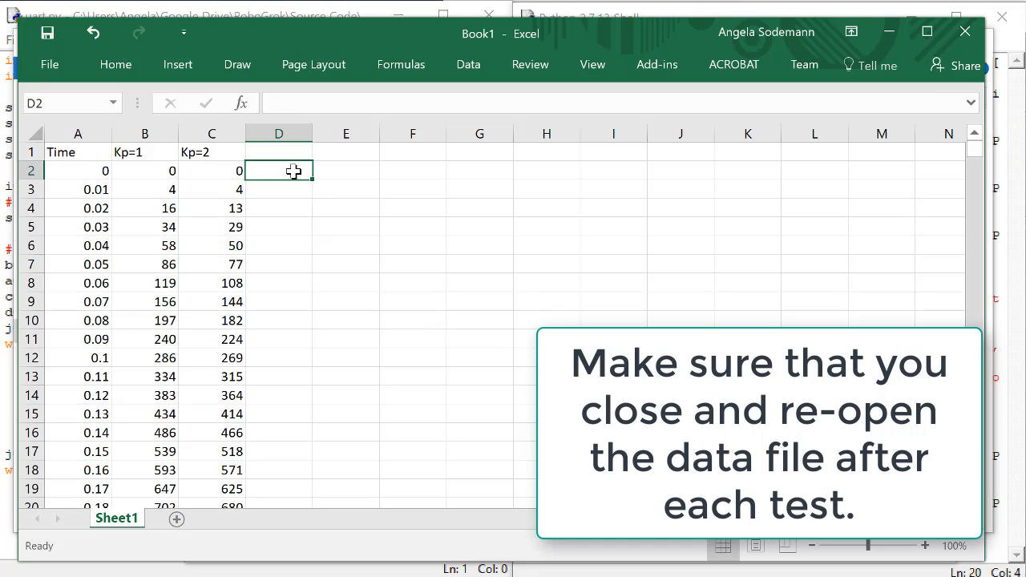
- Paste the Kp=3 readings into column D under a Kp=3 header
{"action": "key", "text": "ctrl+v"}
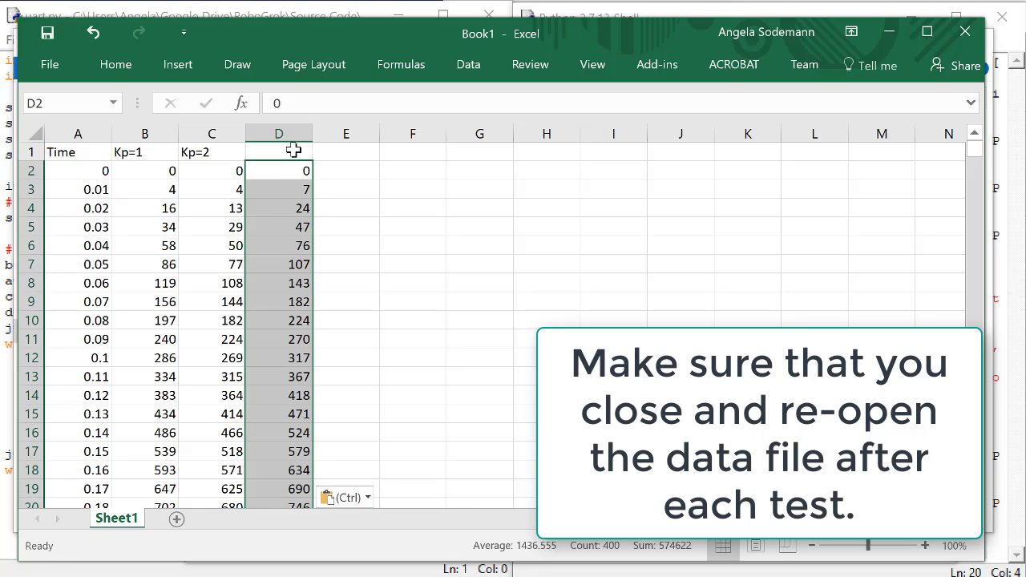
{"action": "type", "text": "Kp=3"}
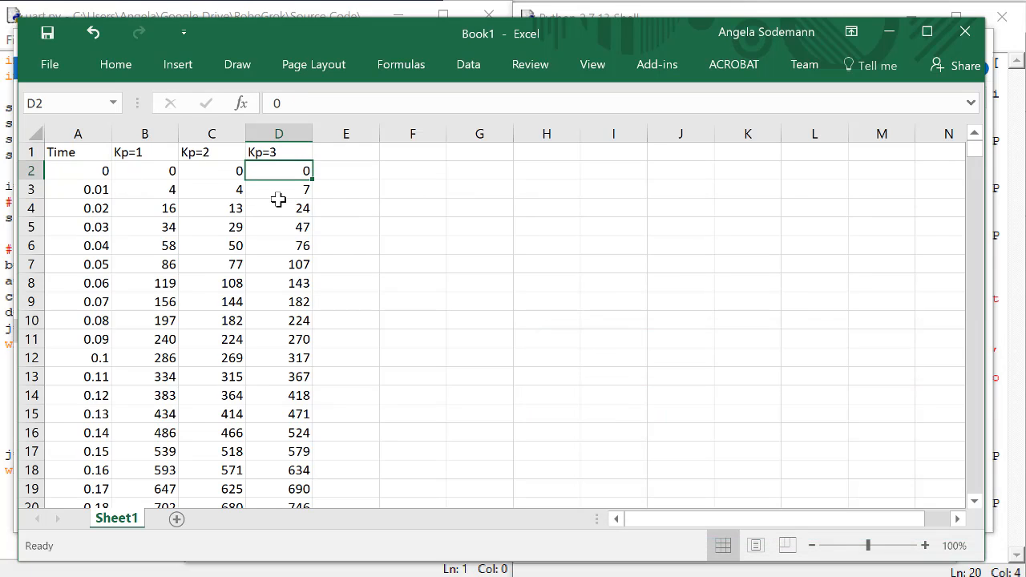
{"action": "mouse_move", "coordinate": [91, 183]}
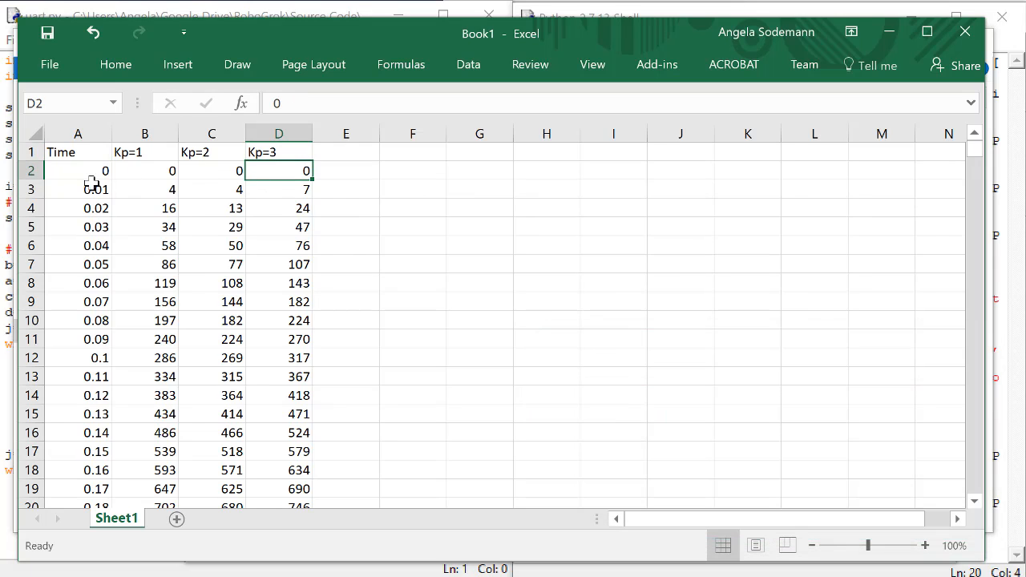
- Insert a scatter-with-lines chart of Kp=1, Kp=2 and Kp=3 against Time from columns A:D
{"action": "left_click_drag", "start_coordinate": [77, 133], "coordinate": [279, 133]}
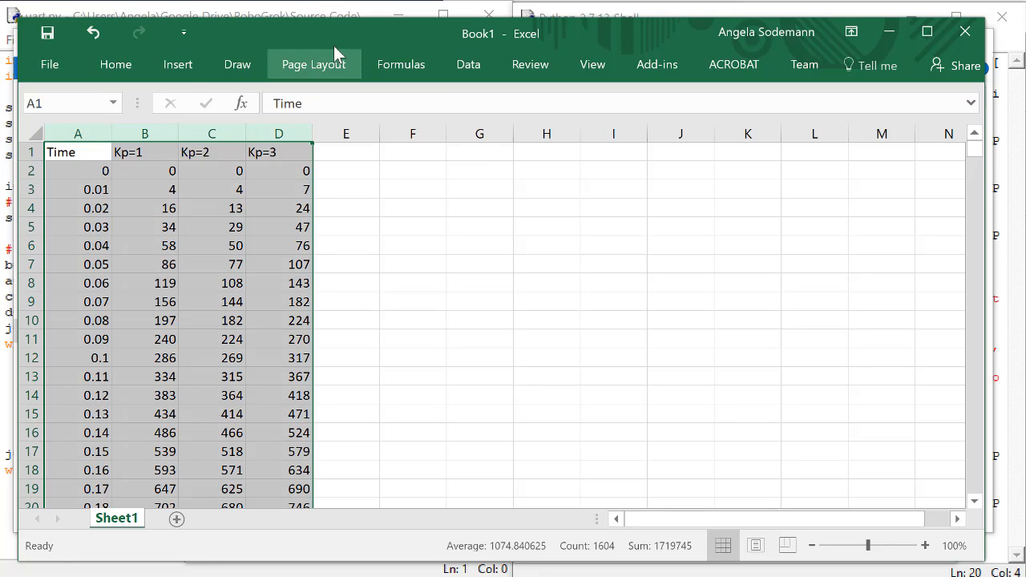
{"action": "left_click", "coordinate": [176, 64]}
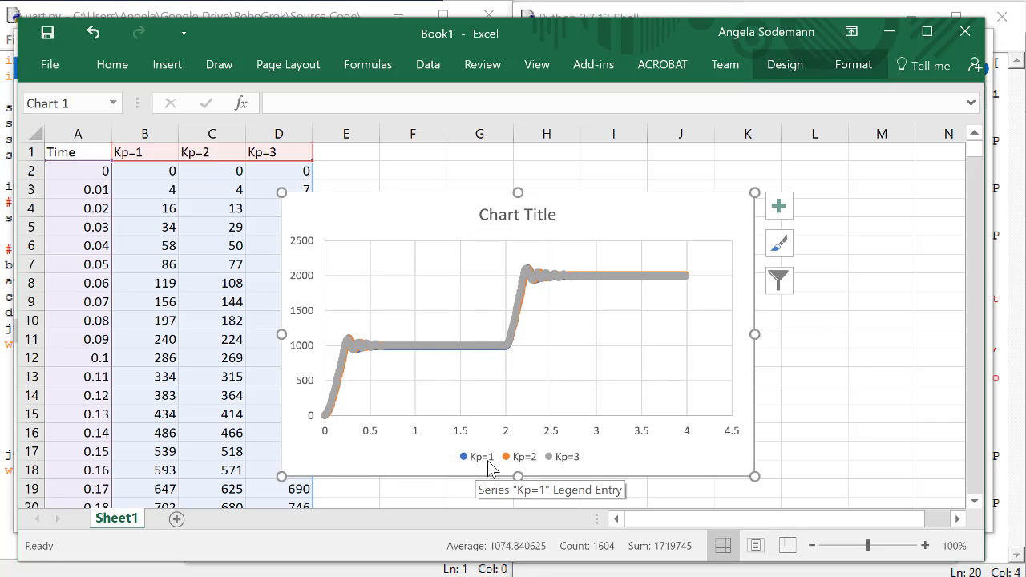
{"action": "mouse_move", "coordinate": [544, 288]}
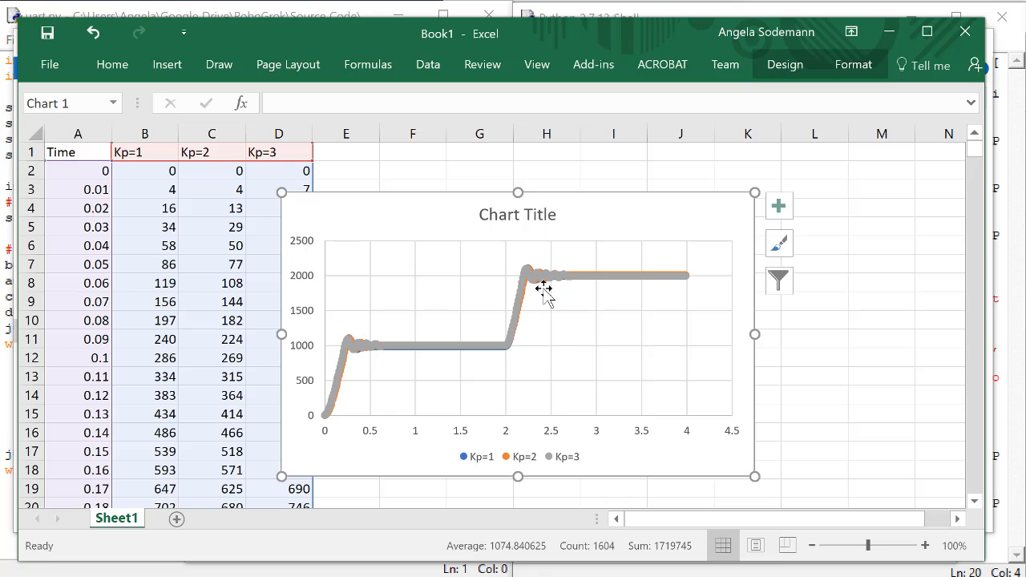
{"action": "mouse_move", "coordinate": [513, 298]}
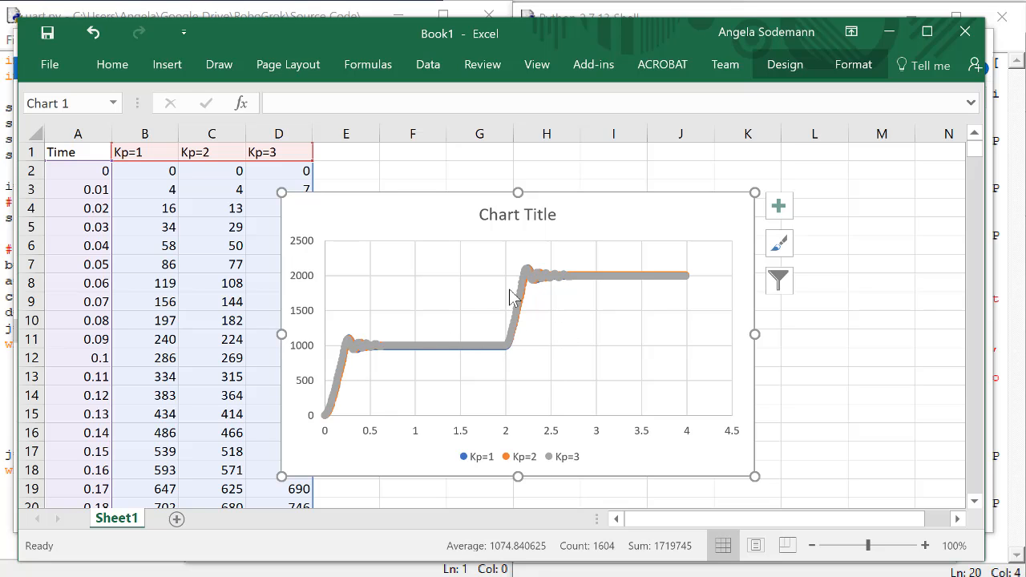
{"action": "left_click", "coordinate": [549, 281]}
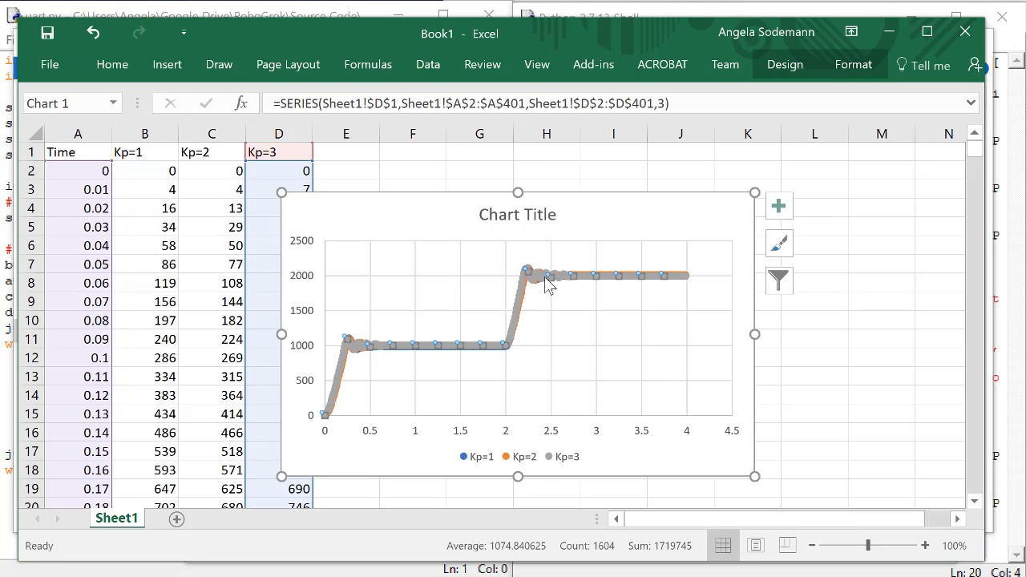
- Format the Kp=3 series with built-in markers of size 2
{"action": "right_click", "coordinate": [549, 276]}
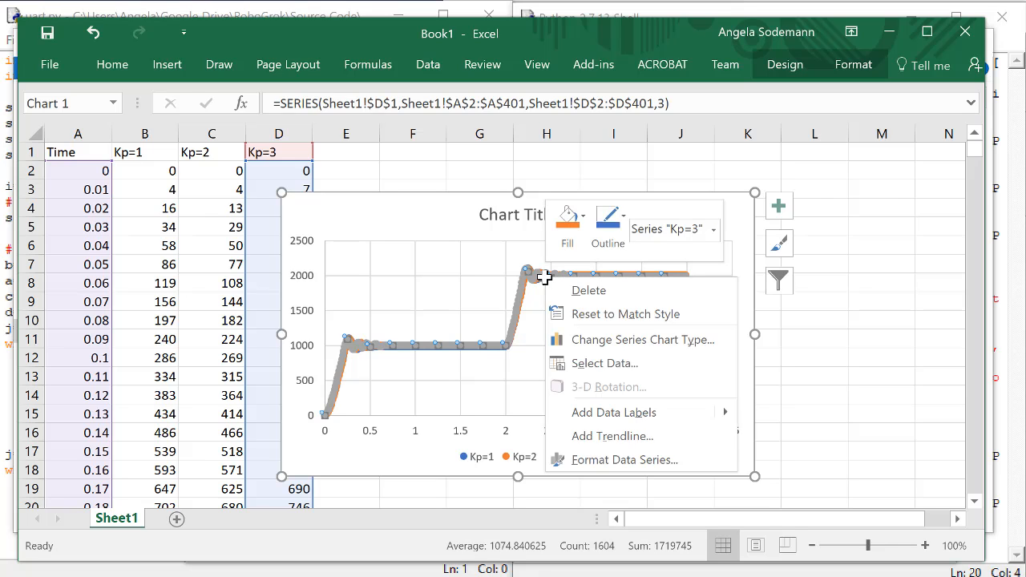
{"action": "left_click", "coordinate": [616, 457]}
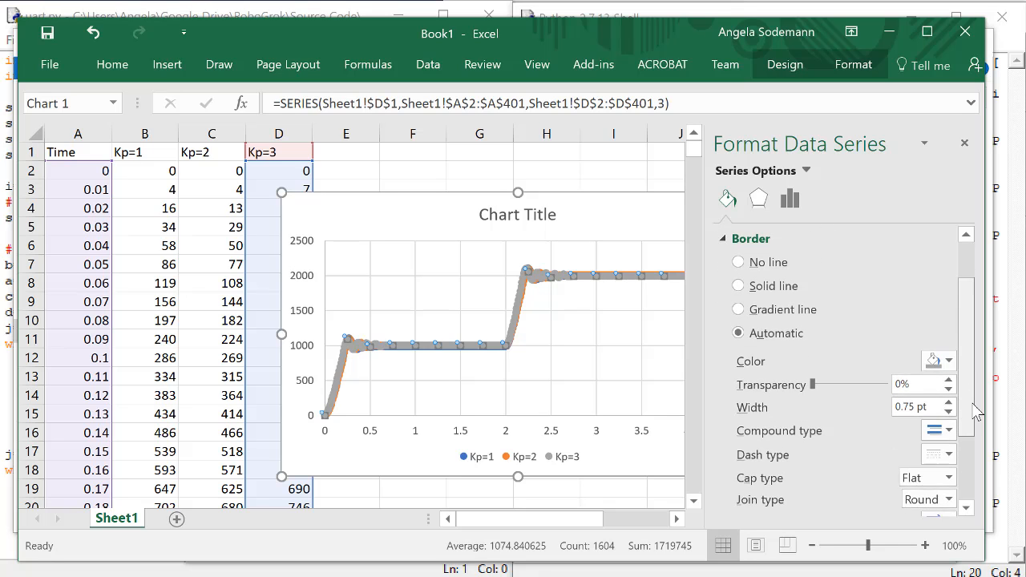
{"action": "scroll", "scroll_direction": "down", "scroll_amount": 3}
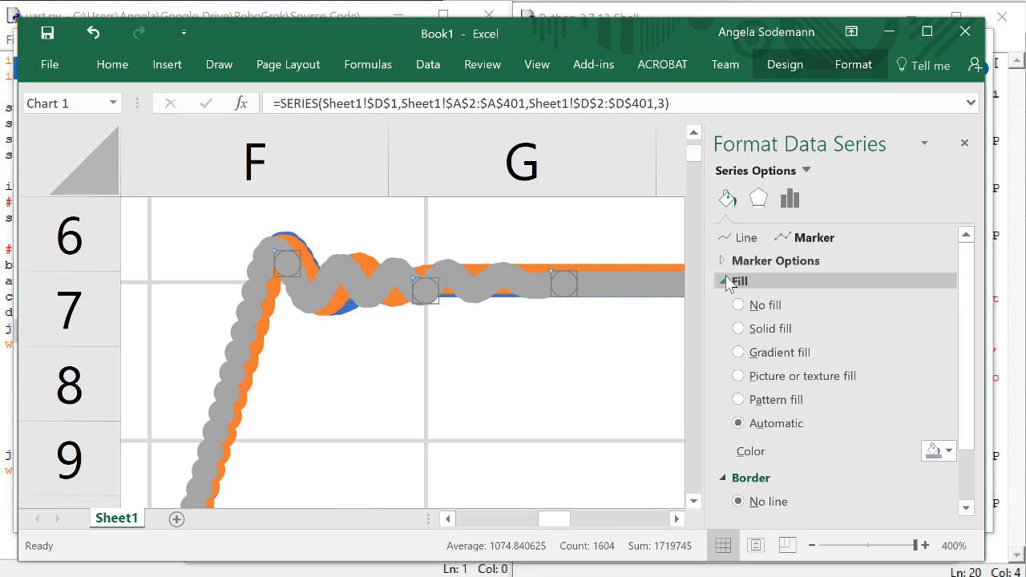
{"action": "left_click", "coordinate": [773, 260]}
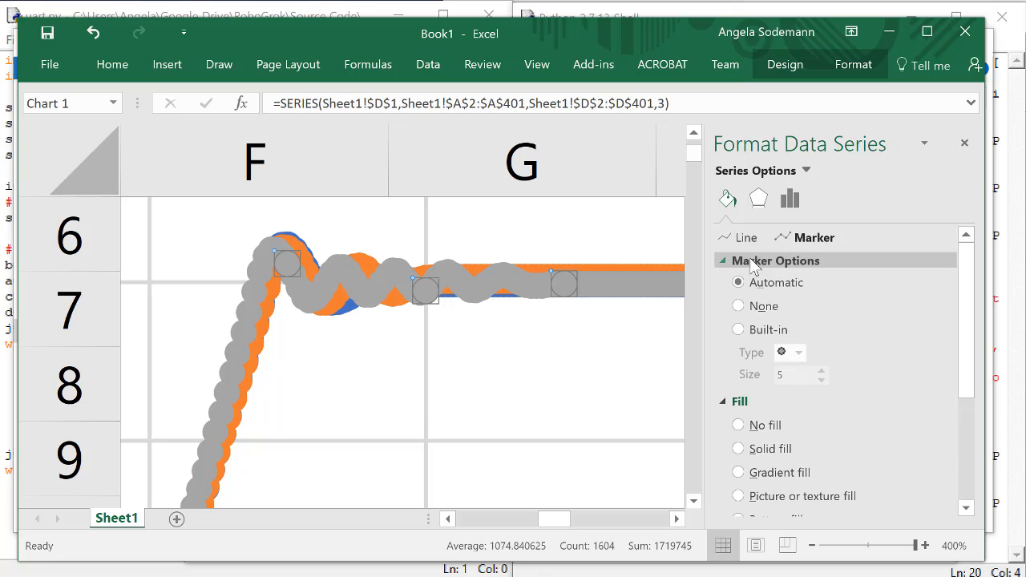
{"action": "left_click", "coordinate": [738, 330]}
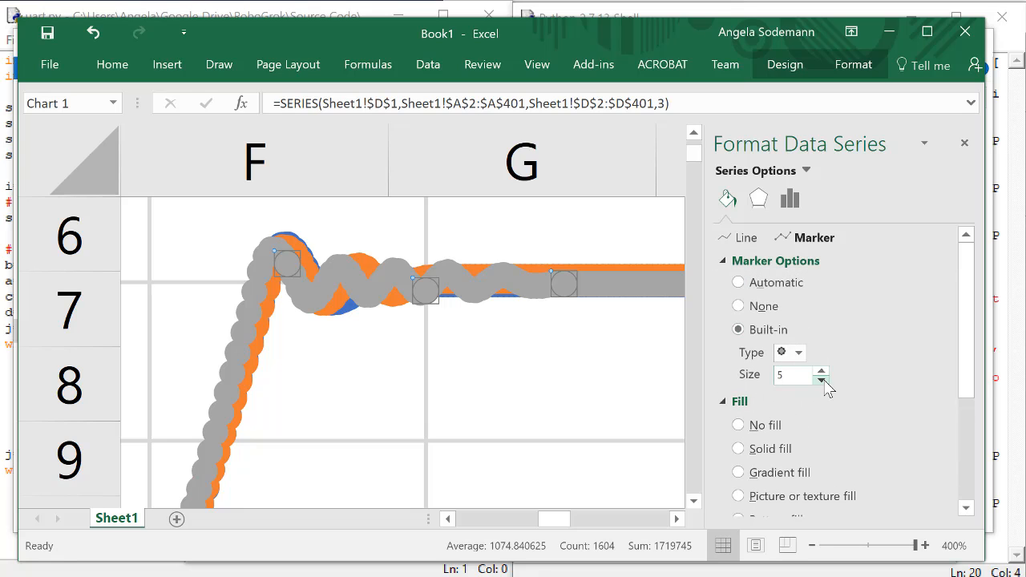
{"action": "left_click", "coordinate": [821, 380]}
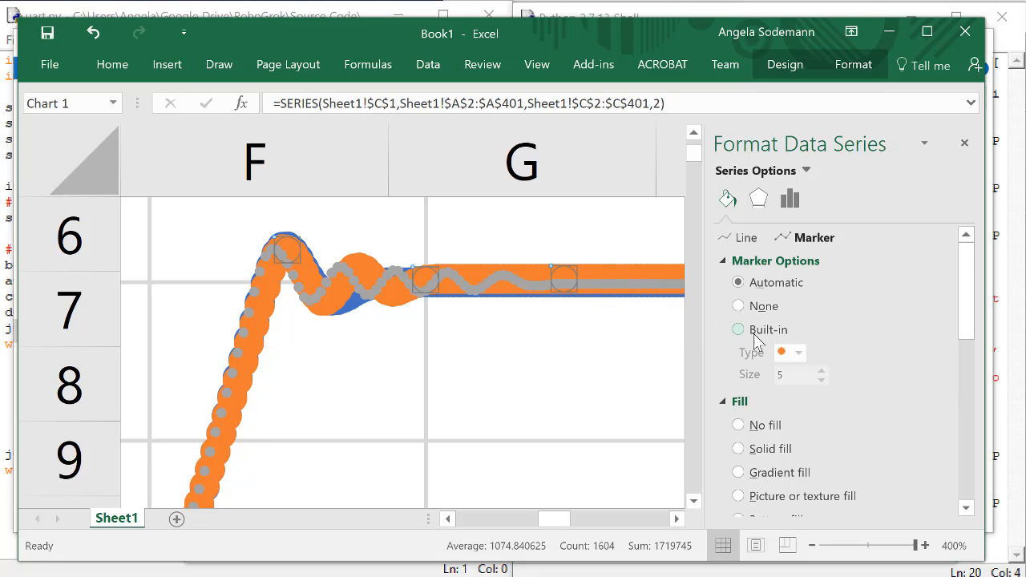
- Give the Kp=2 series built-in small markers and a 0.25 pt line width
{"action": "left_click", "coordinate": [738, 331]}
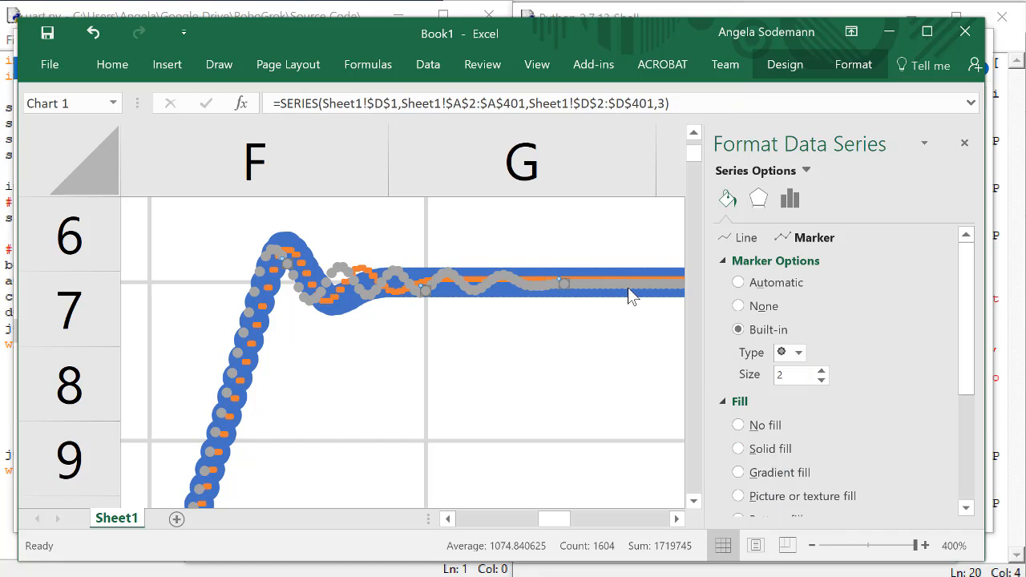
{"action": "left_click", "coordinate": [799, 353]}
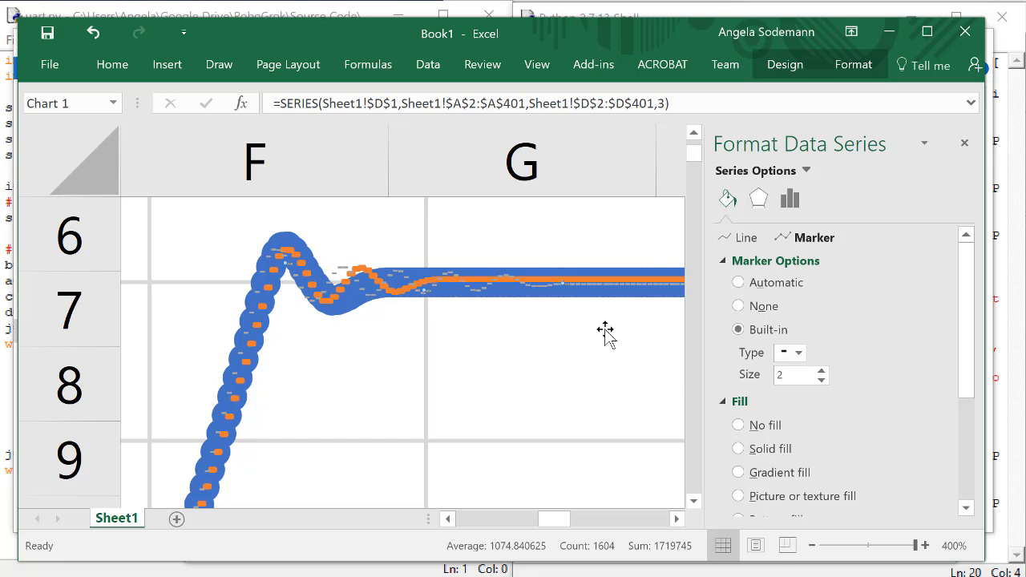
{"action": "left_click", "coordinate": [545, 287]}
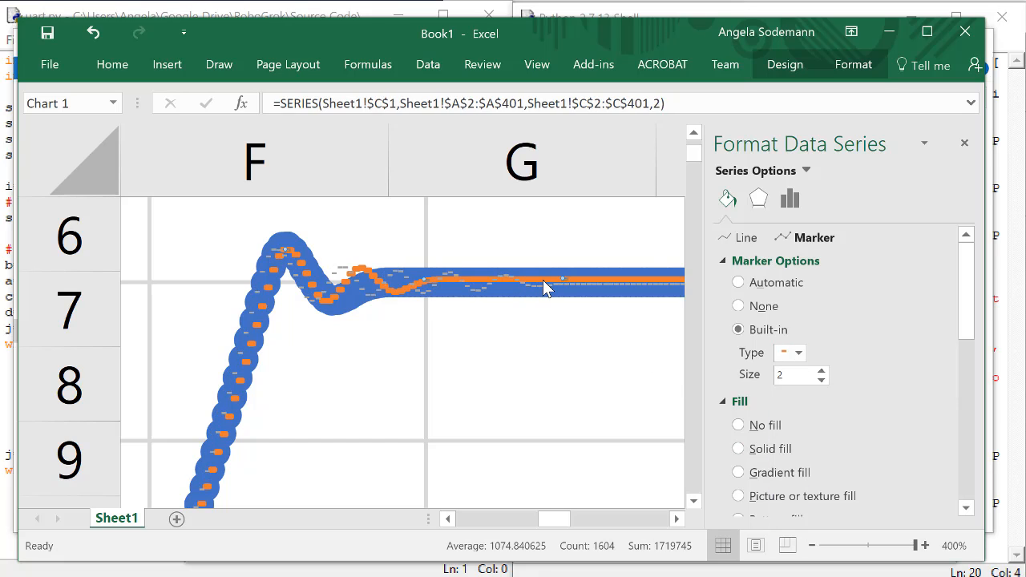
{"action": "mouse_move", "coordinate": [961, 324]}
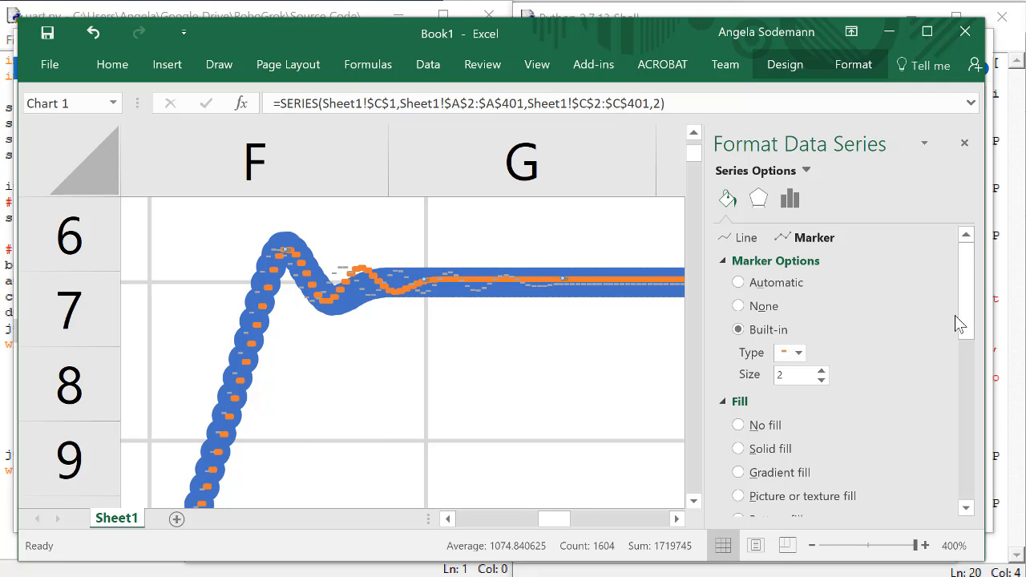
{"action": "mouse_move", "coordinate": [971, 377]}
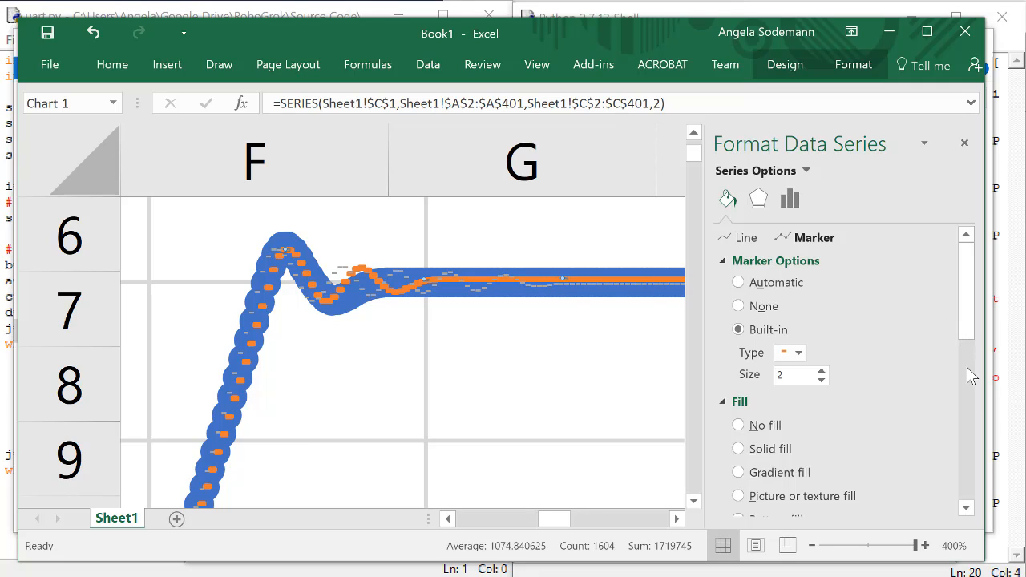
{"action": "scroll", "scroll_direction": "down", "scroll_amount": 3}
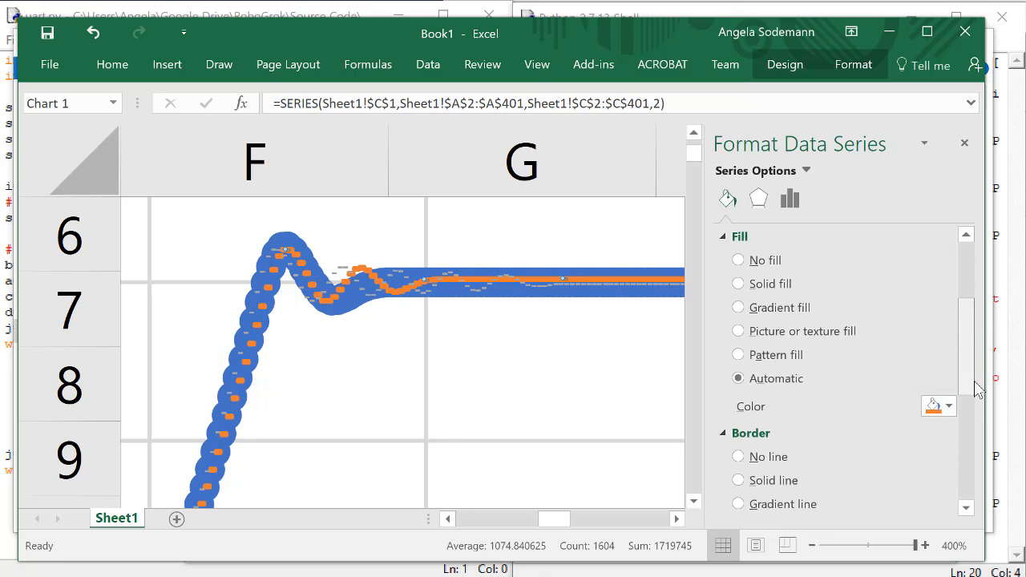
{"action": "scroll", "scroll_direction": "down", "scroll_amount": 3}
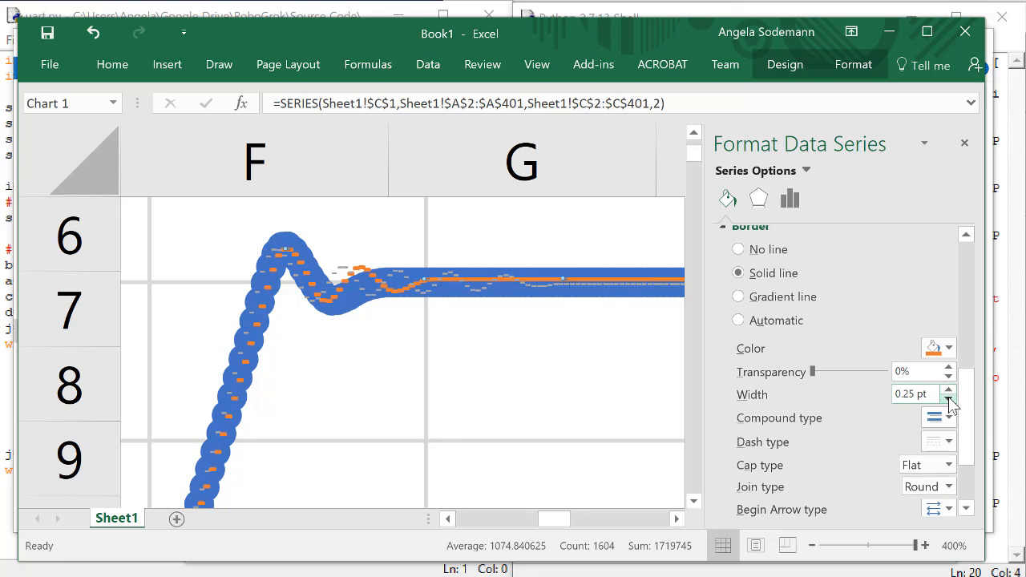
{"action": "left_click", "coordinate": [949, 398]}
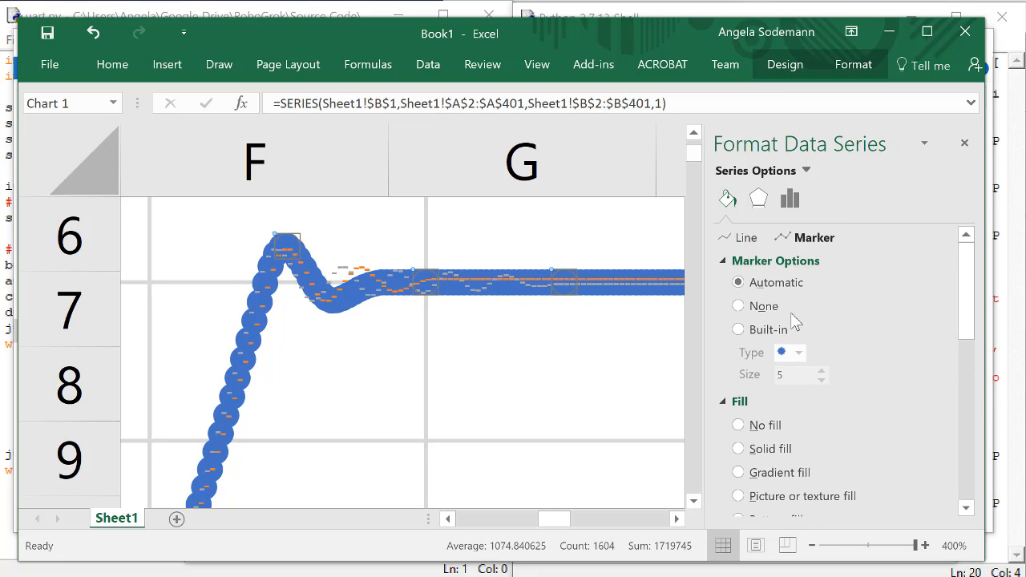
- Give the Kp=1 series built-in markers of size 2
{"action": "left_click", "coordinate": [737, 330]}
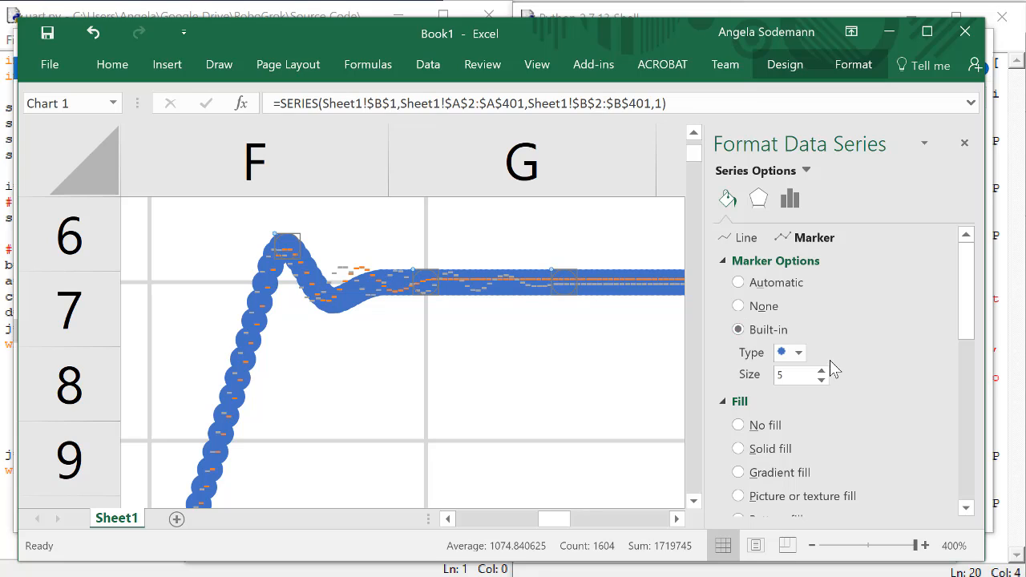
{"action": "left_click", "coordinate": [821, 379]}
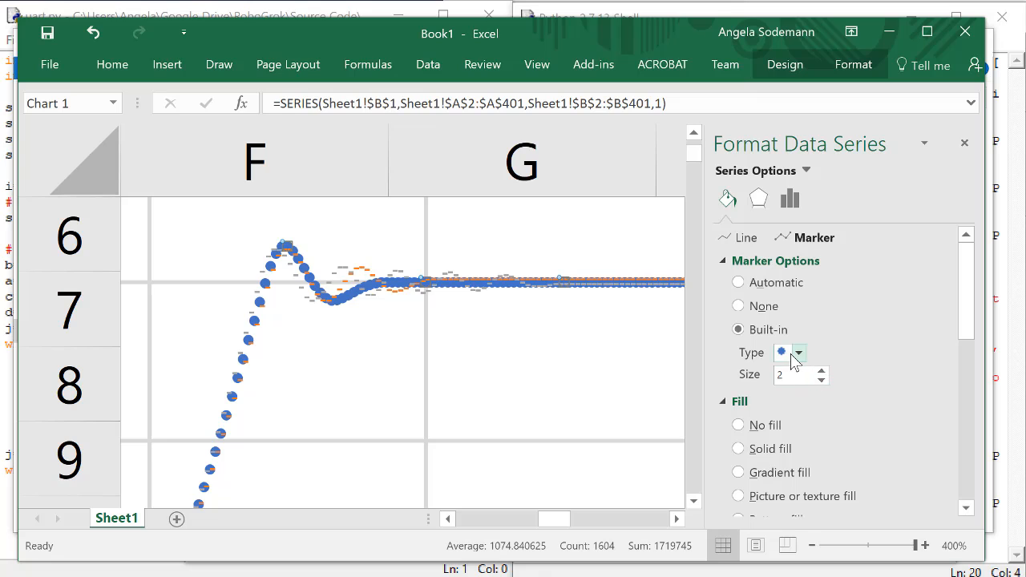
- Finish the Kp=1 marker settings and close the format pane to enlarge the chart
{"action": "left_click", "coordinate": [798, 353]}
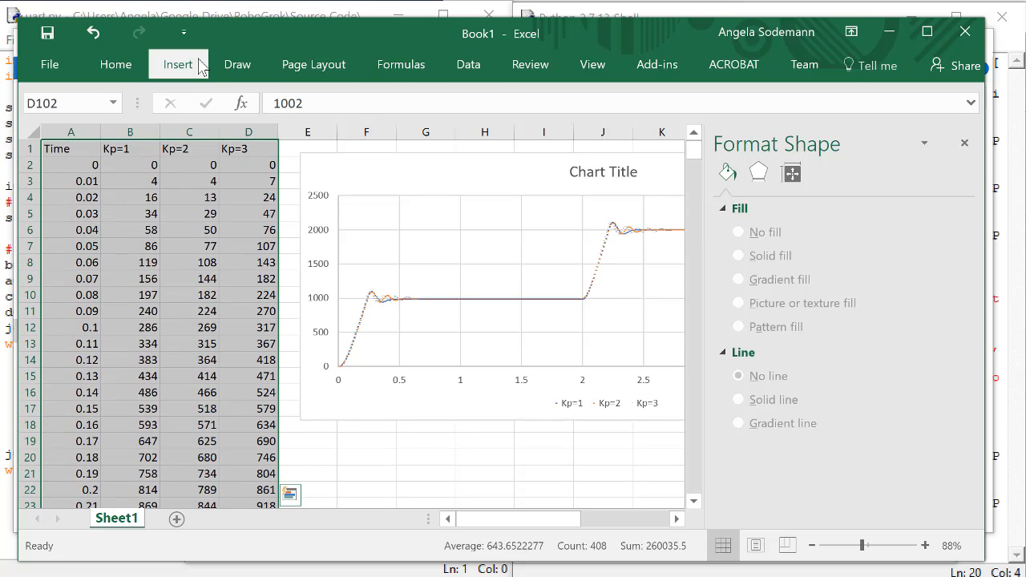
{"action": "left_click", "coordinate": [176, 64]}
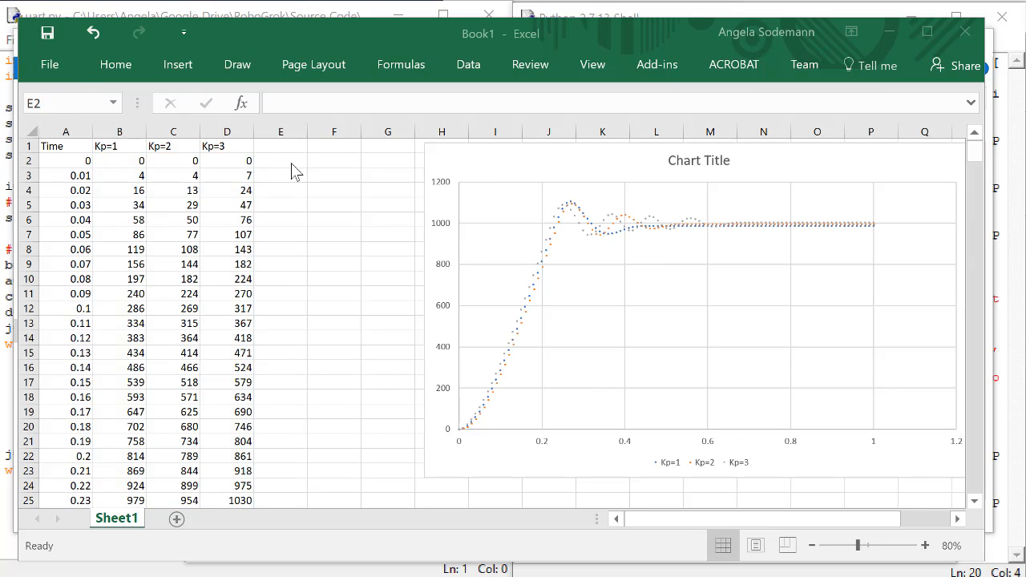
- Enter a Kp heading in E2 with the values 1, 2, 3 beneath it
{"action": "left_click", "coordinate": [279, 161]}
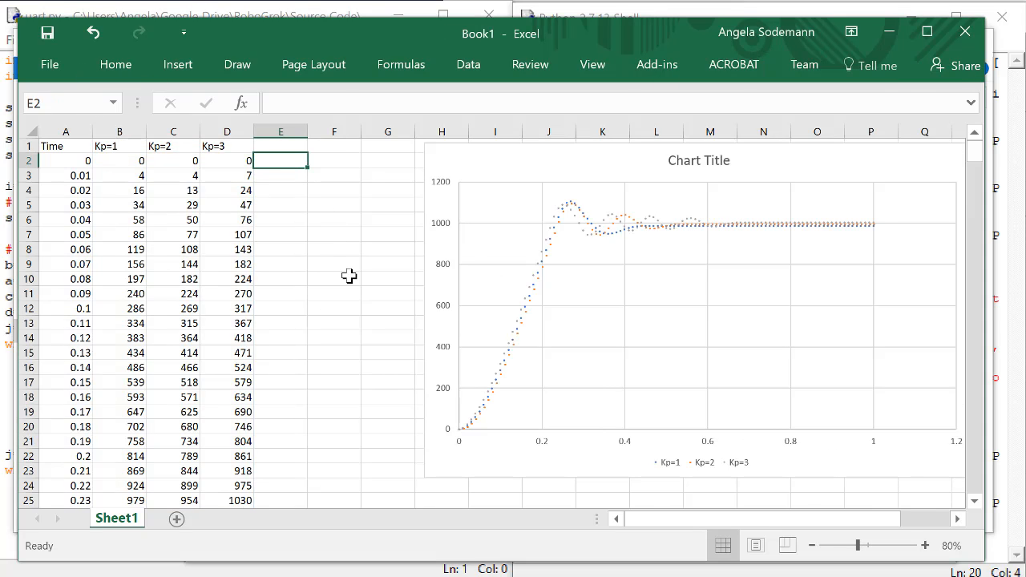
{"action": "type", "text": "K"}
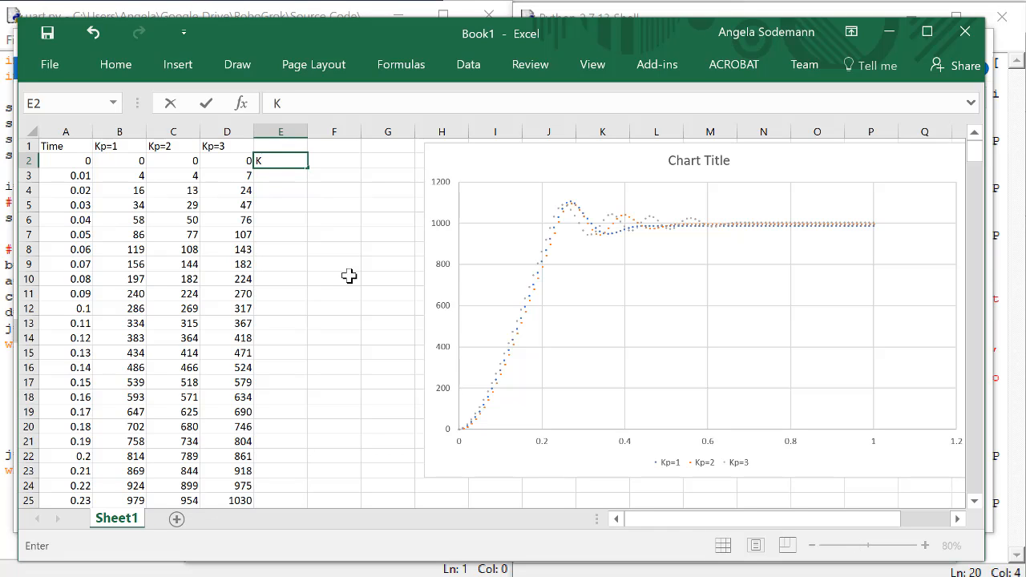
{"action": "type", "text": "p"}
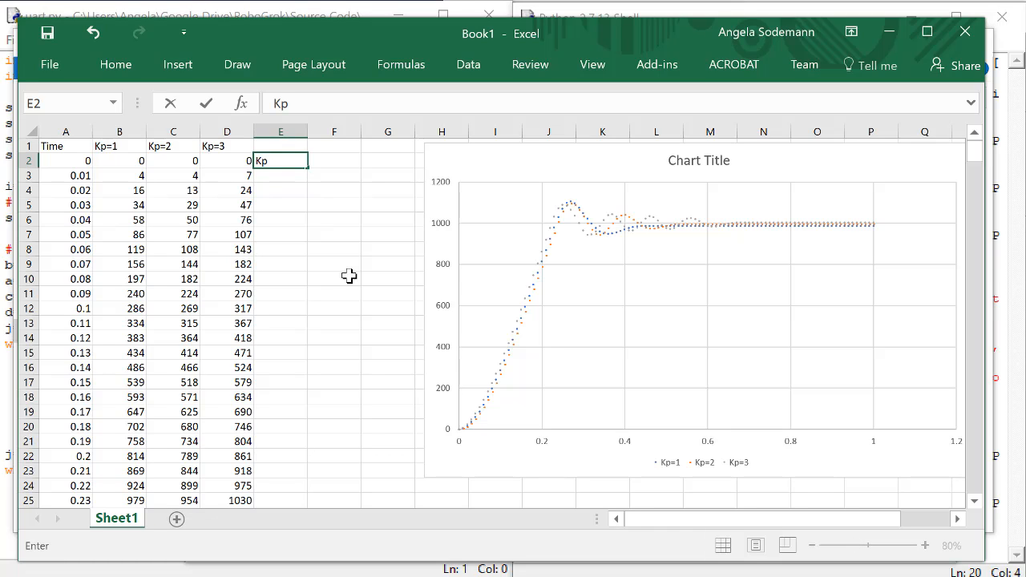
{"action": "key", "text": "enter"}
{"action": "type", "text": "1"}
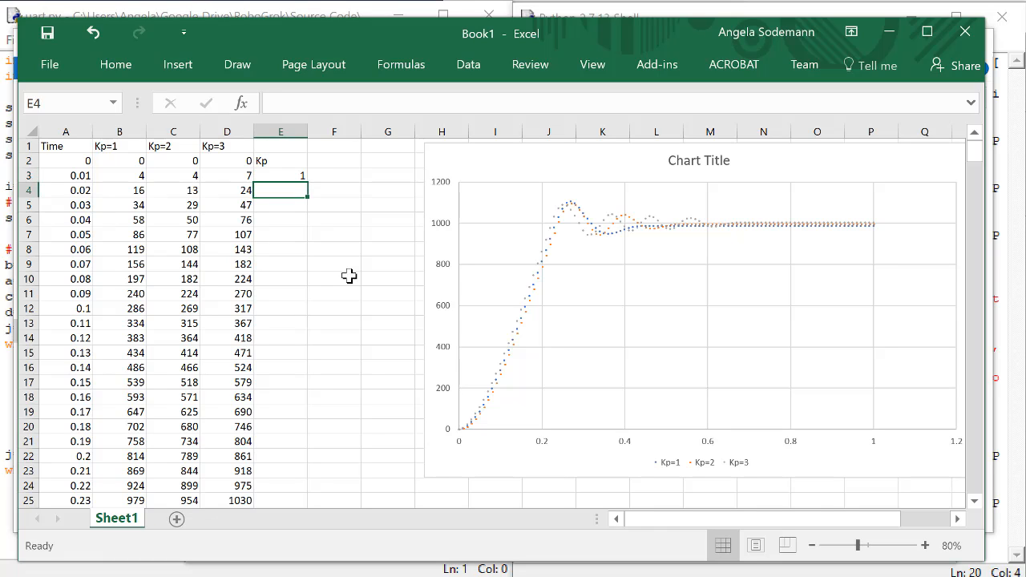
{"action": "type", "text": "2"}
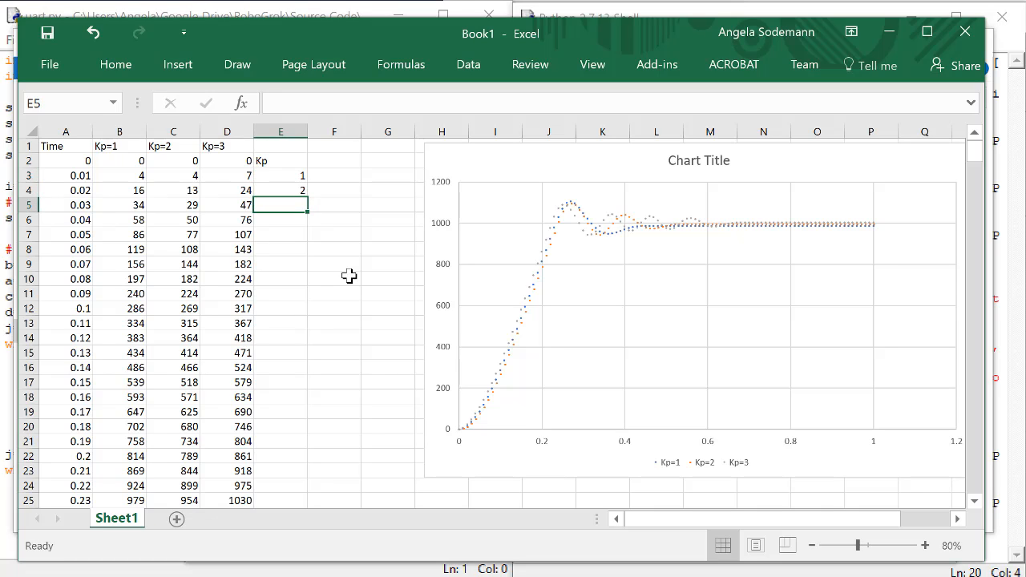
{"action": "type", "text": "3"}
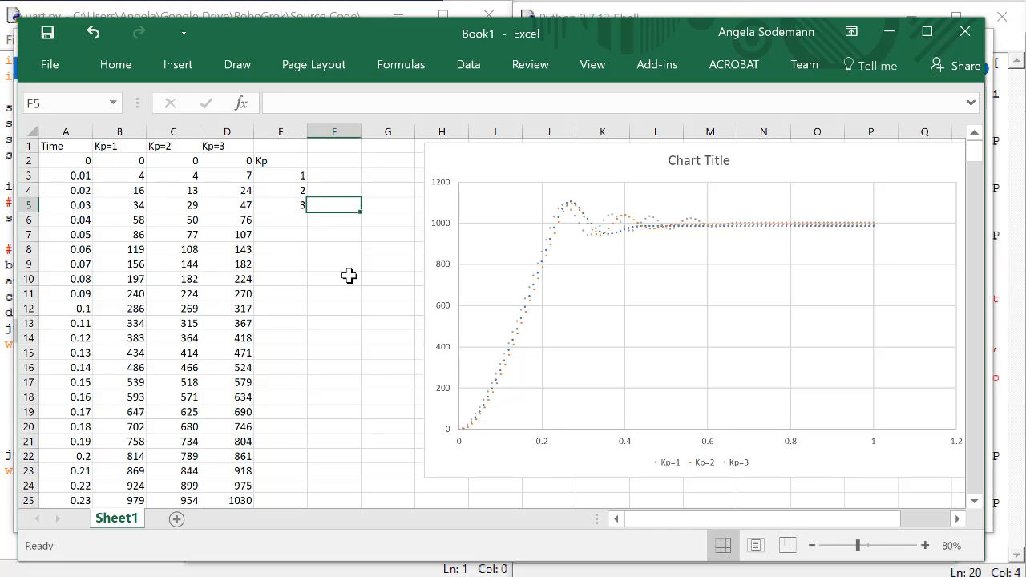
- Add a Rise time heading in F2 beside the Kp column
{"action": "left_click", "coordinate": [334, 160]}
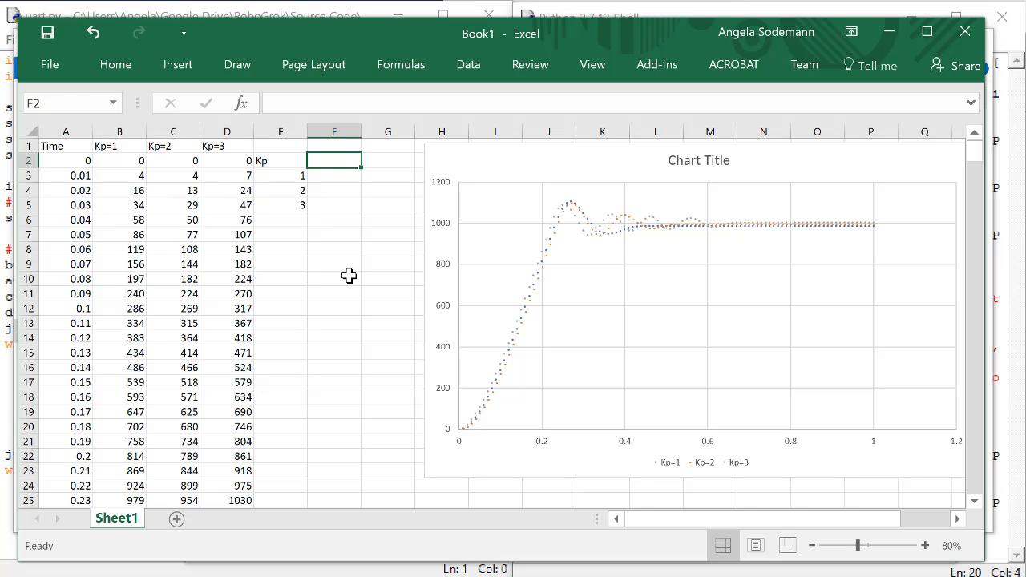
{"action": "type", "text": "R"}
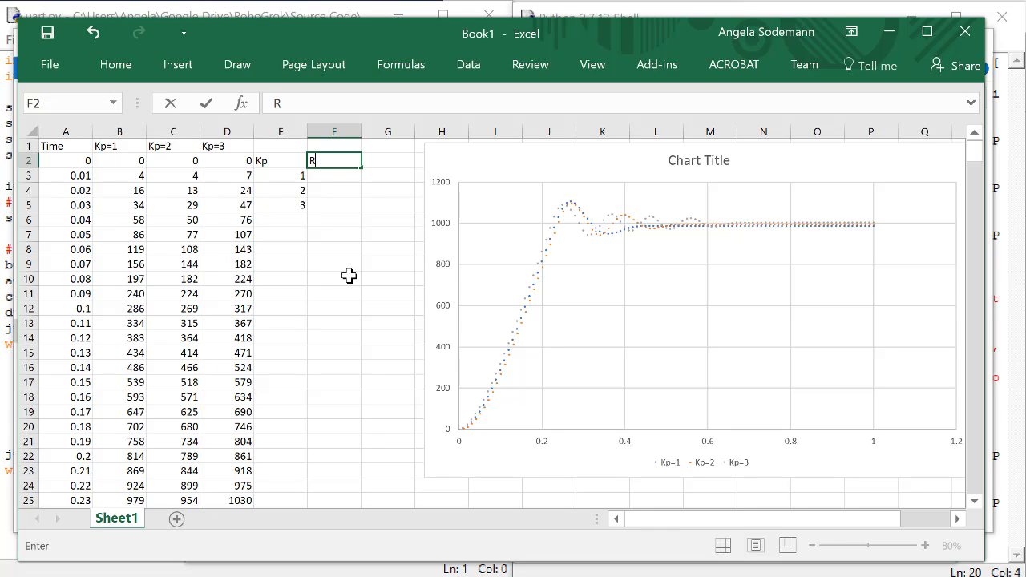
{"action": "type", "text": "ise t"}
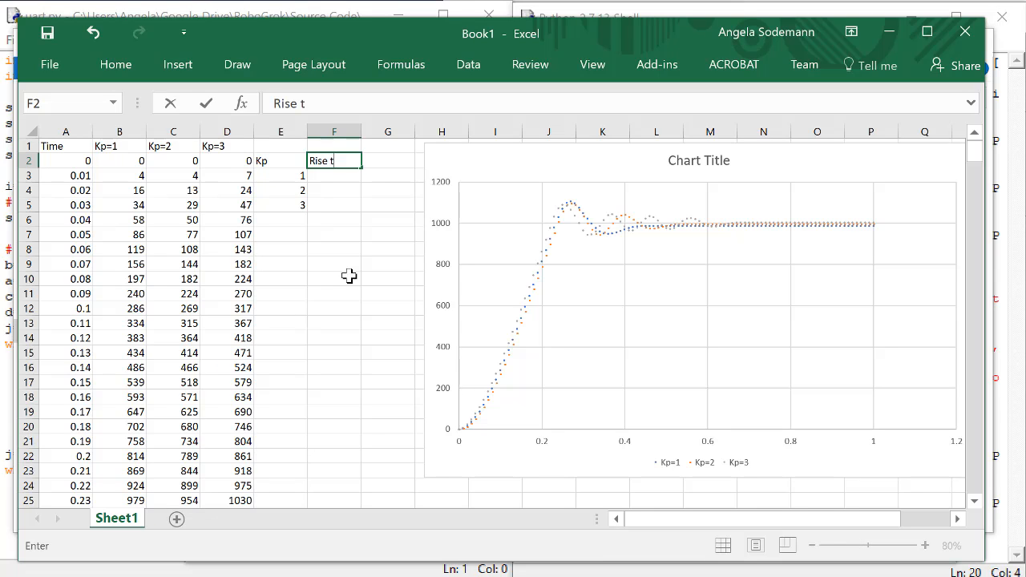
{"action": "type", "text": "ime"}
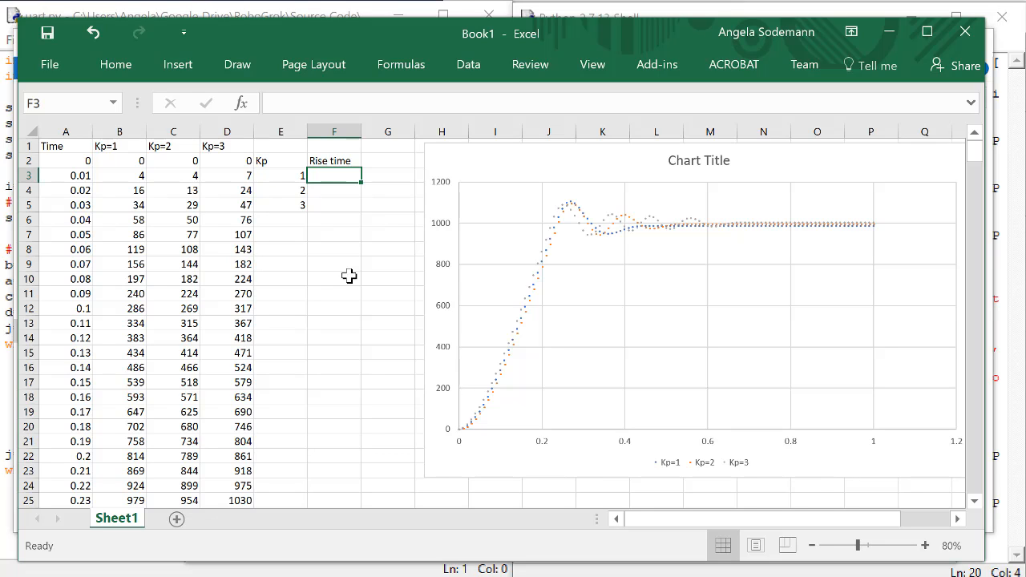
{"action": "mouse_move", "coordinate": [369, 423]}
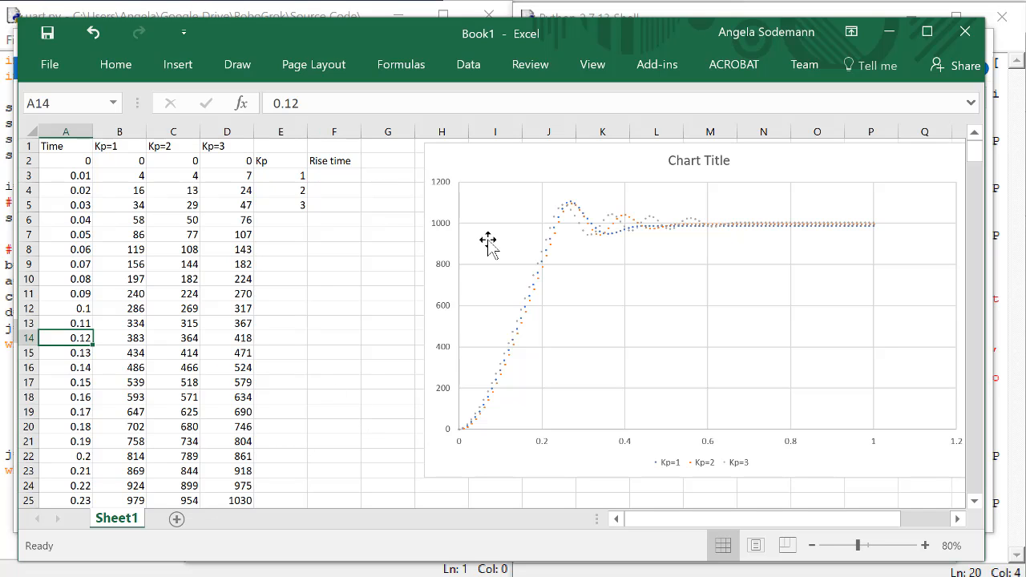
{"action": "mouse_move", "coordinate": [553, 227]}
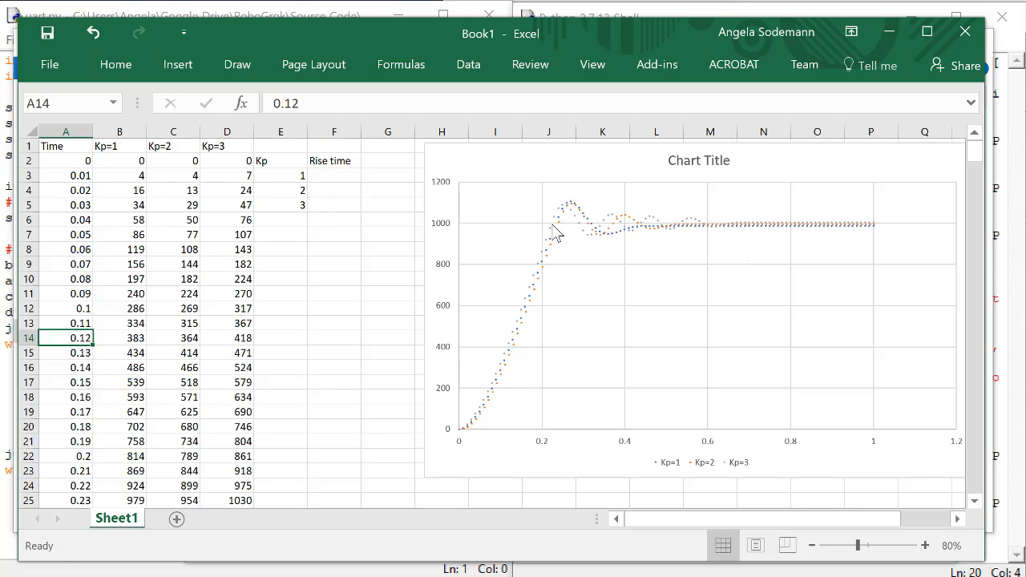
{"action": "mouse_move", "coordinate": [555, 238]}
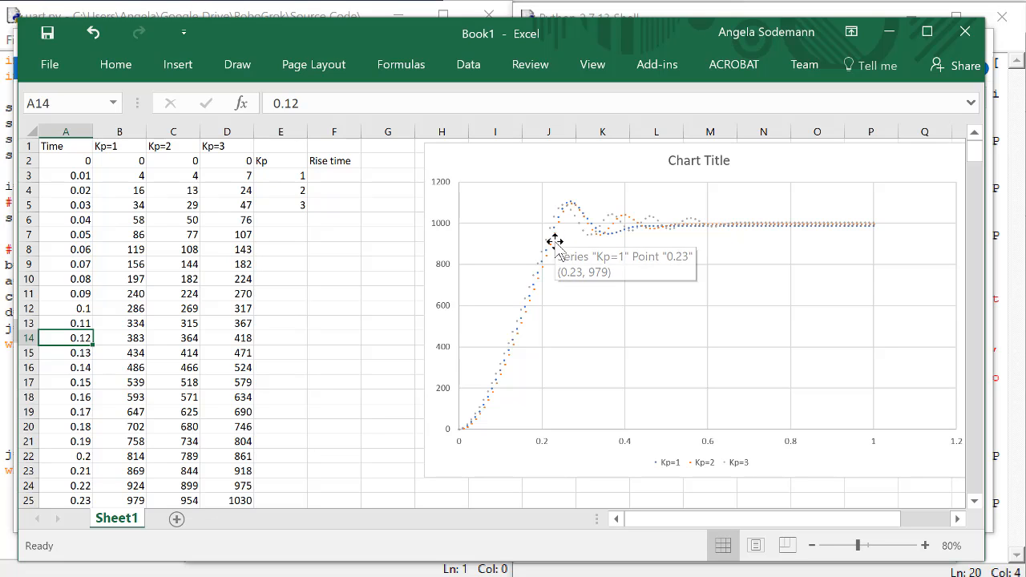
- Inspect the Kp=1 curve and data near 0.13 s to judge the rise time
{"action": "left_click", "coordinate": [557, 227]}
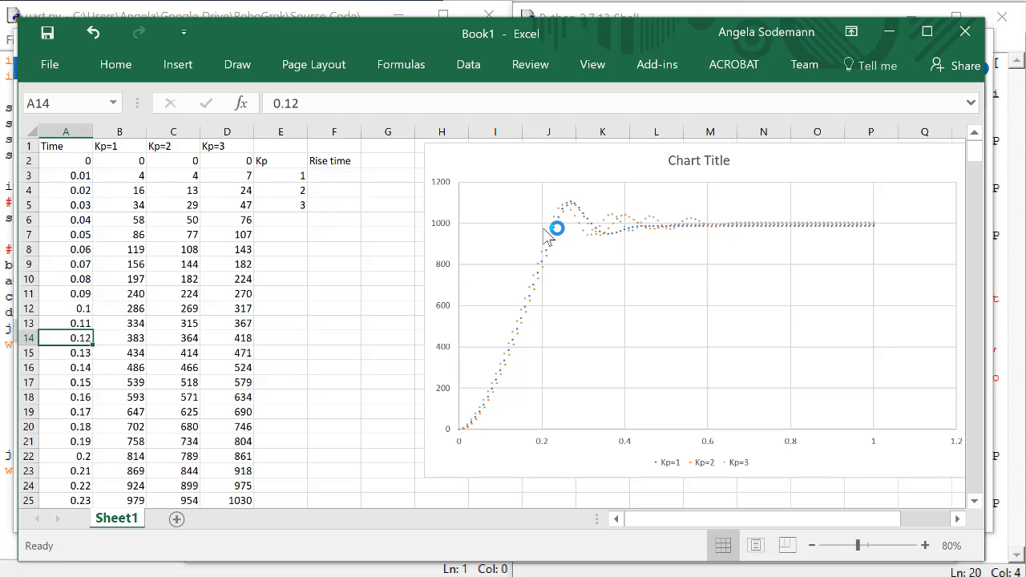
{"action": "mouse_move", "coordinate": [494, 286]}
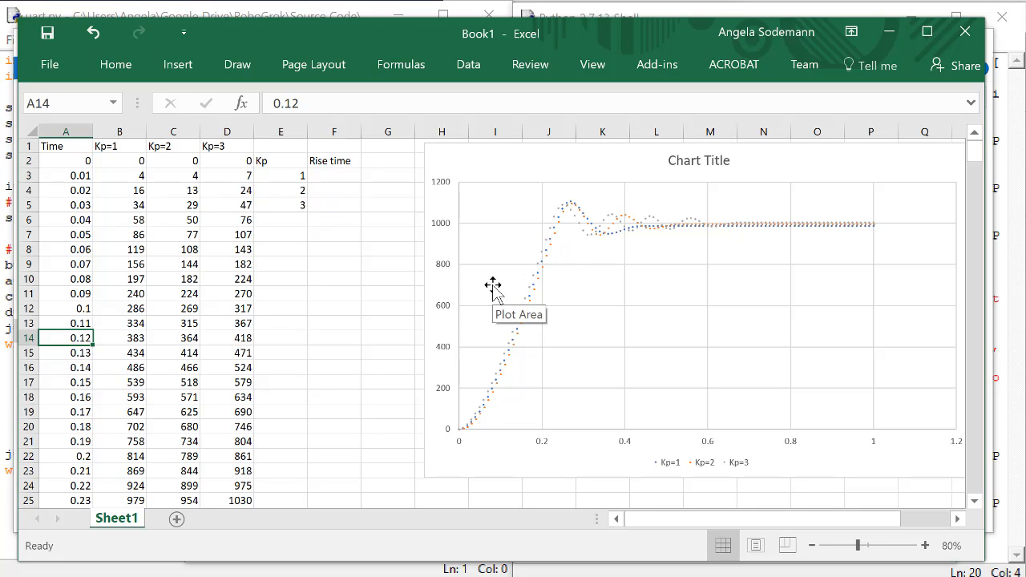
{"action": "mouse_move", "coordinate": [558, 230]}
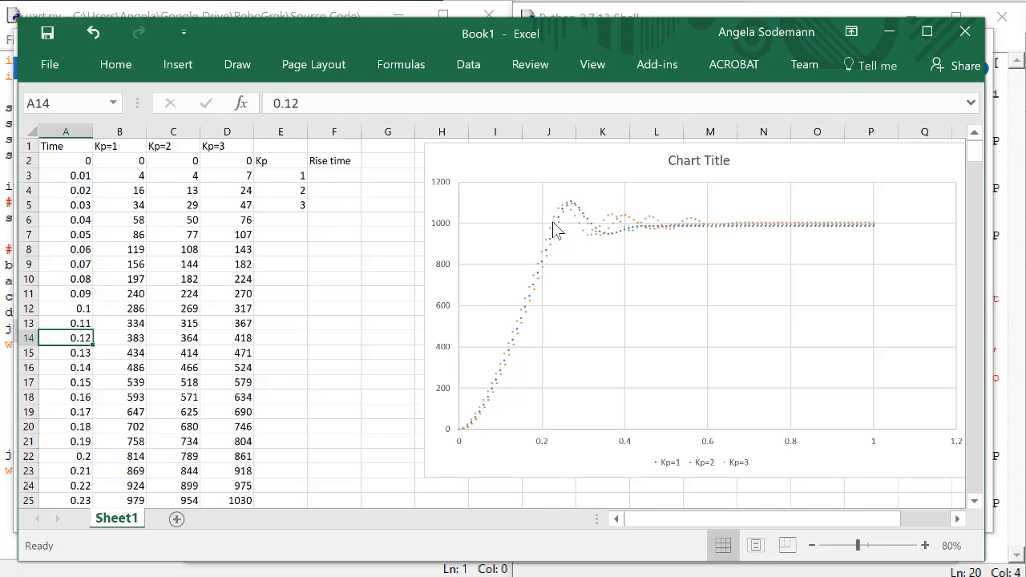
{"action": "mouse_move", "coordinate": [548, 247]}
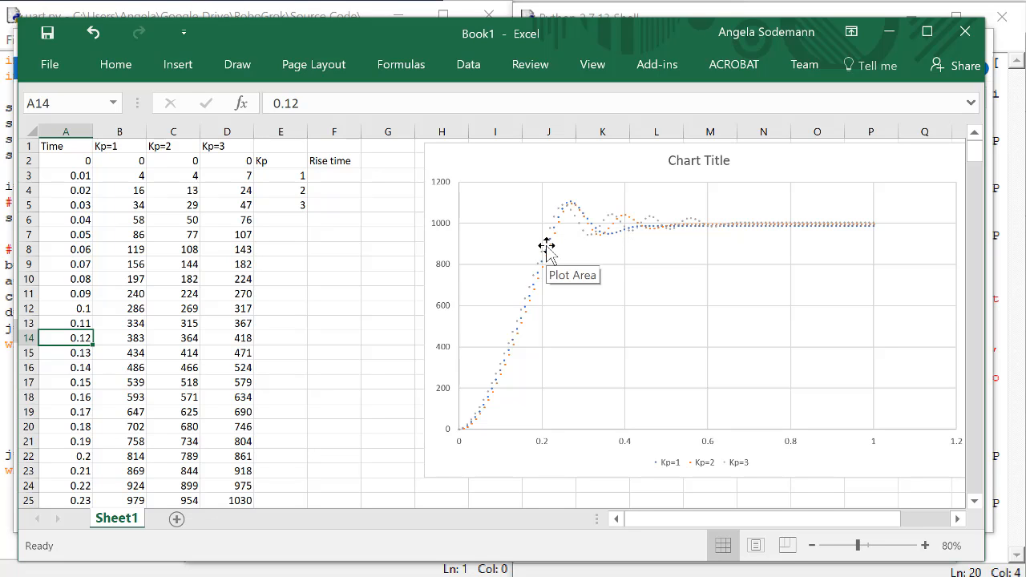
{"action": "mouse_move", "coordinate": [558, 231]}
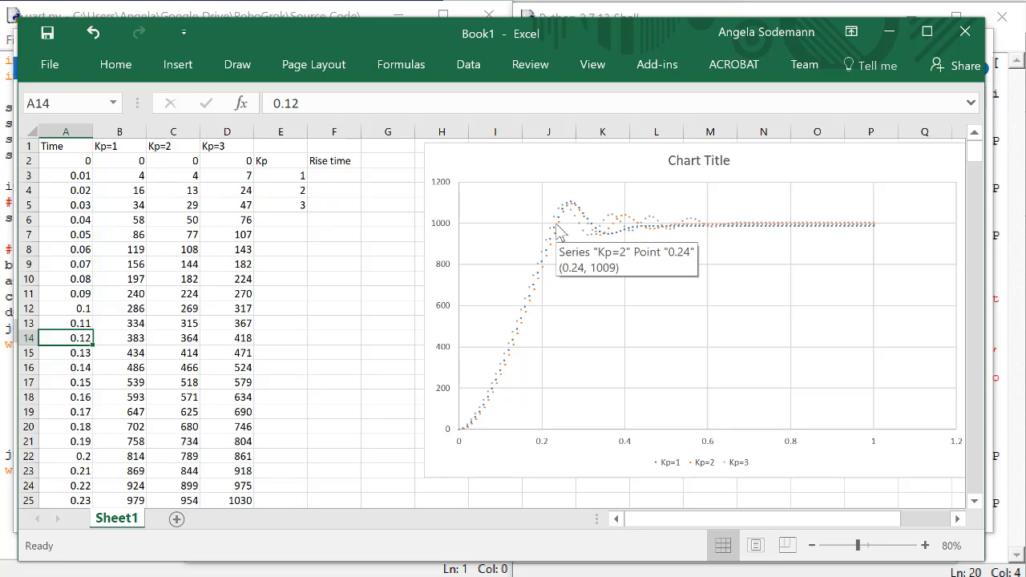
{"action": "mouse_move", "coordinate": [206, 248]}
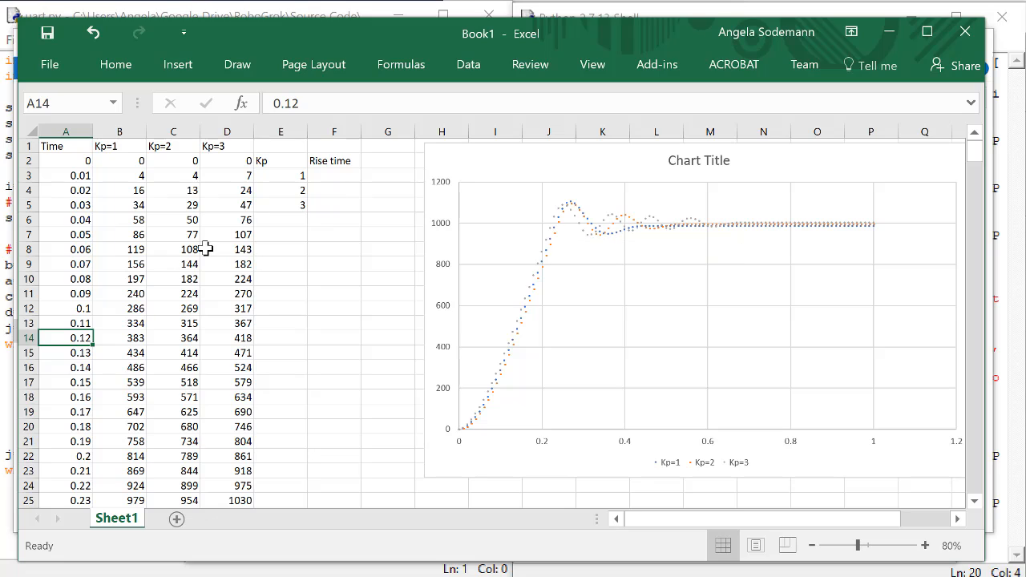
{"action": "left_click", "coordinate": [119, 353]}
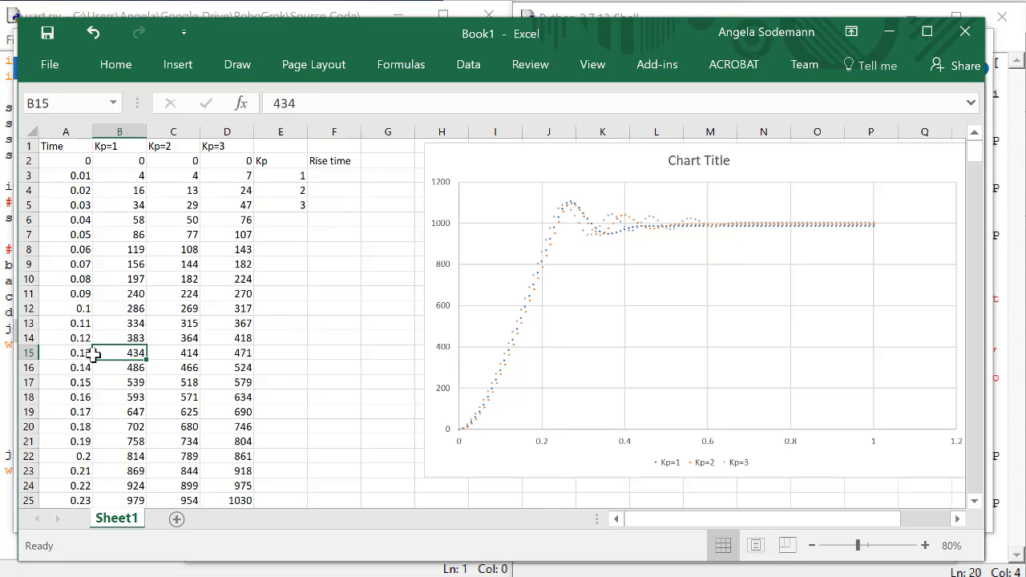
{"action": "mouse_move", "coordinate": [125, 250]}
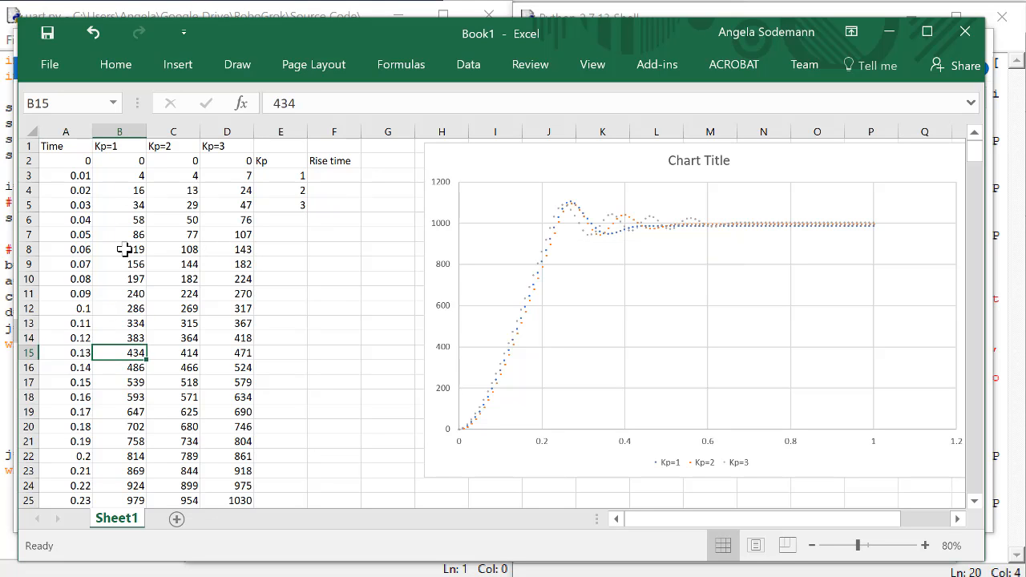
{"action": "scroll", "scroll_direction": "down", "scroll_amount": 3}
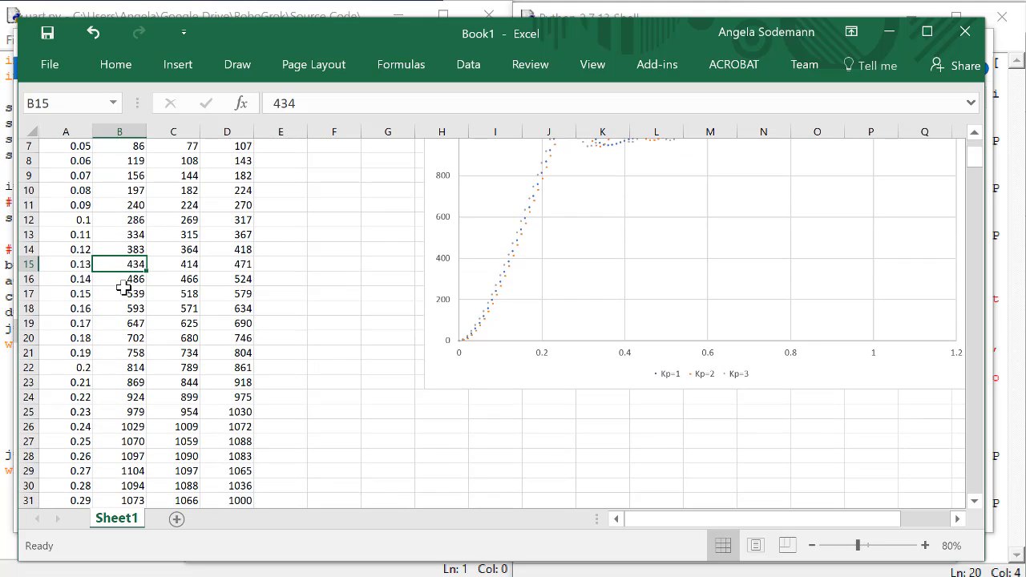
{"action": "mouse_move", "coordinate": [132, 311]}
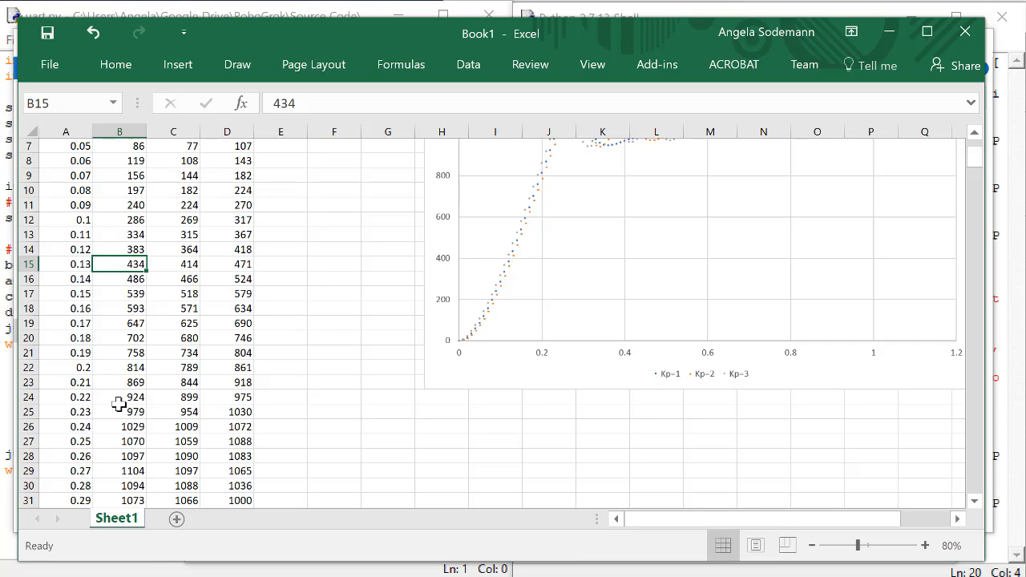
{"action": "mouse_move", "coordinate": [154, 416]}
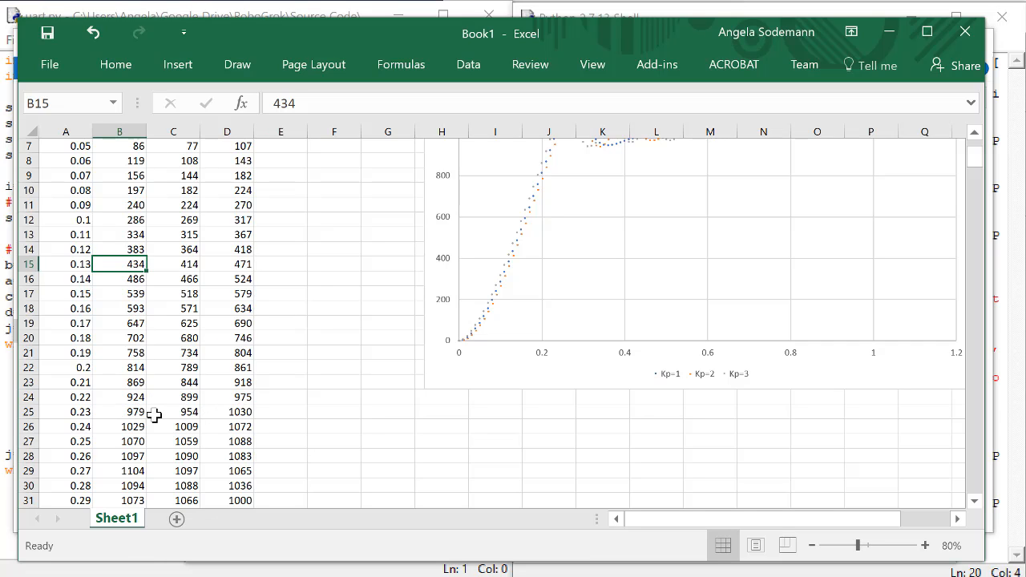
{"action": "mouse_move", "coordinate": [240, 399]}
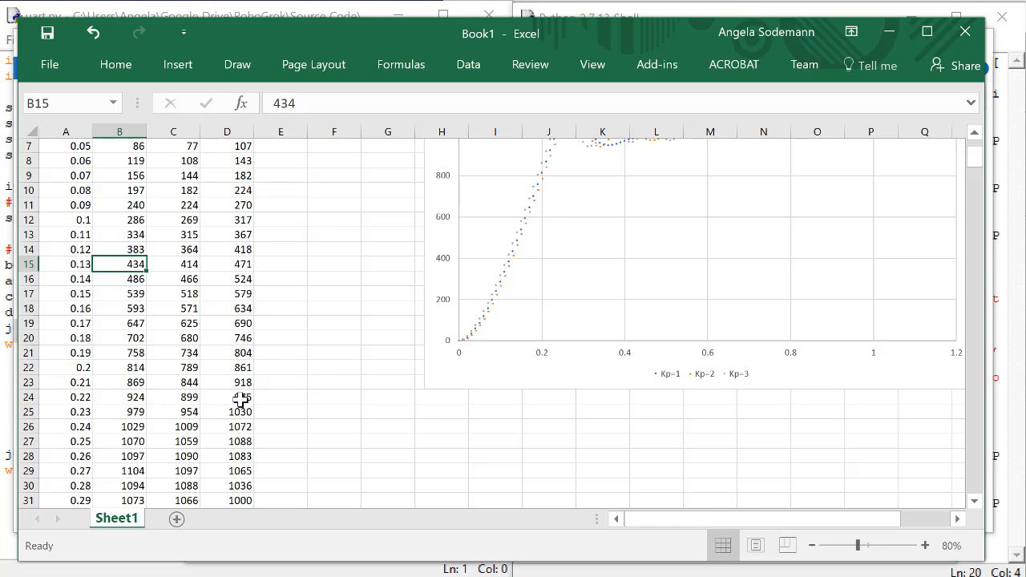
{"action": "mouse_move", "coordinate": [249, 404]}
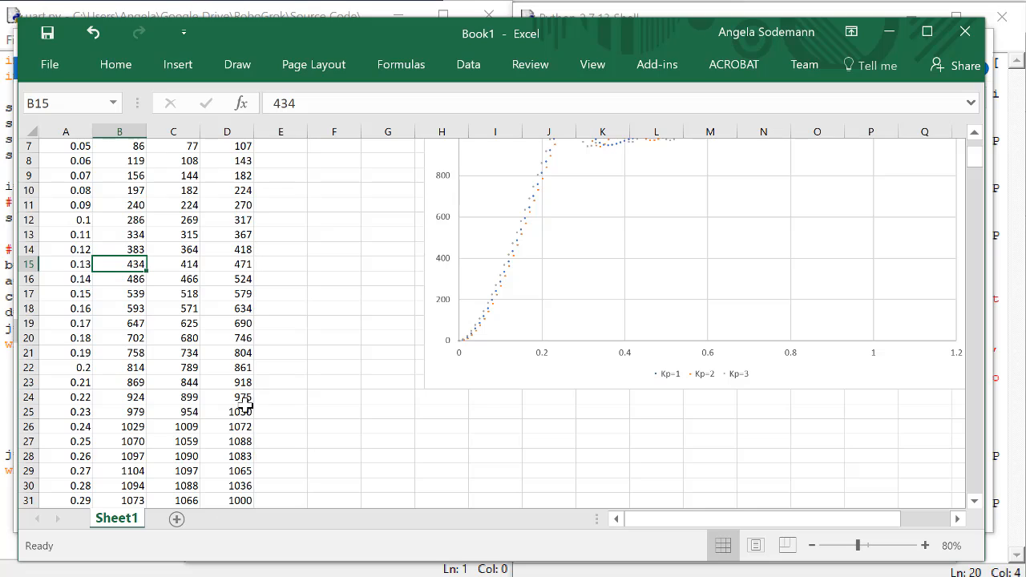
{"action": "mouse_move", "coordinate": [105, 401]}
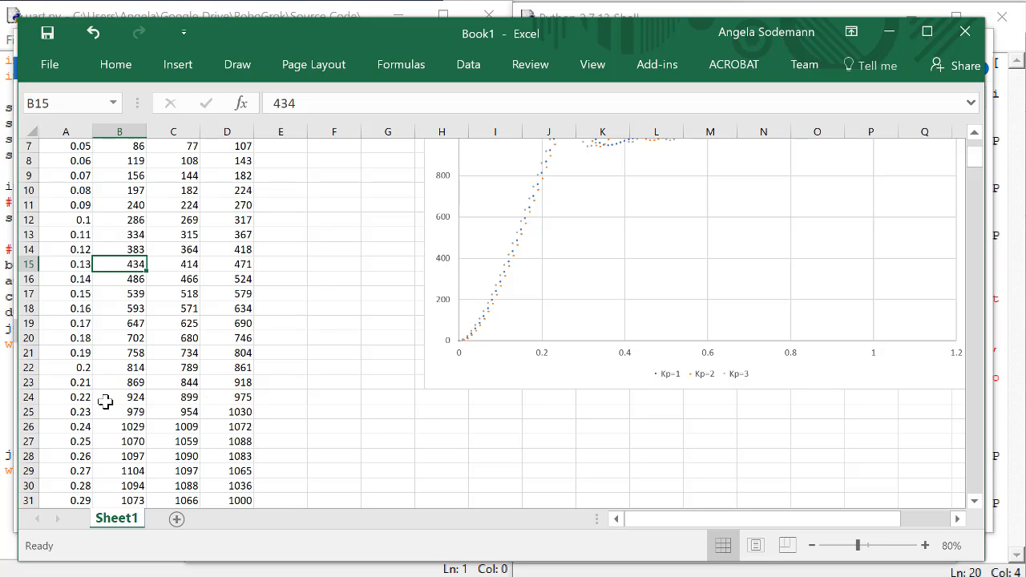
{"action": "mouse_move", "coordinate": [86, 410]}
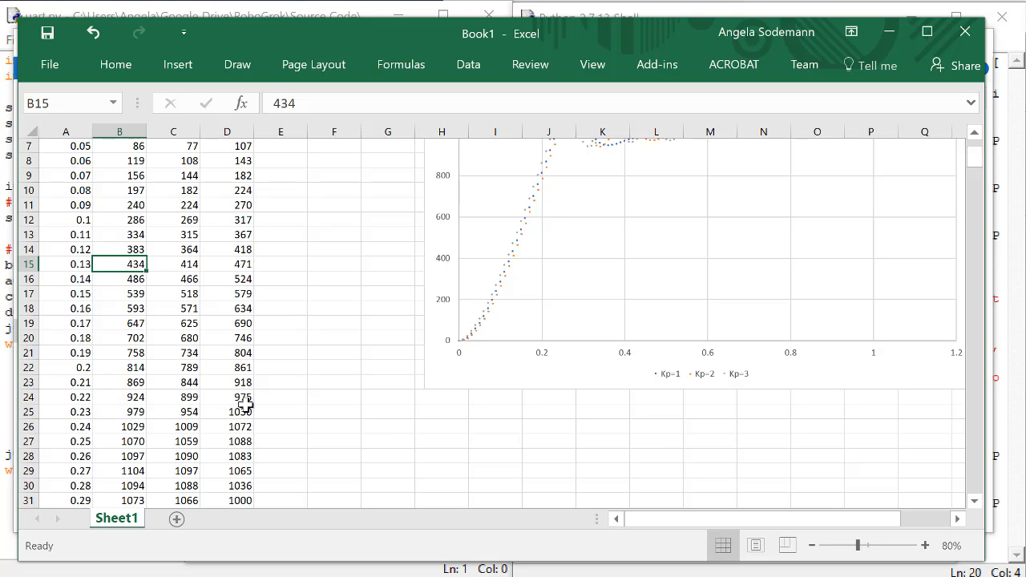
{"action": "mouse_move", "coordinate": [286, 378]}
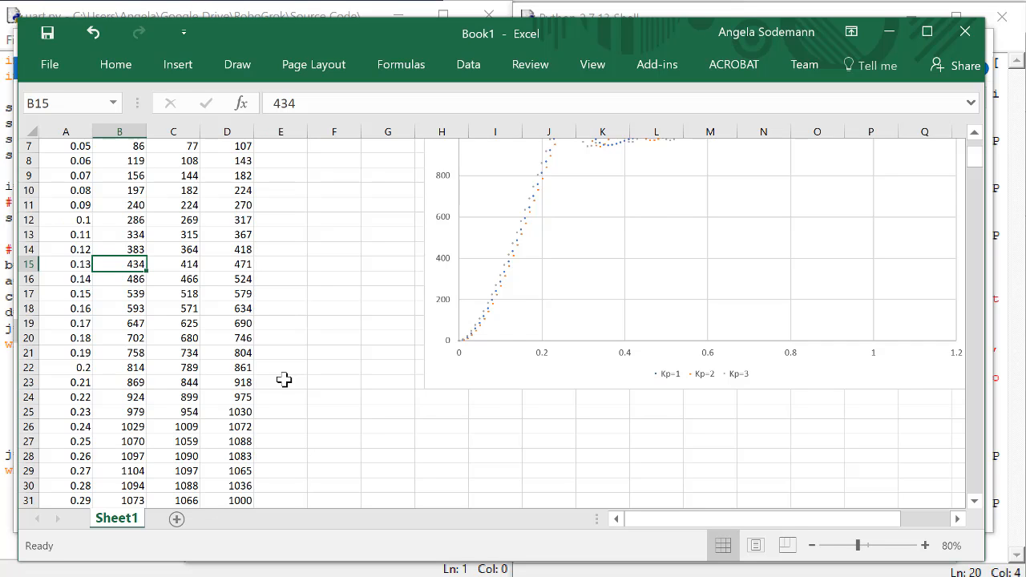
- Enter rise times 0.24, 0.24 and 0.23 for Kp 1, 2 and 3
{"action": "type", "text": "0."}
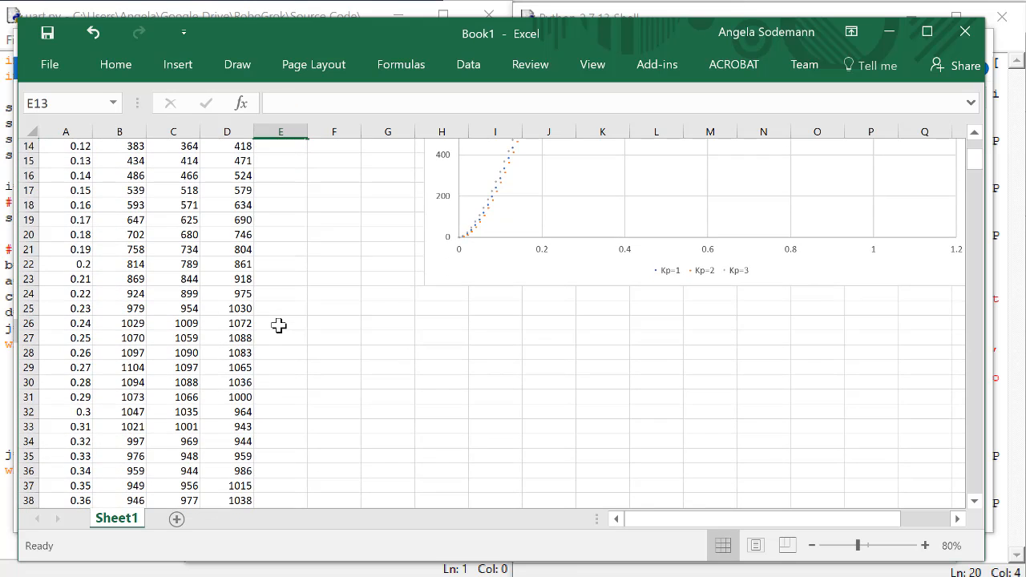
{"action": "mouse_move", "coordinate": [158, 316]}
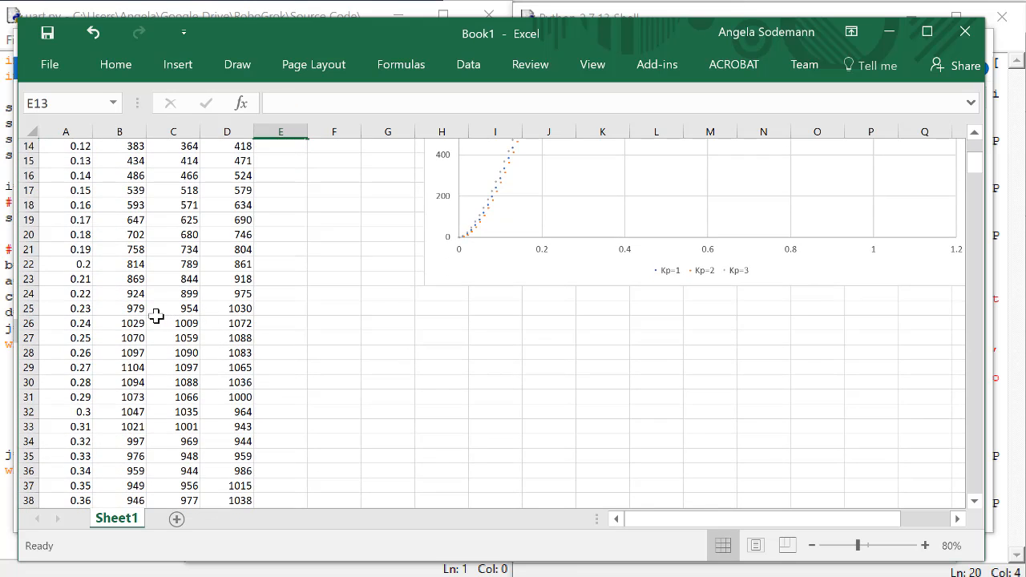
{"action": "mouse_move", "coordinate": [141, 324]}
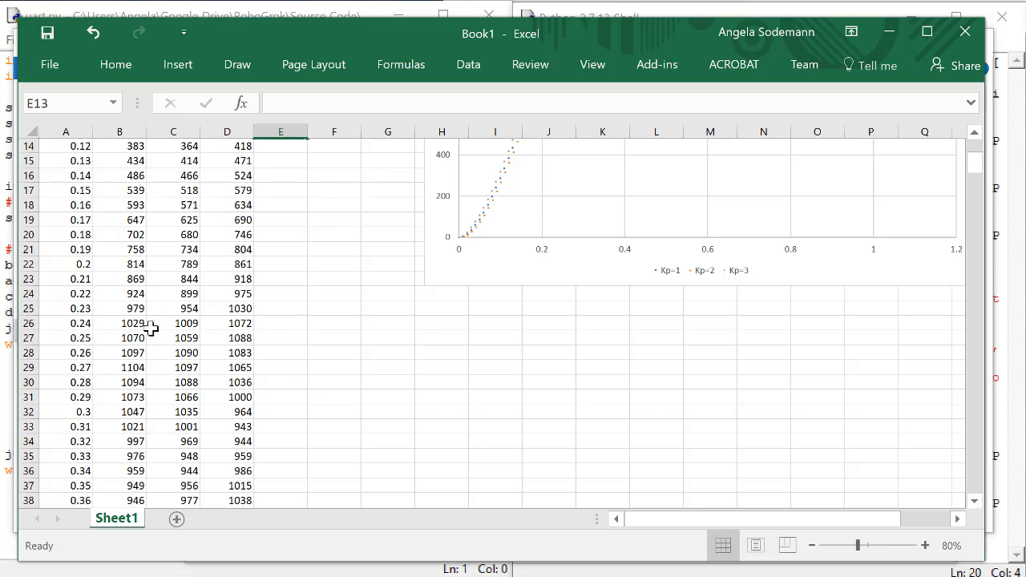
{"action": "mouse_move", "coordinate": [201, 329]}
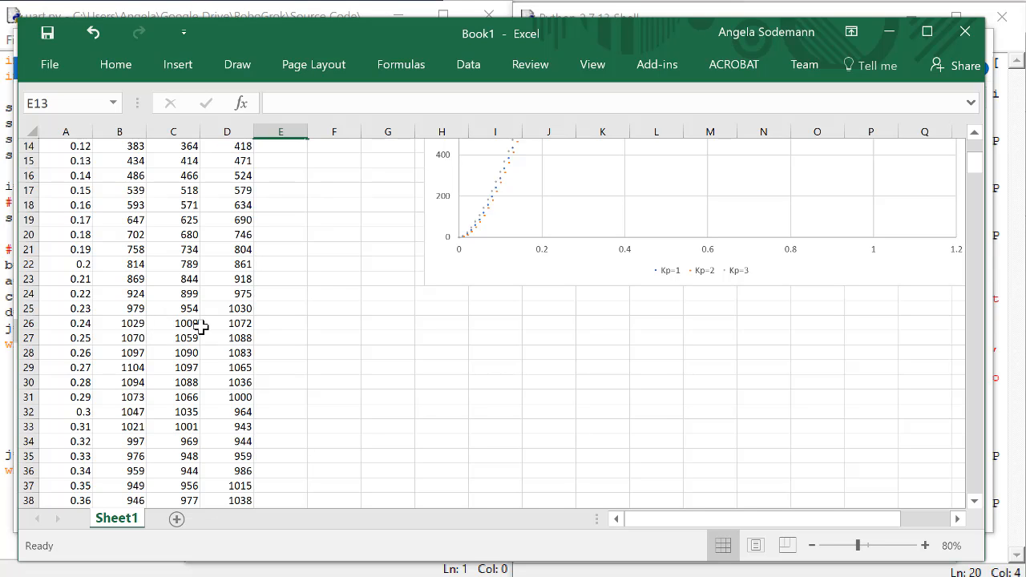
{"action": "mouse_move", "coordinate": [311, 312]}
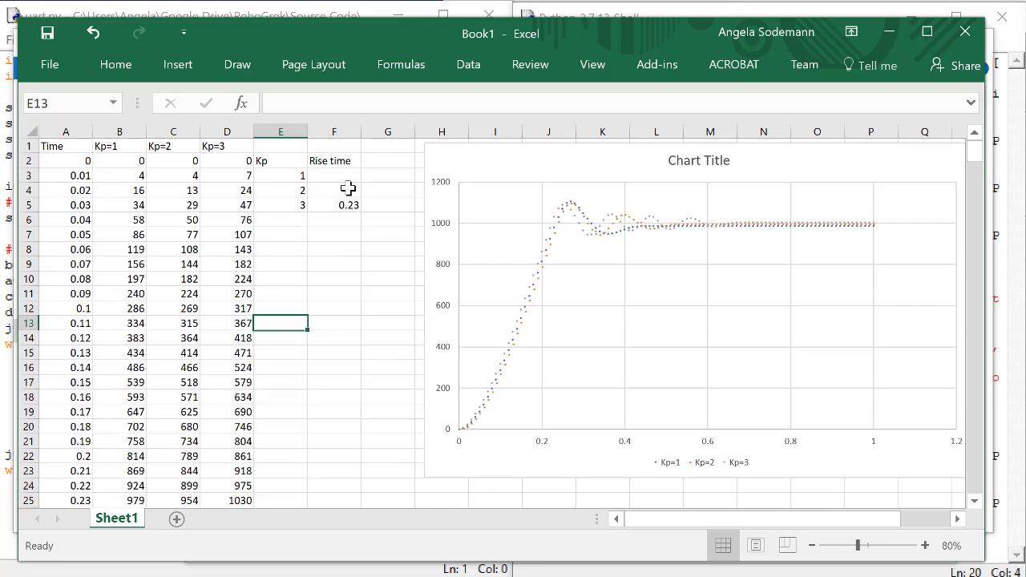
{"action": "type", "text": "0"}
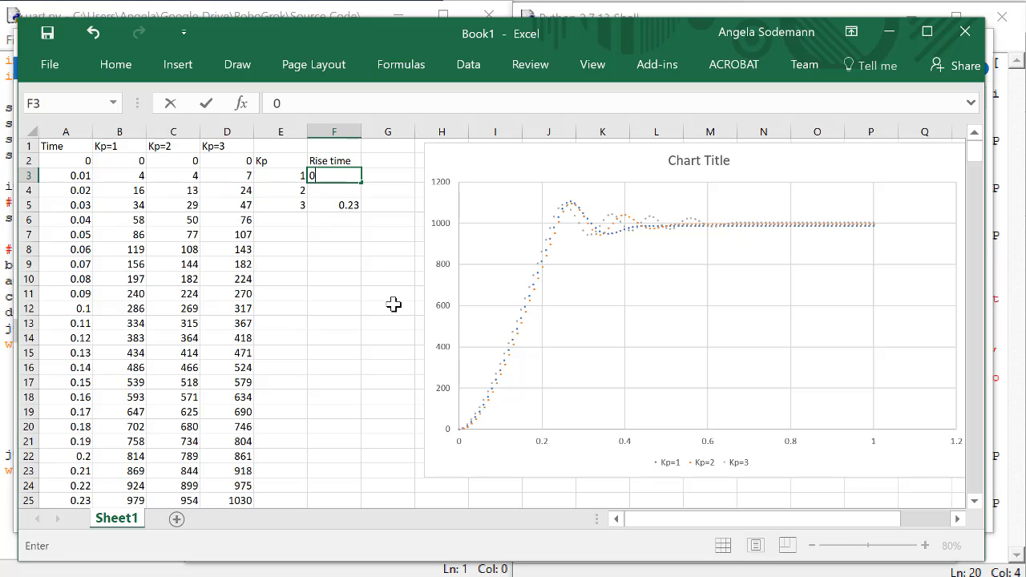
{"action": "type", "text": ".24"}
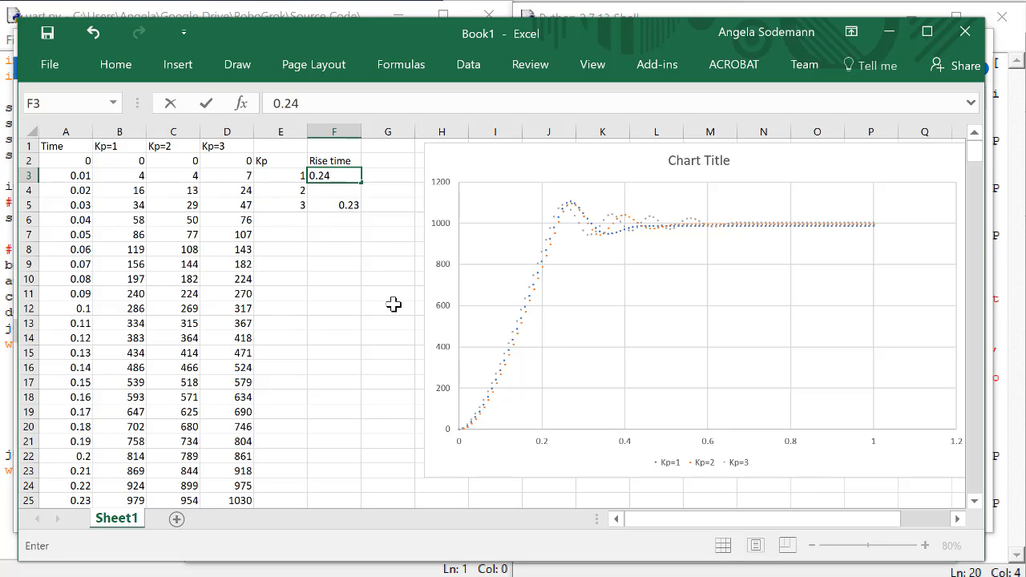
{"action": "type", "text": "0.24"}
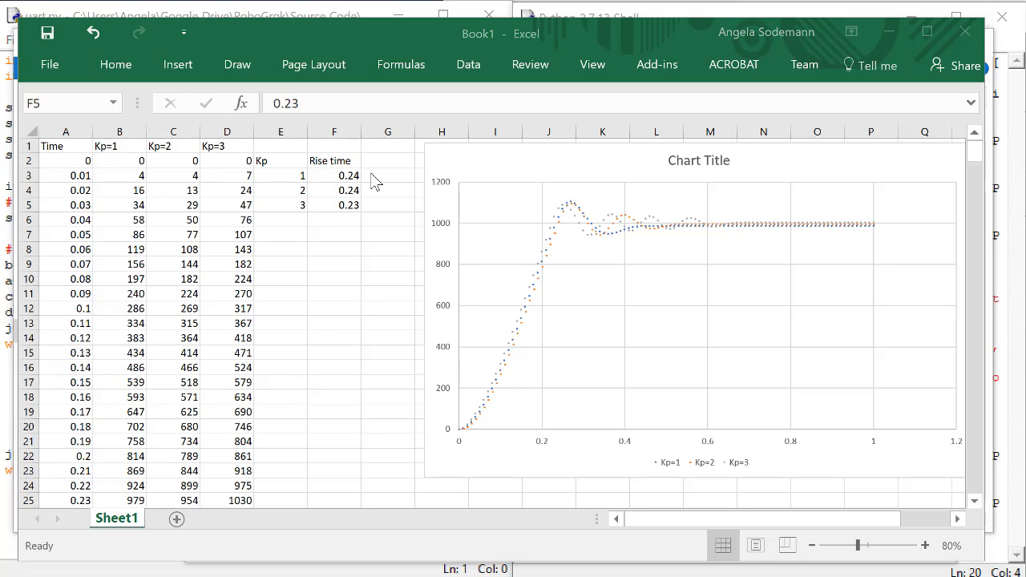
- Add a Peak time heading in G2 beside Rise time
{"action": "left_click", "coordinate": [388, 160]}
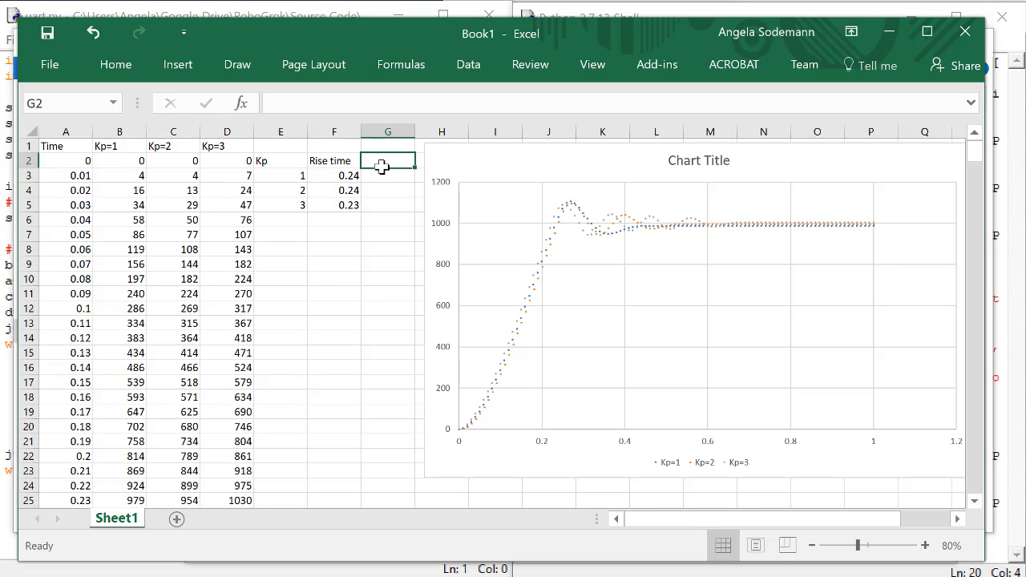
{"action": "mouse_move", "coordinate": [392, 263]}
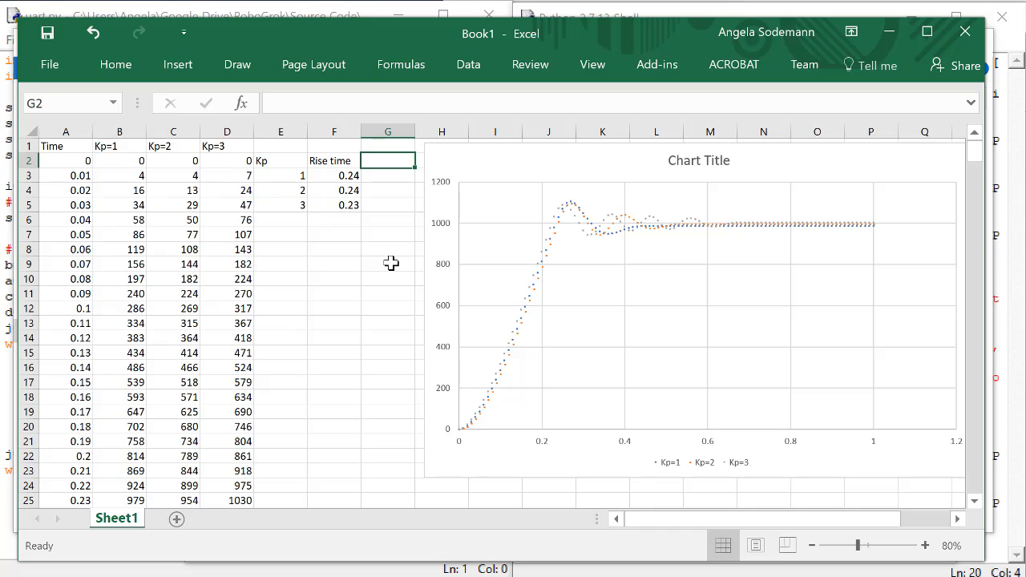
{"action": "type", "text": "Peak time"}
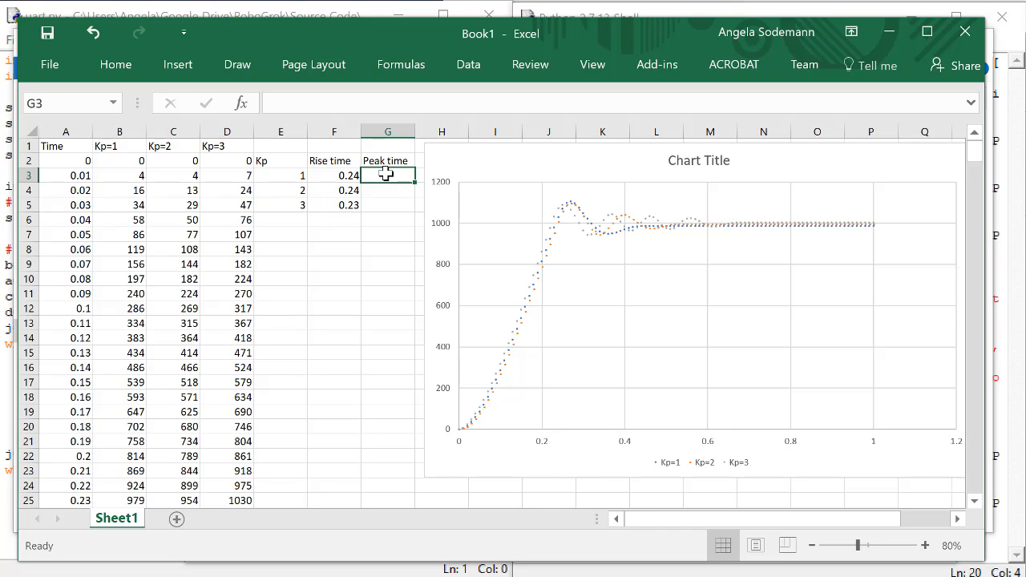
{"action": "mouse_move", "coordinate": [558, 226]}
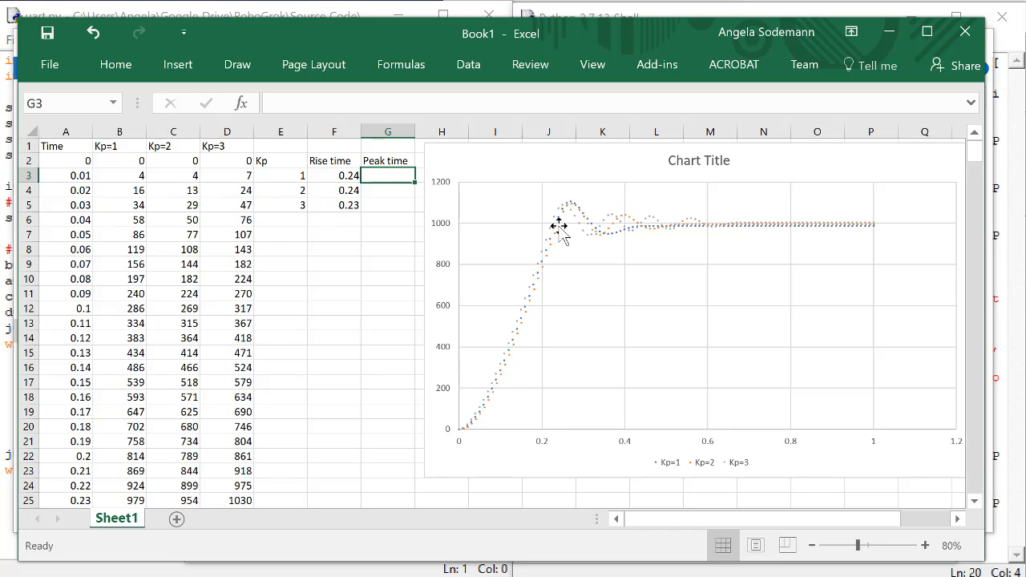
{"action": "mouse_move", "coordinate": [574, 215]}
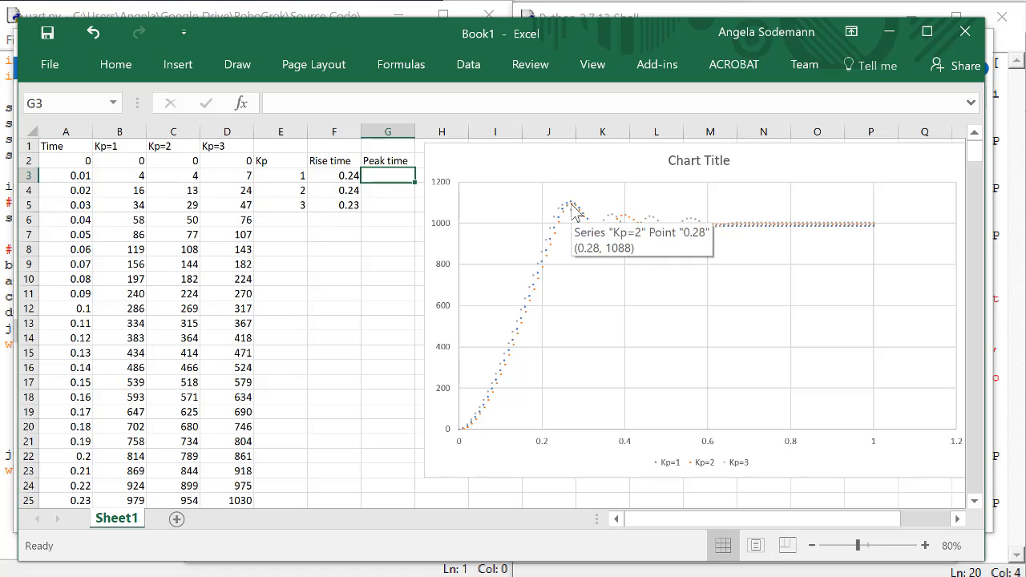
{"action": "mouse_move", "coordinate": [175, 336]}
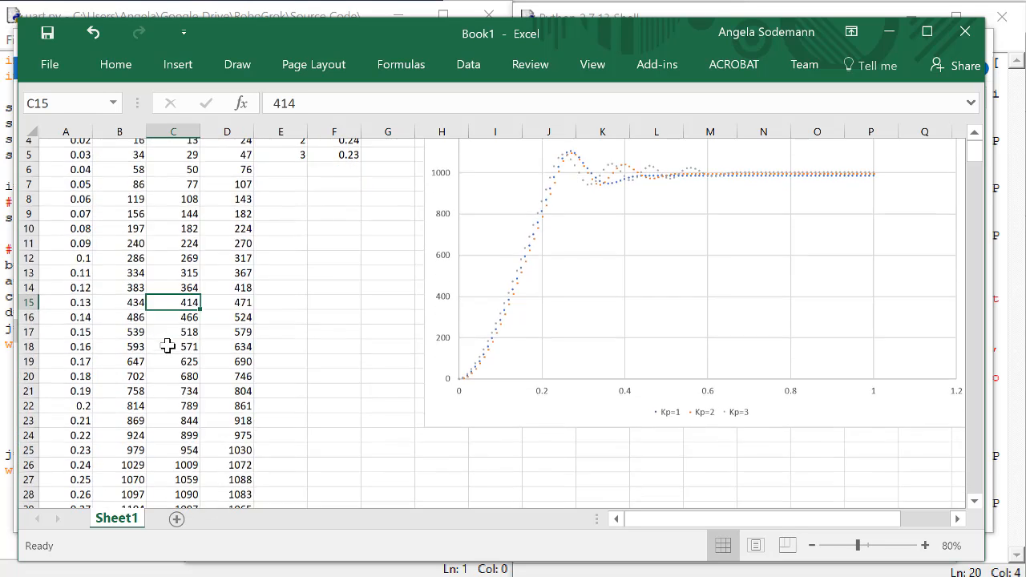
- Locate the Kp=1 peak reading of 1104 at 0.27 s in column B
{"action": "scroll", "scroll_direction": "down", "scroll_amount": 3}
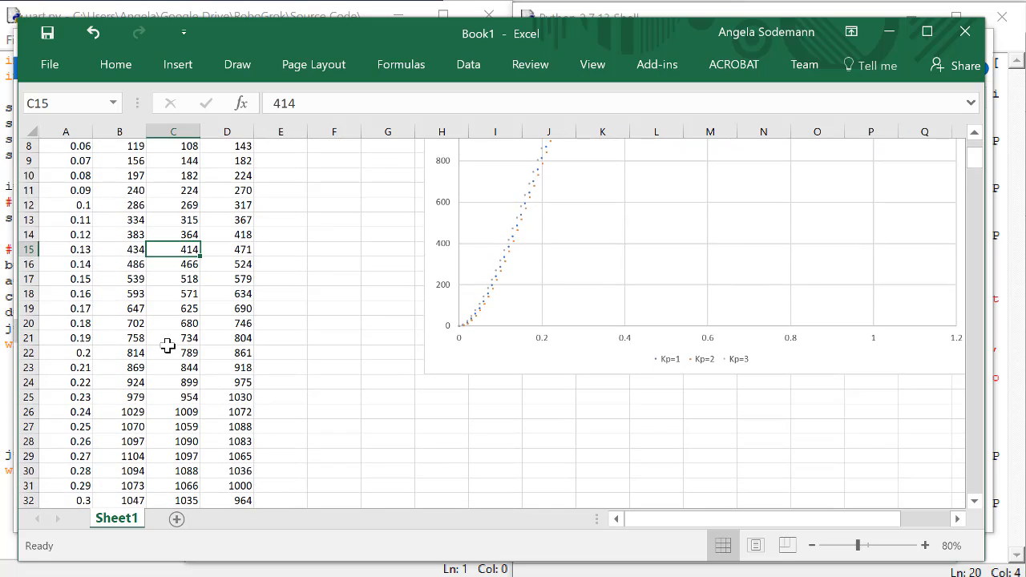
{"action": "scroll", "scroll_direction": "down", "scroll_amount": 3}
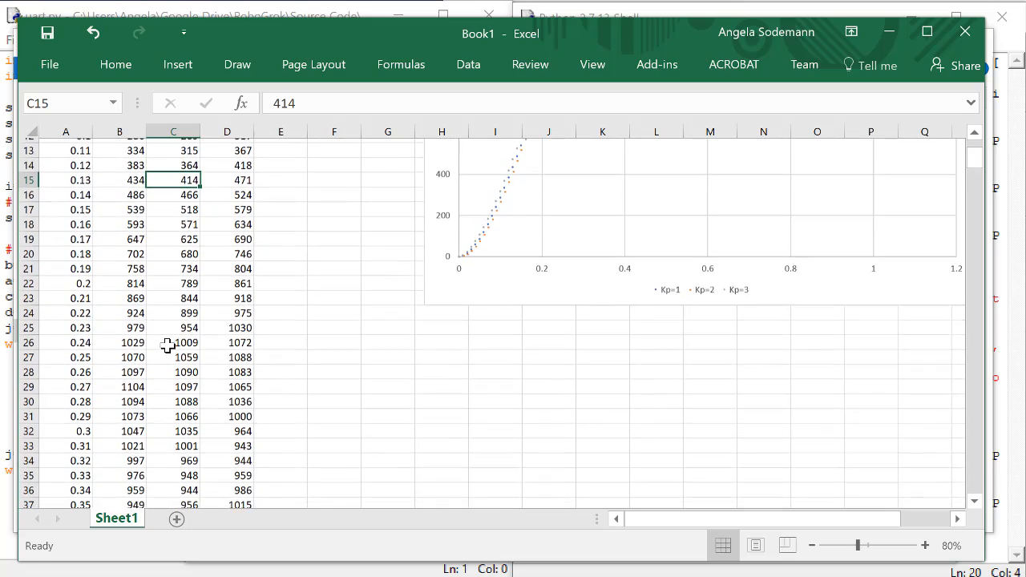
{"action": "scroll", "scroll_direction": "down", "scroll_amount": 3}
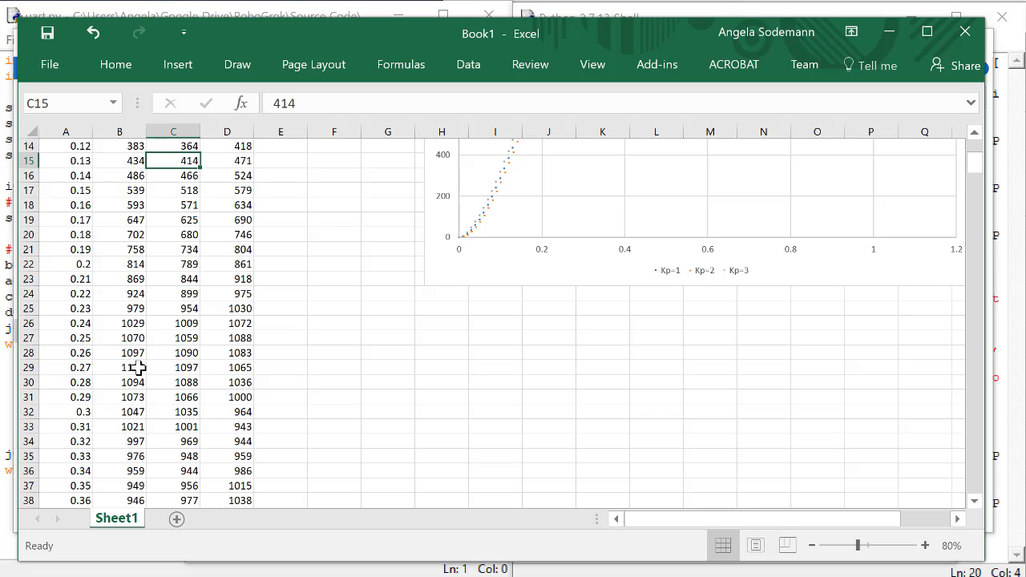
{"action": "left_click", "coordinate": [118, 367]}
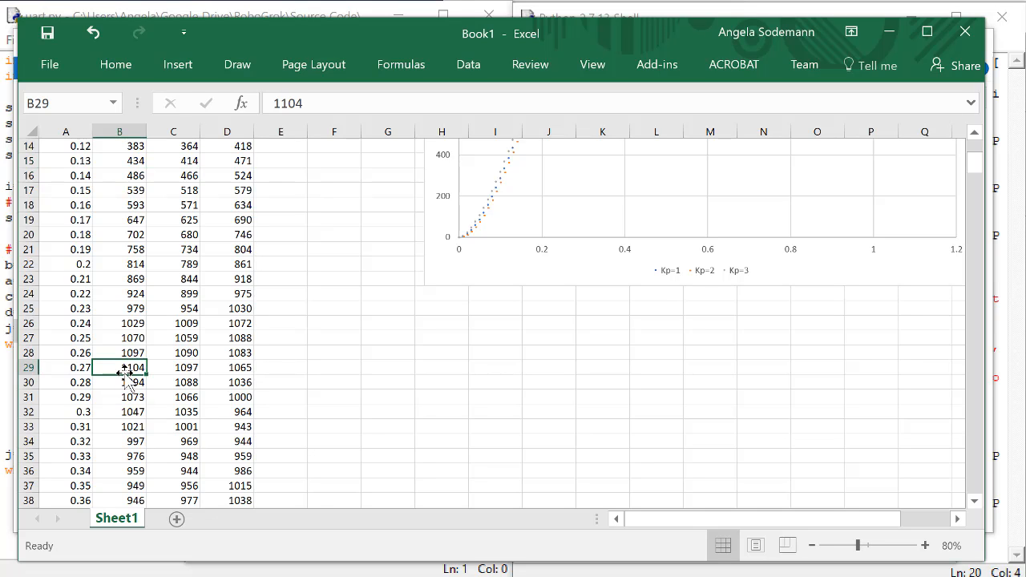
{"action": "left_click", "coordinate": [119, 353]}
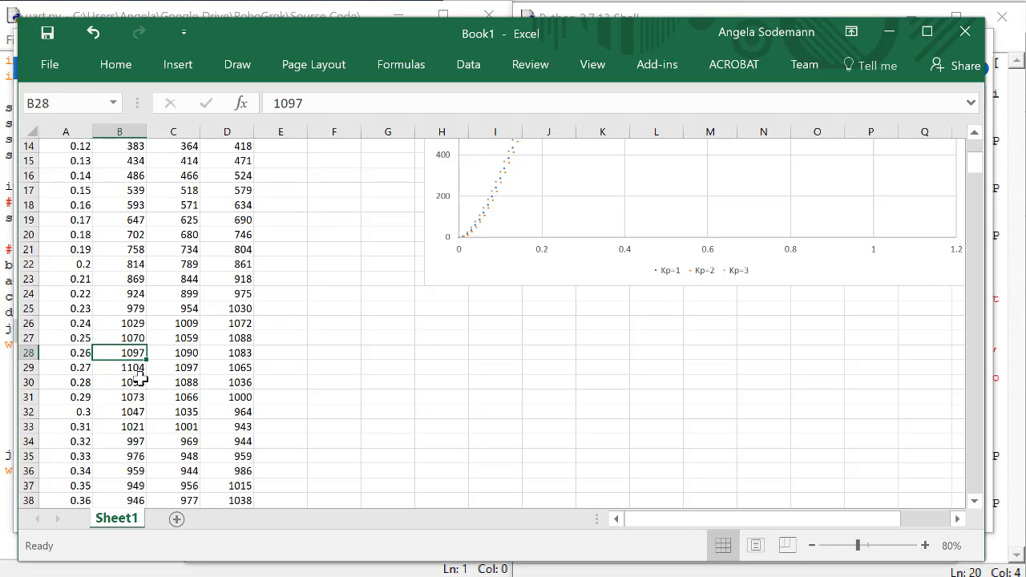
{"action": "left_click", "coordinate": [119, 381]}
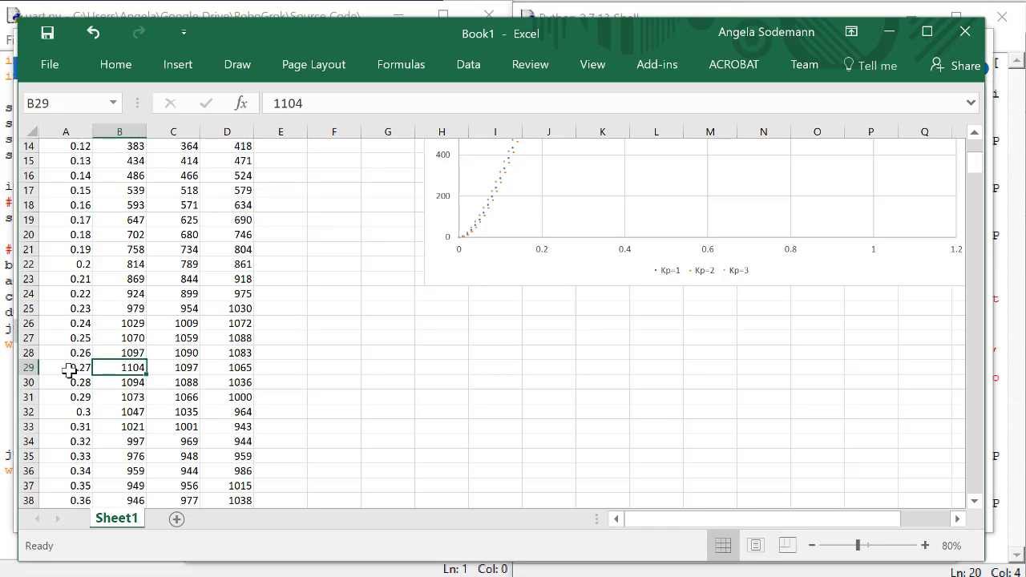
{"action": "mouse_move", "coordinate": [359, 303]}
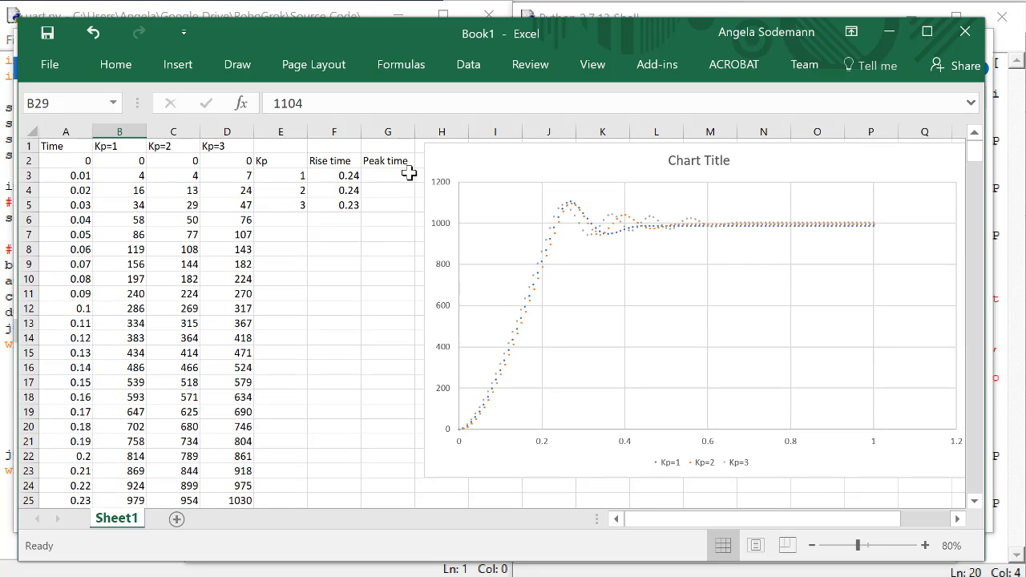
- Find the Kp=2 peak of 1097 at 0.27 and enter peak time 0.27
{"action": "left_click", "coordinate": [173, 382]}
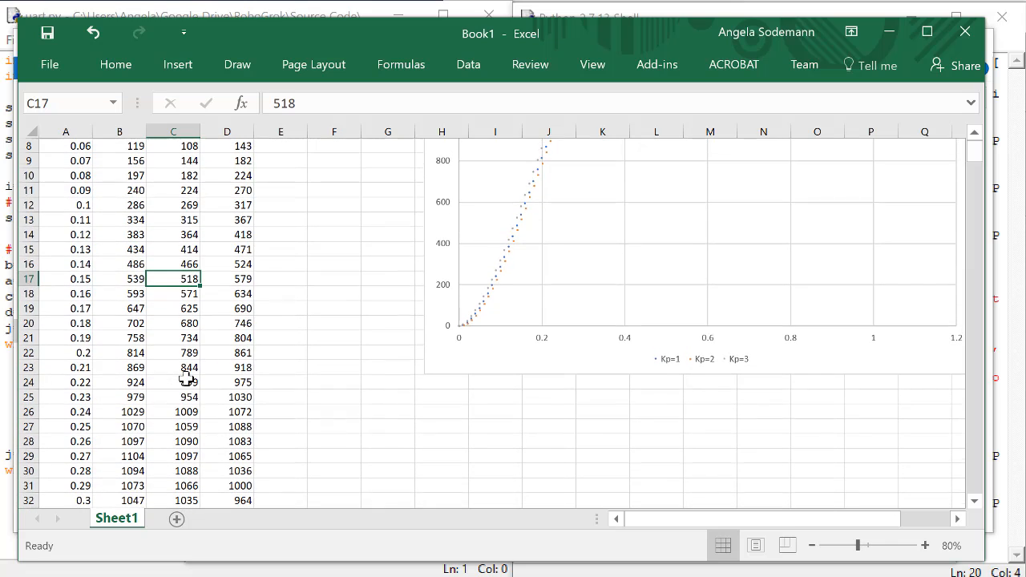
{"action": "mouse_move", "coordinate": [190, 449]}
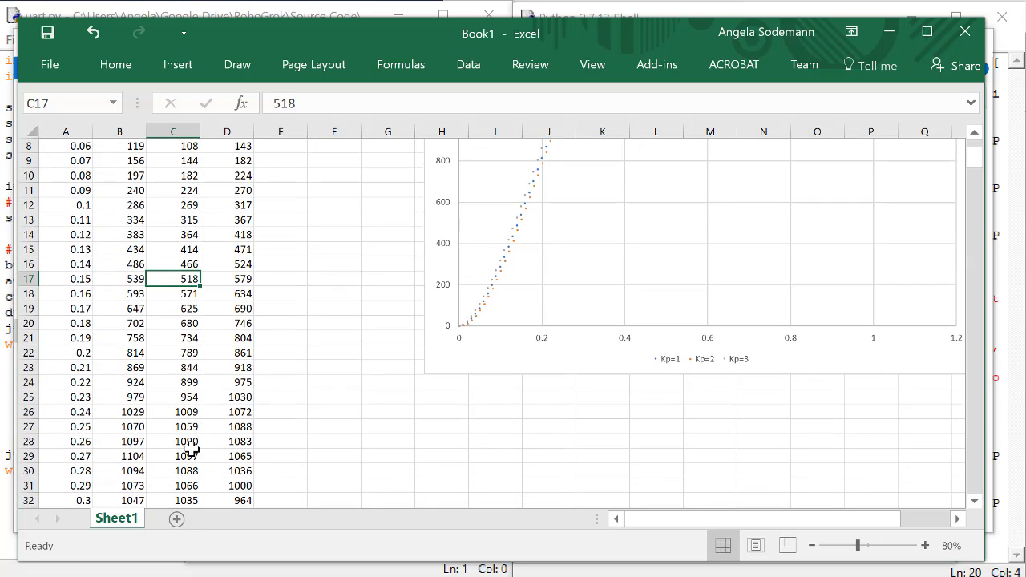
{"action": "left_click", "coordinate": [173, 455]}
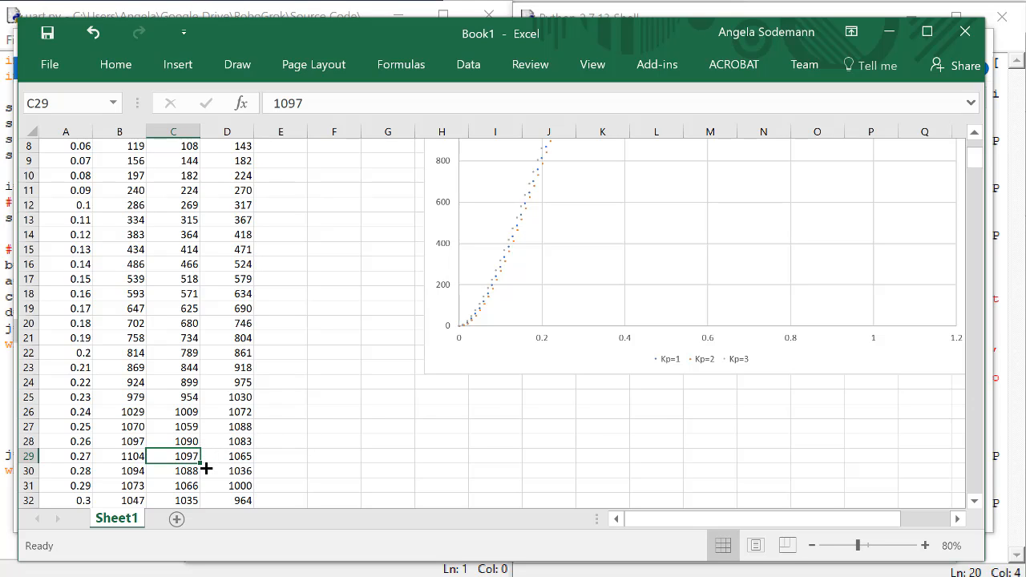
{"action": "mouse_move", "coordinate": [299, 301]}
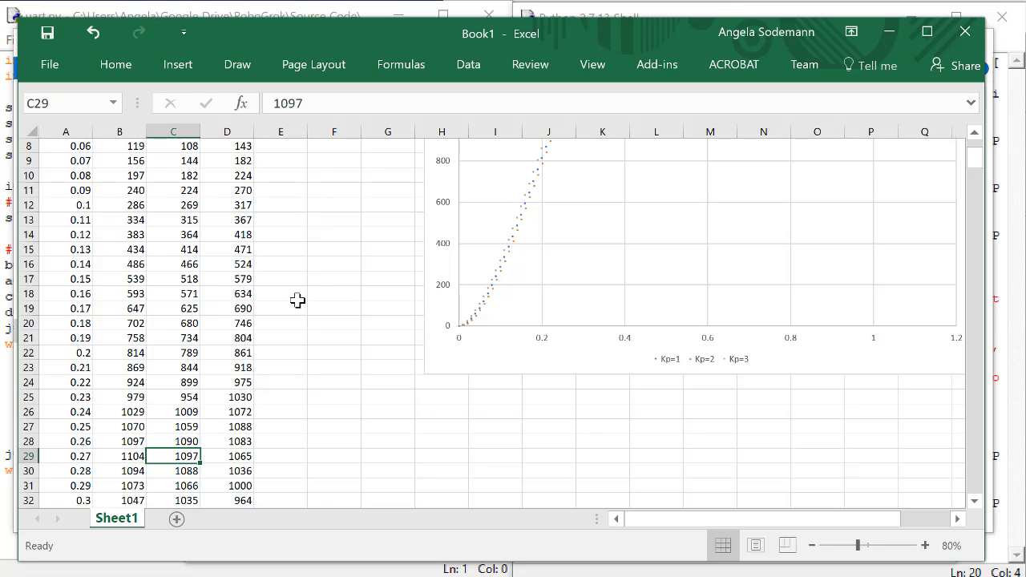
{"action": "scroll", "scroll_direction": "down", "scroll_amount": 3}
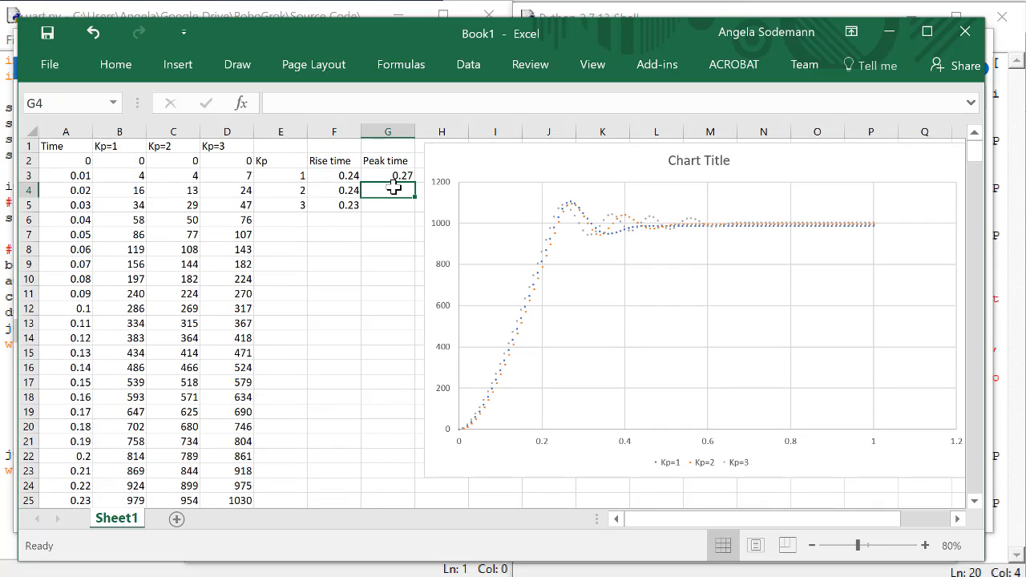
{"action": "type", "text": "0.2"}
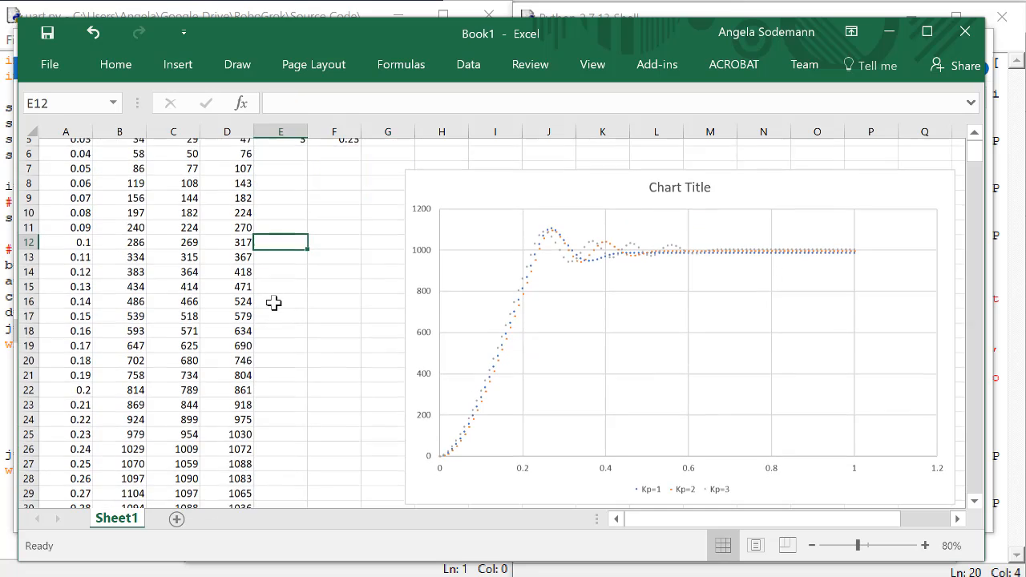
- Find the Kp=3 peak of 1088 at 0.25 and enter peak time 0.25 in G5
{"action": "scroll", "scroll_direction": "down", "scroll_amount": 3}
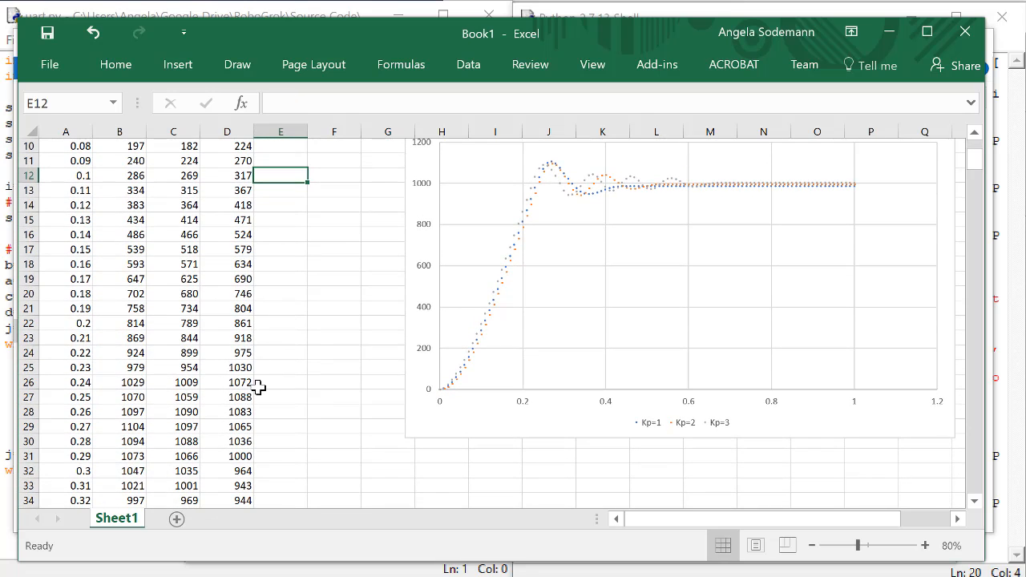
{"action": "left_click", "coordinate": [228, 398]}
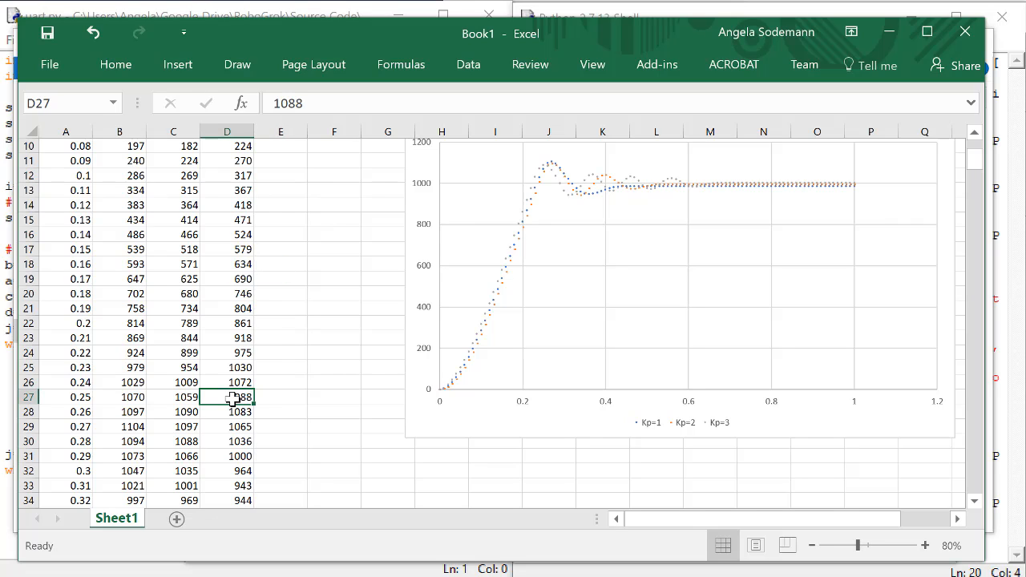
{"action": "mouse_move", "coordinate": [324, 406]}
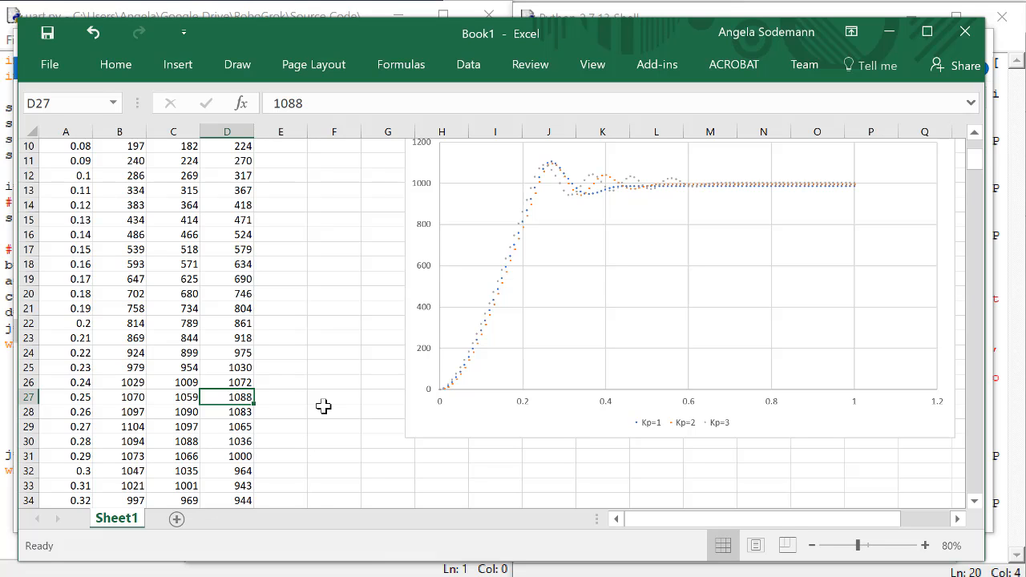
{"action": "scroll", "scroll_direction": "up", "scroll_amount": 3}
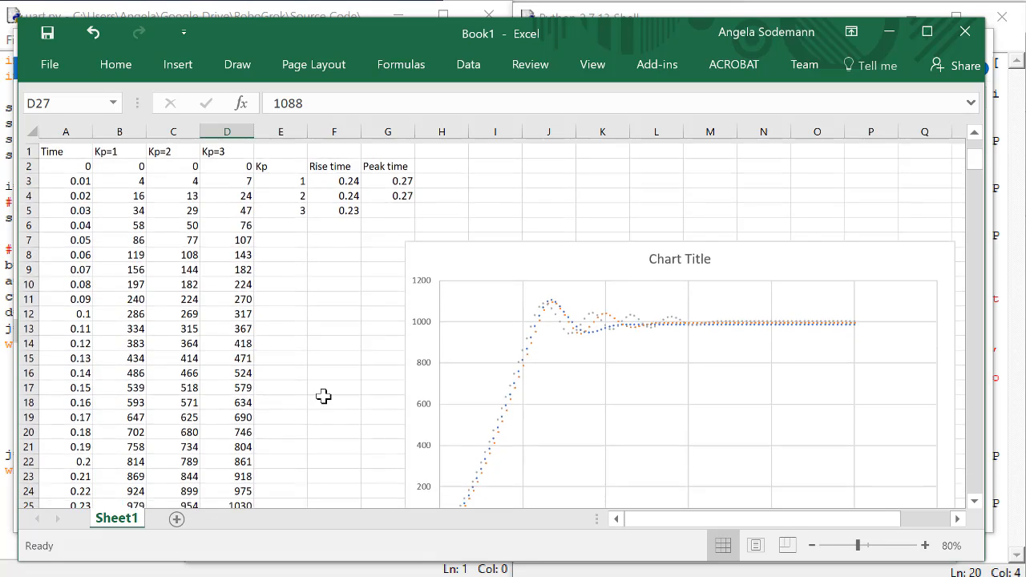
{"action": "left_click", "coordinate": [388, 206]}
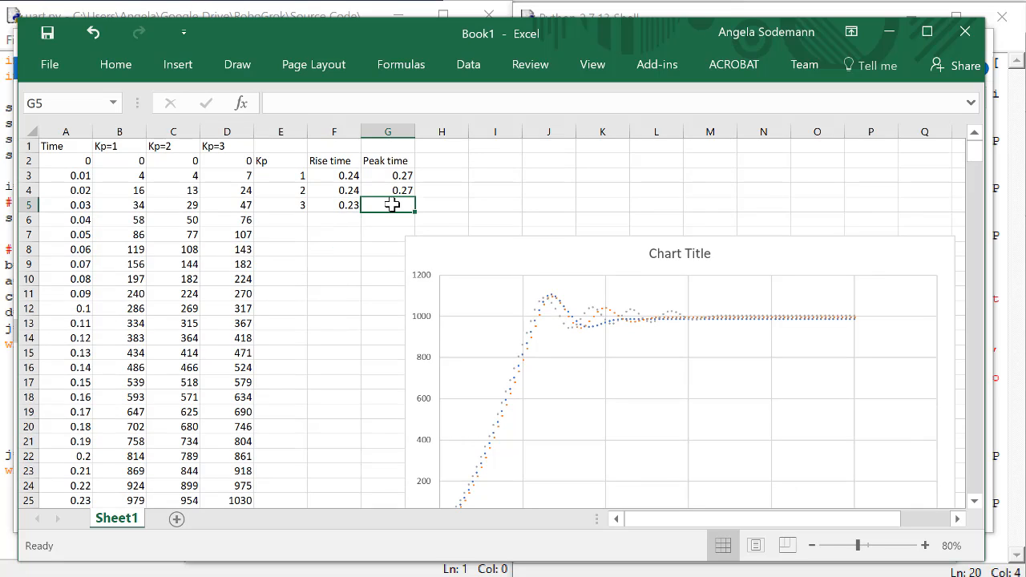
{"action": "type", "text": "0.25"}
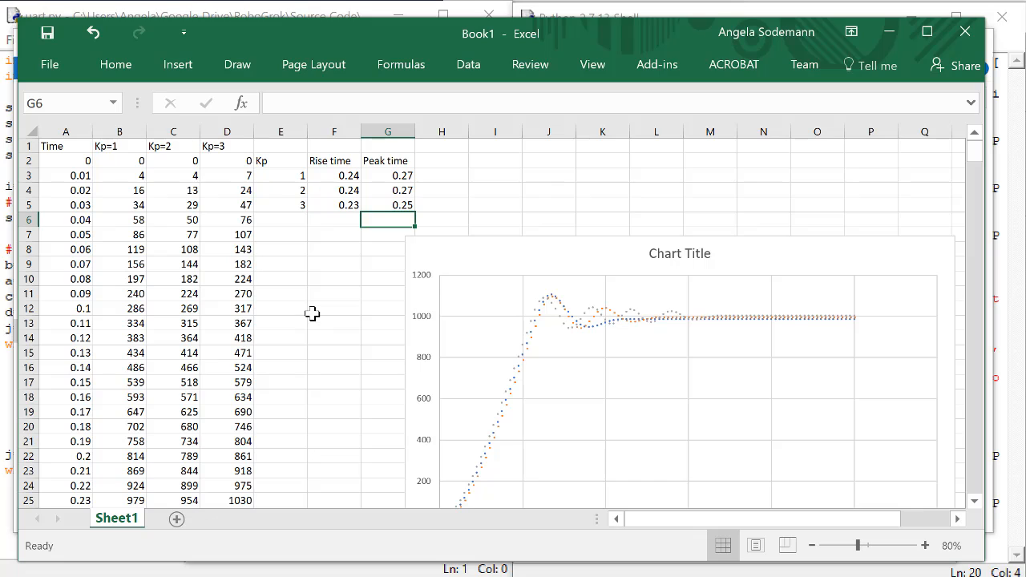
{"action": "mouse_move", "coordinate": [331, 158]}
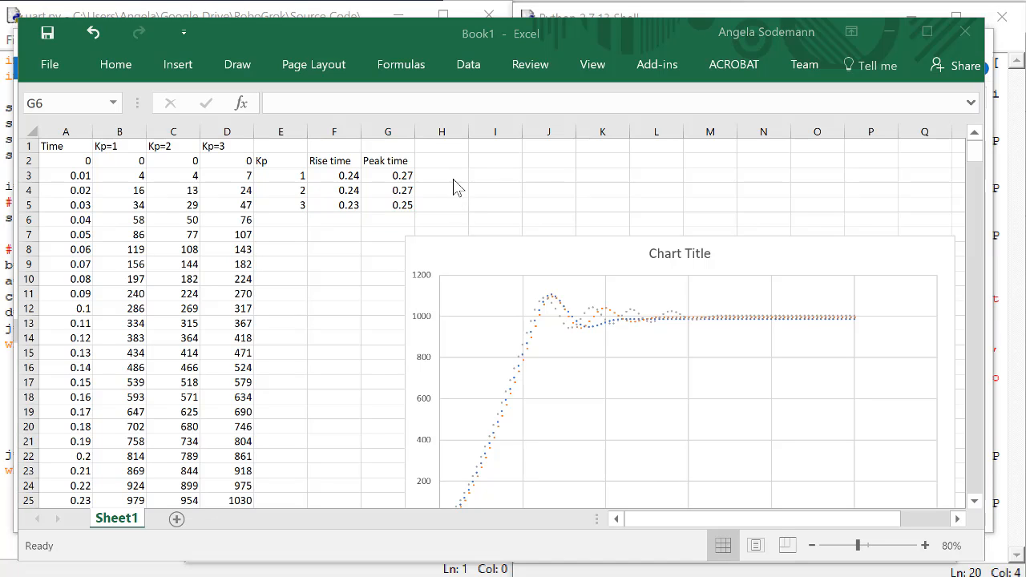
- Add a Settling time heading in H2 and scan column B for where Kp=1 settles
{"action": "left_click", "coordinate": [442, 160]}
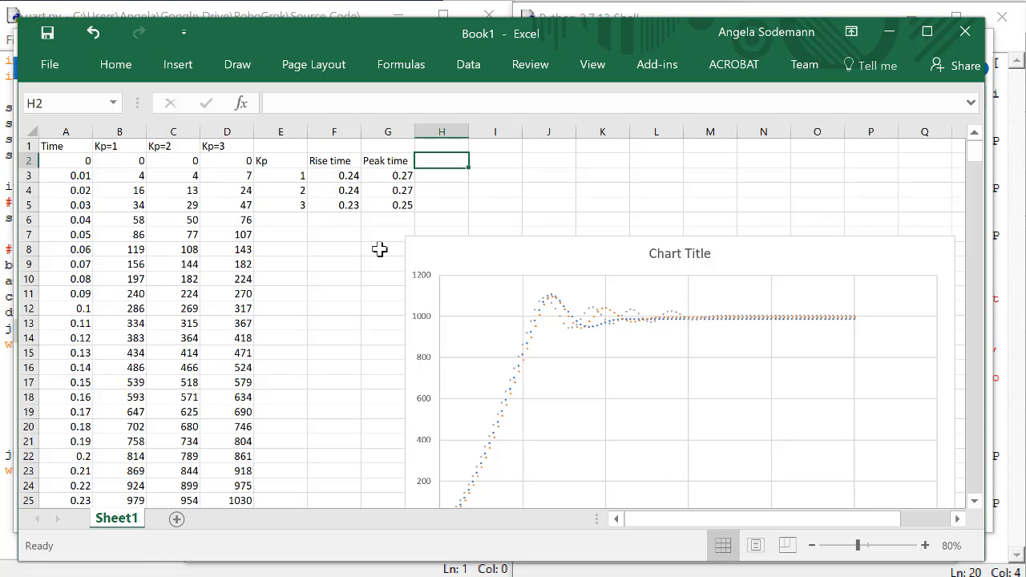
{"action": "type", "text": "Settling time"}
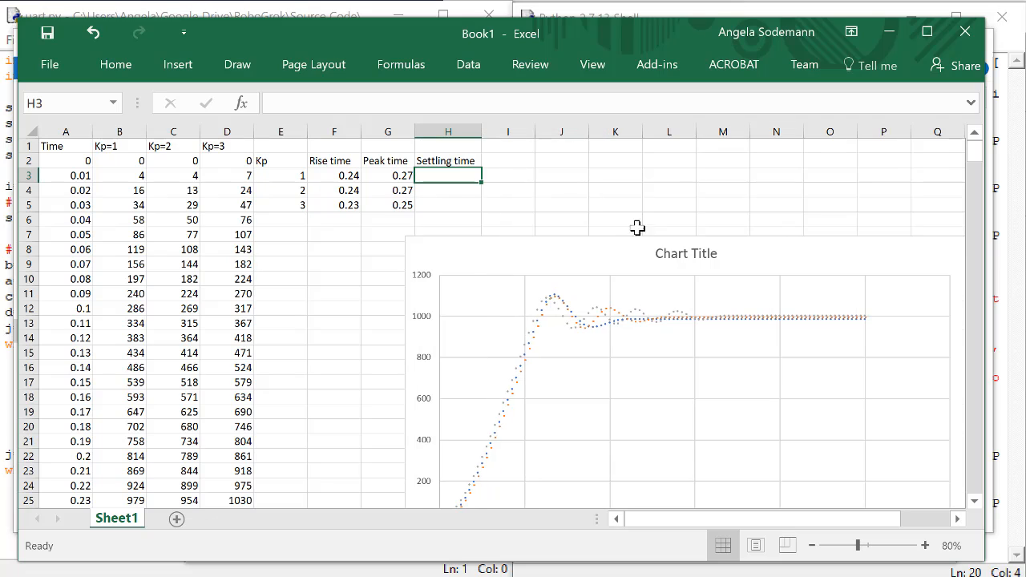
{"action": "mouse_move", "coordinate": [125, 262]}
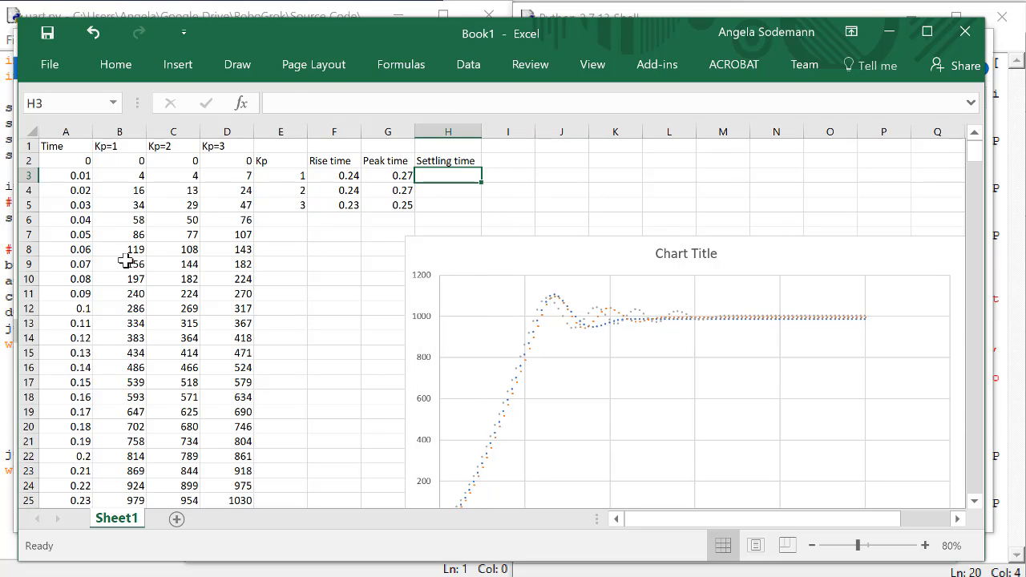
{"action": "left_click", "coordinate": [119, 263]}
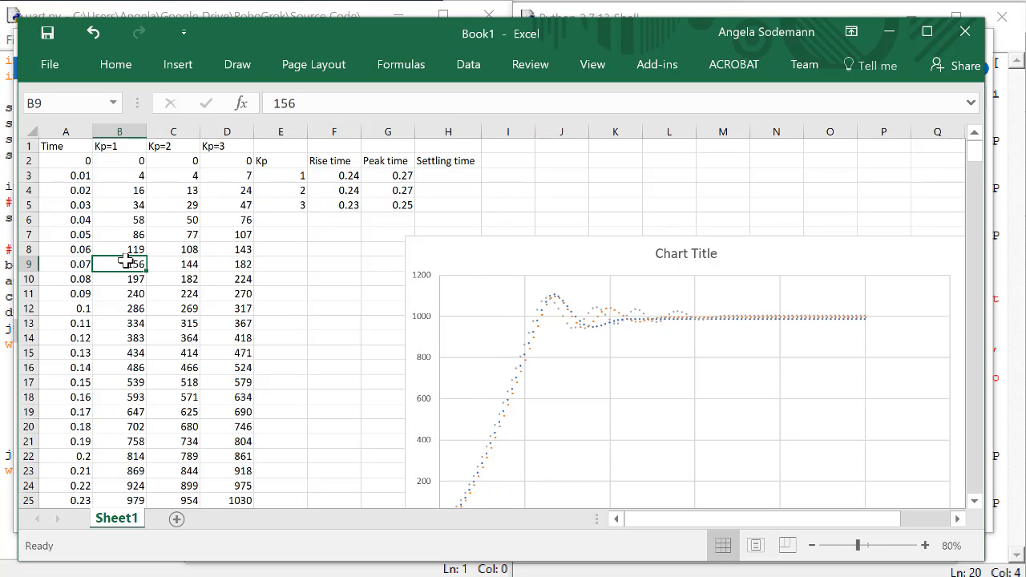
{"action": "scroll", "scroll_direction": "down", "scroll_amount": 3}
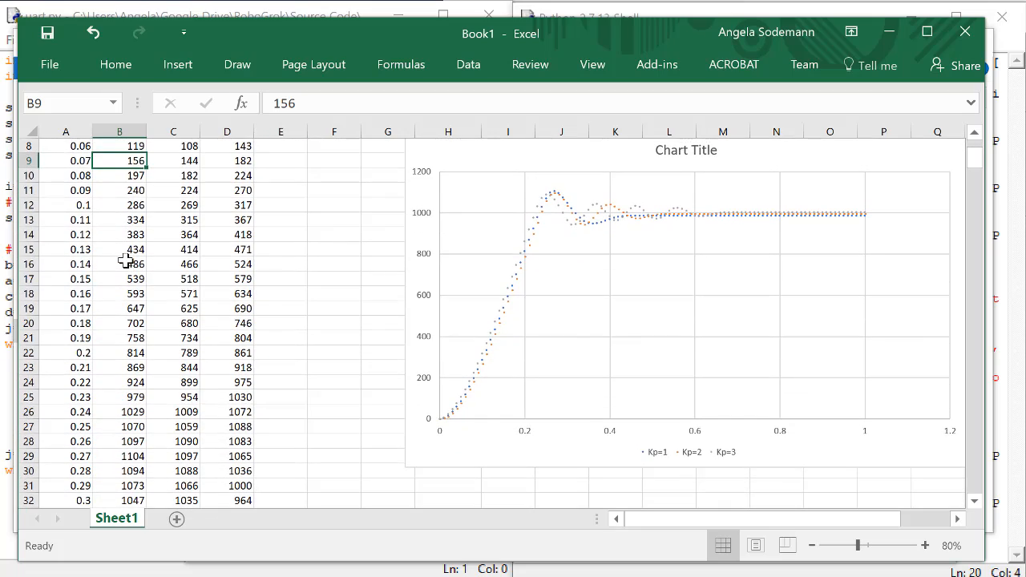
{"action": "scroll", "scroll_direction": "down", "scroll_amount": 3}
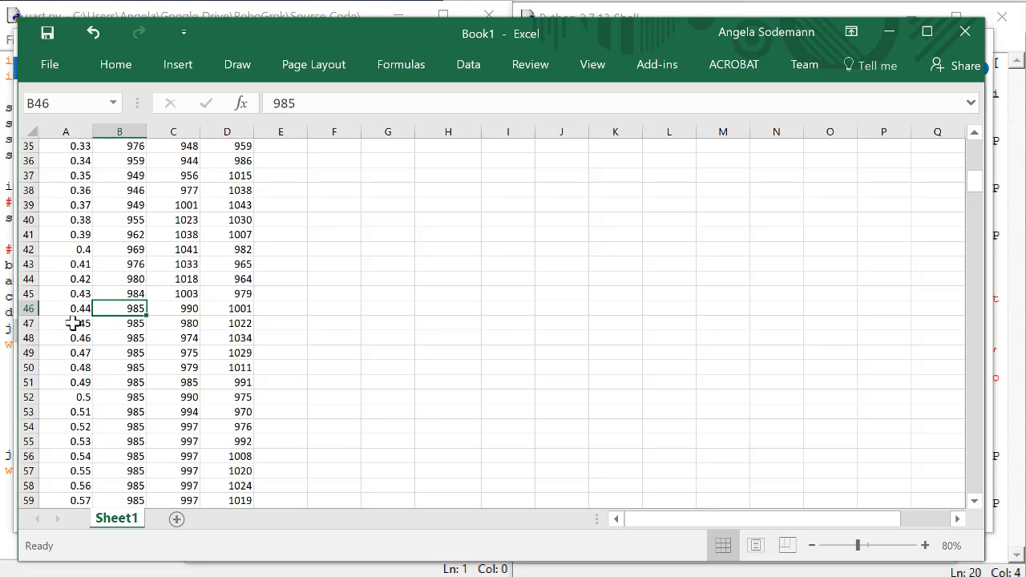
{"action": "mouse_move", "coordinate": [100, 318]}
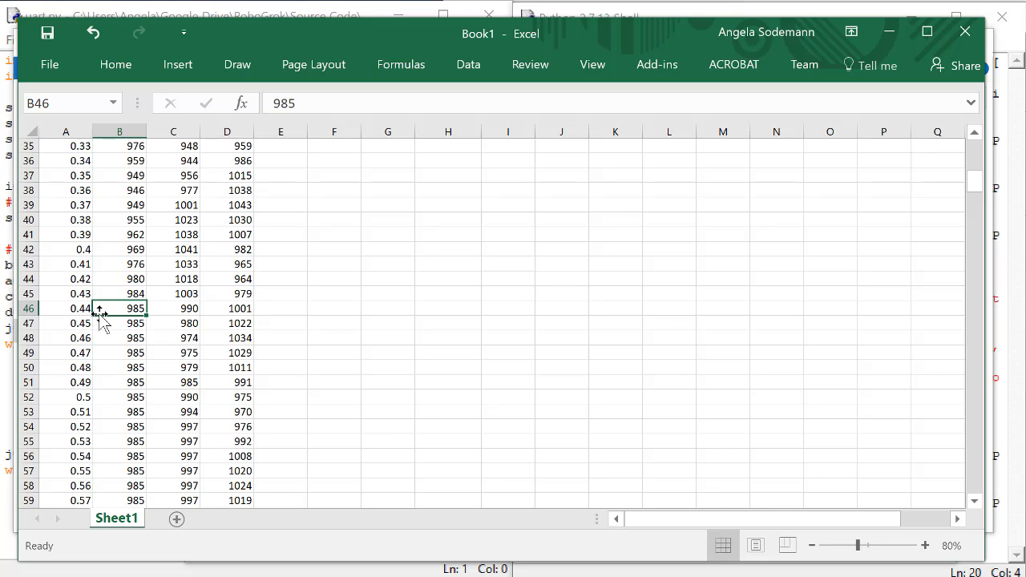
{"action": "mouse_move", "coordinate": [125, 362]}
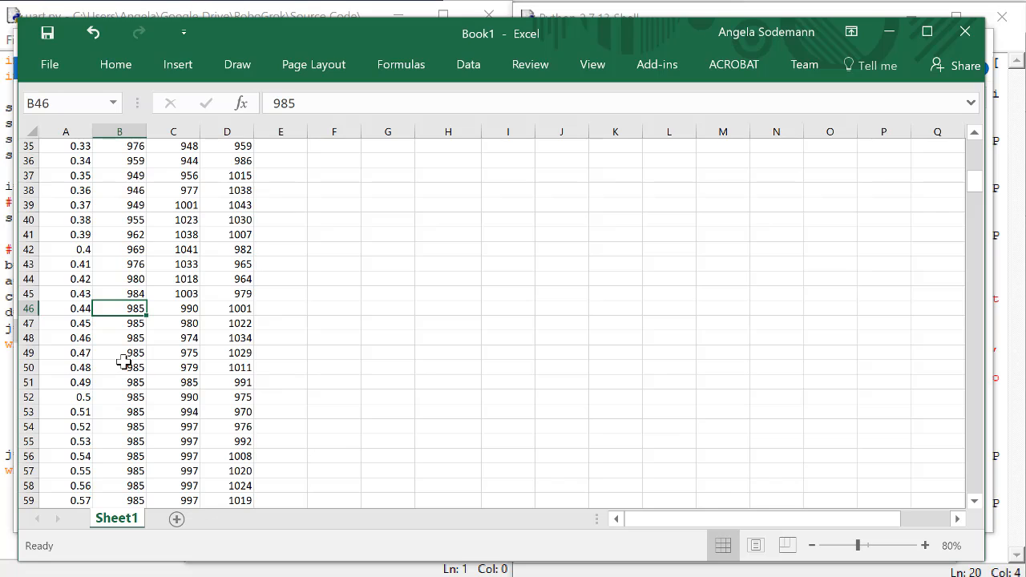
{"action": "mouse_move", "coordinate": [94, 319]}
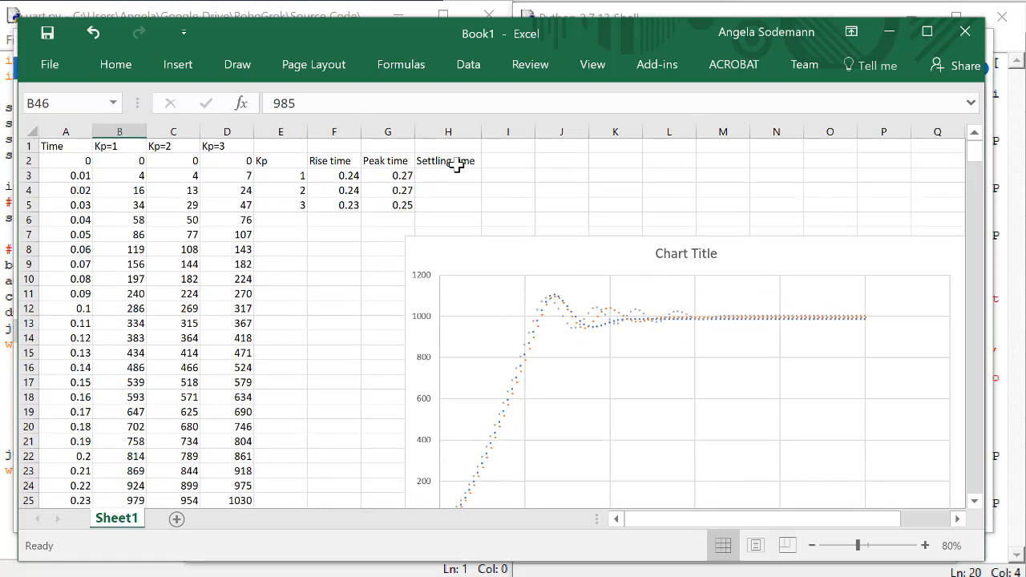
- Enter settling times 0.44, 0.52 and 0.67 for Kp 1, 2 and 3, reading columns C and D
{"action": "scroll", "scroll_direction": "down", "scroll_amount": 3}
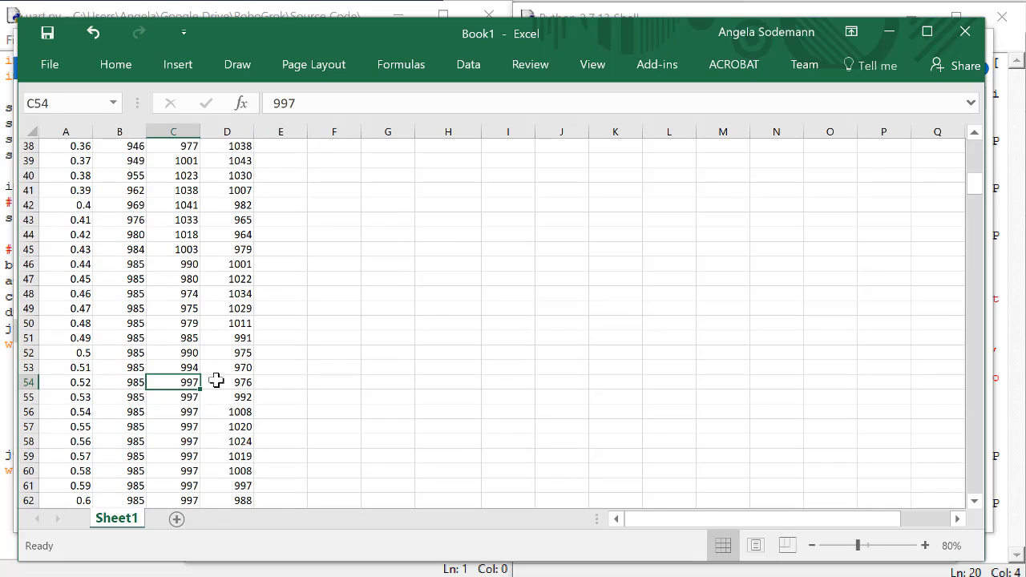
{"action": "scroll", "scroll_direction": "down", "scroll_amount": 3}
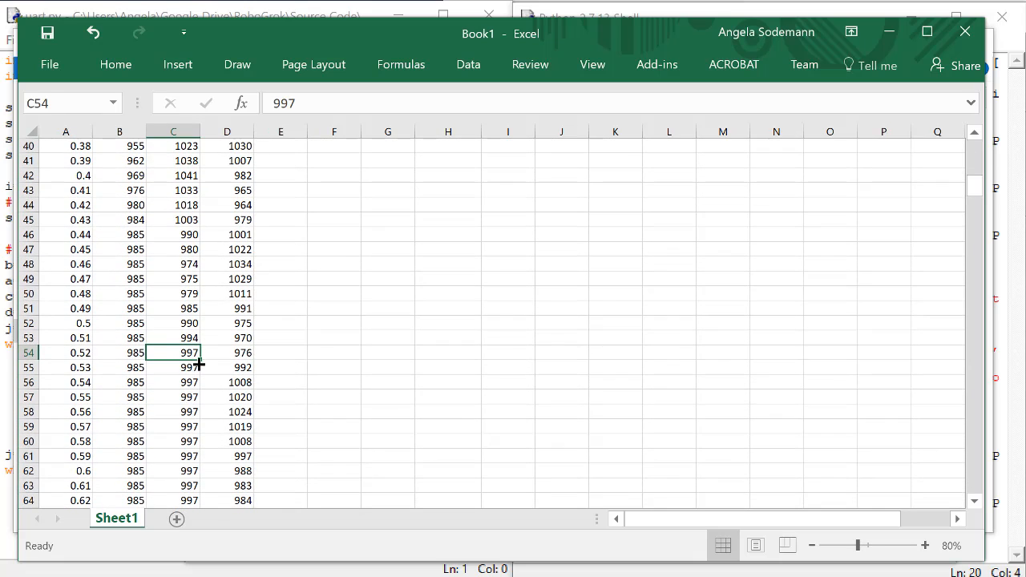
{"action": "mouse_move", "coordinate": [100, 359]}
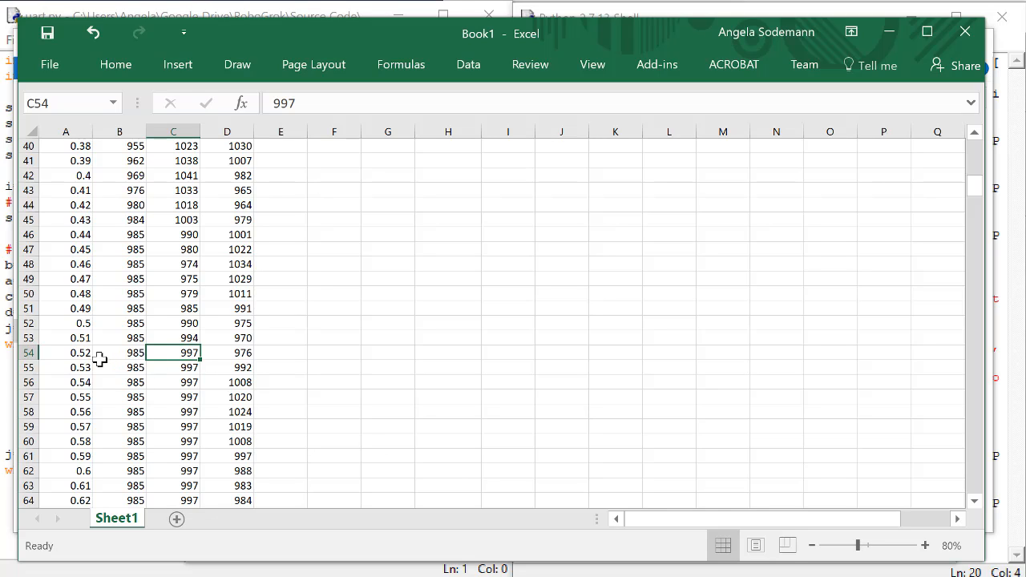
{"action": "scroll", "scroll_direction": "up", "scroll_amount": 3}
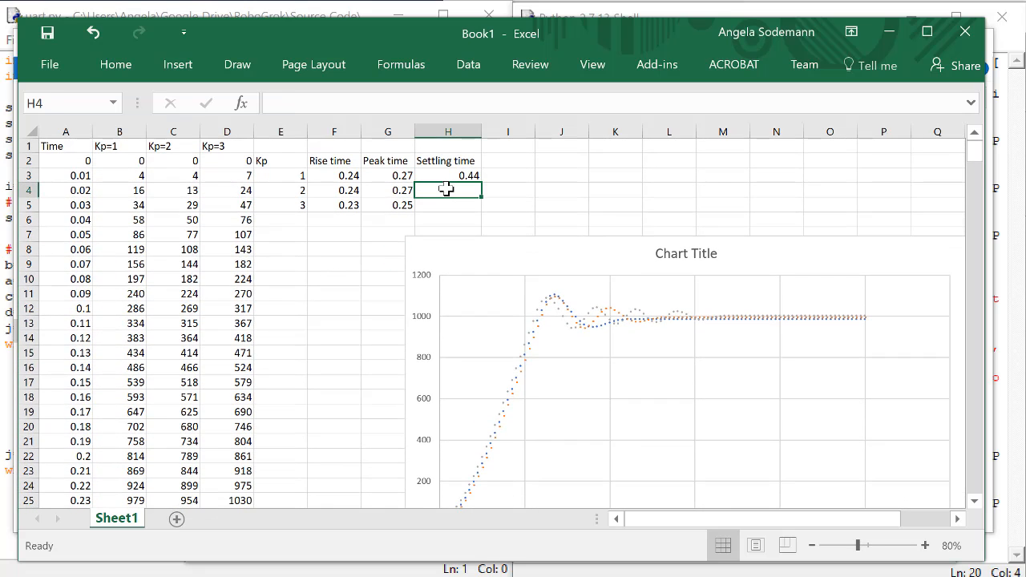
{"action": "type", "text": "0.5"}
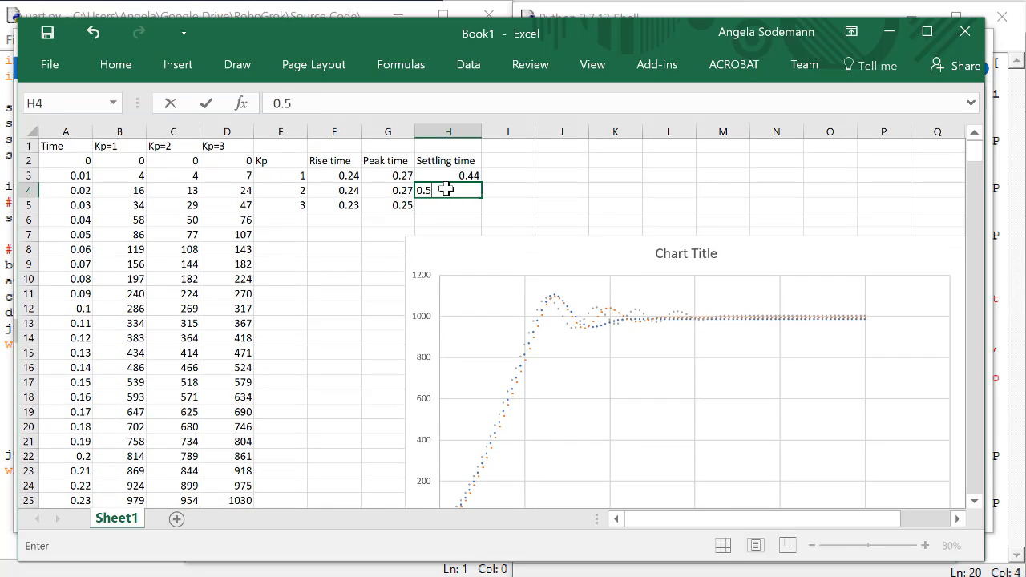
{"action": "left_click", "coordinate": [228, 307]}
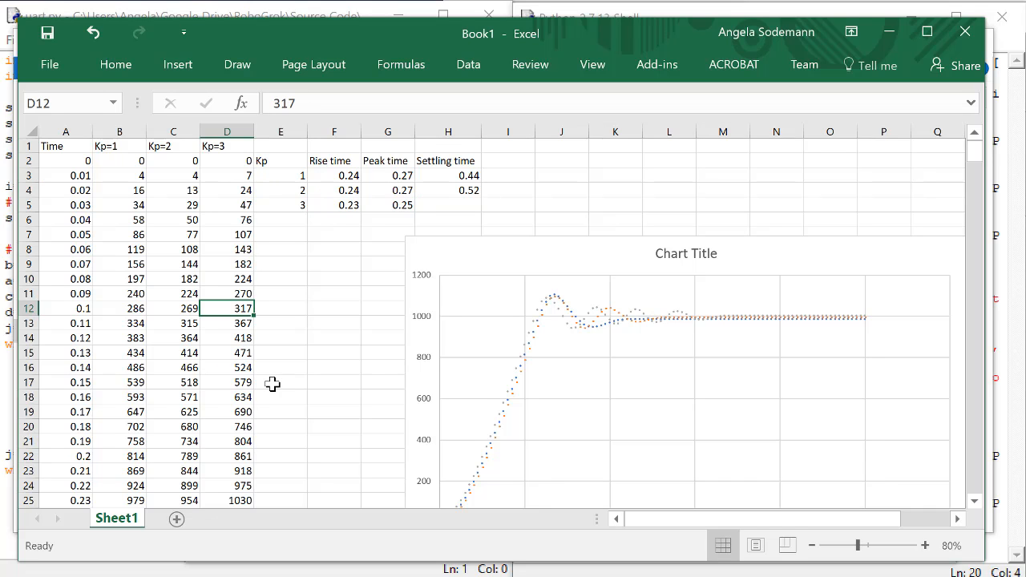
{"action": "scroll", "scroll_direction": "down", "scroll_amount": 3}
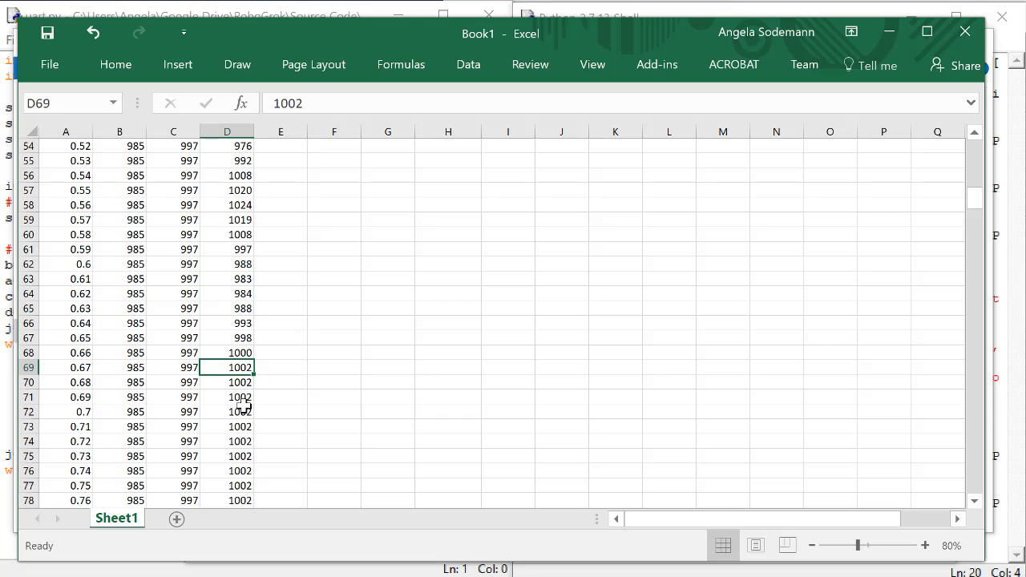
{"action": "mouse_move", "coordinate": [327, 321]}
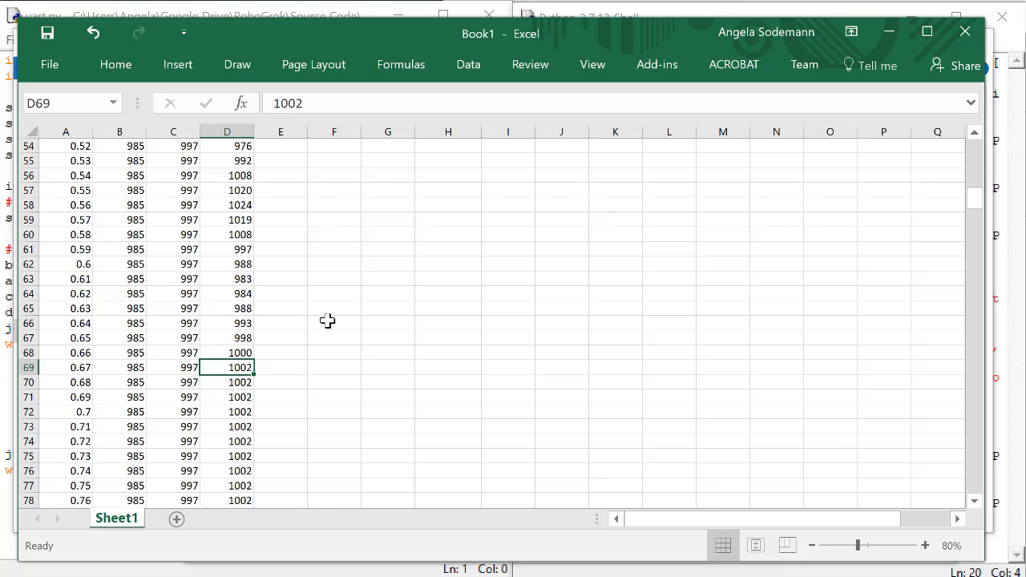
{"action": "scroll", "scroll_direction": "up", "scroll_amount": 3}
{"action": "type", "text": "0.67"}
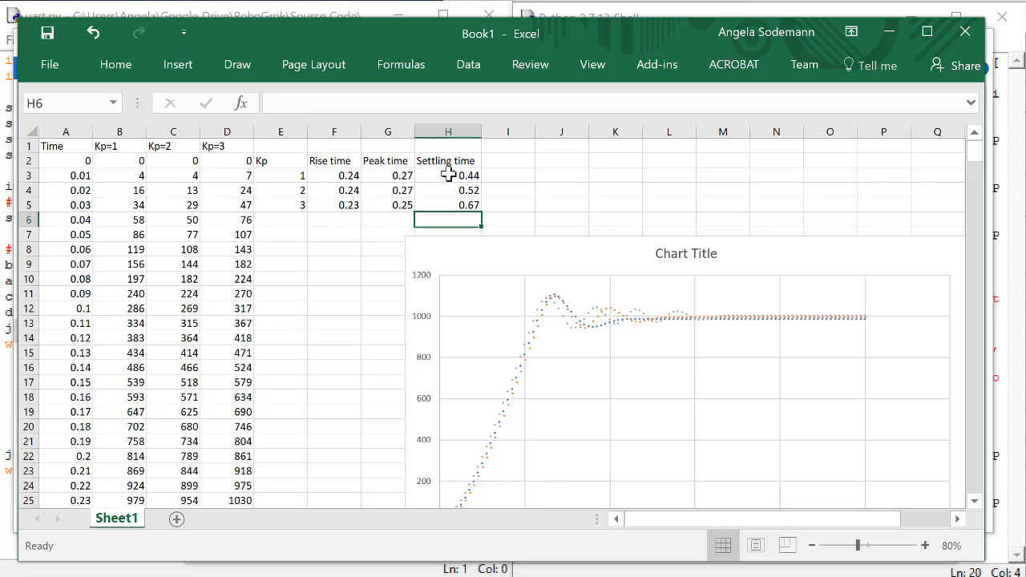
{"action": "mouse_move", "coordinate": [337, 173]}
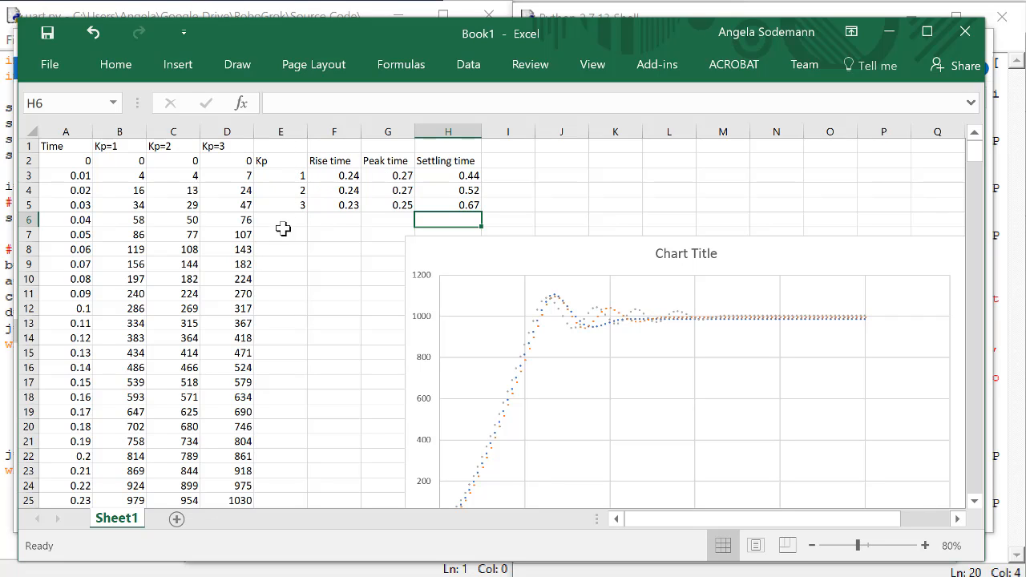
{"action": "mouse_move", "coordinate": [344, 198]}
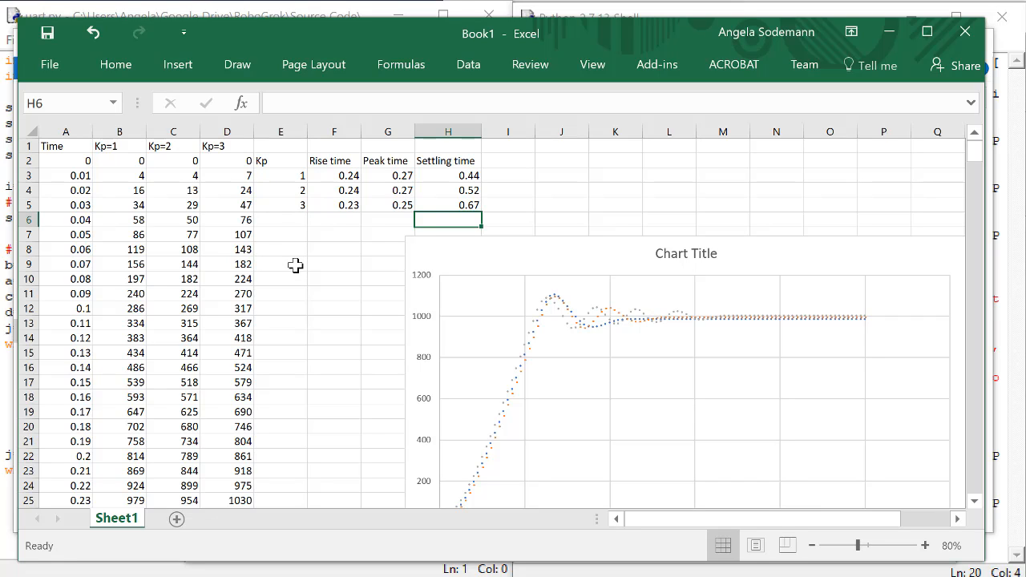
{"action": "mouse_move", "coordinate": [341, 234]}
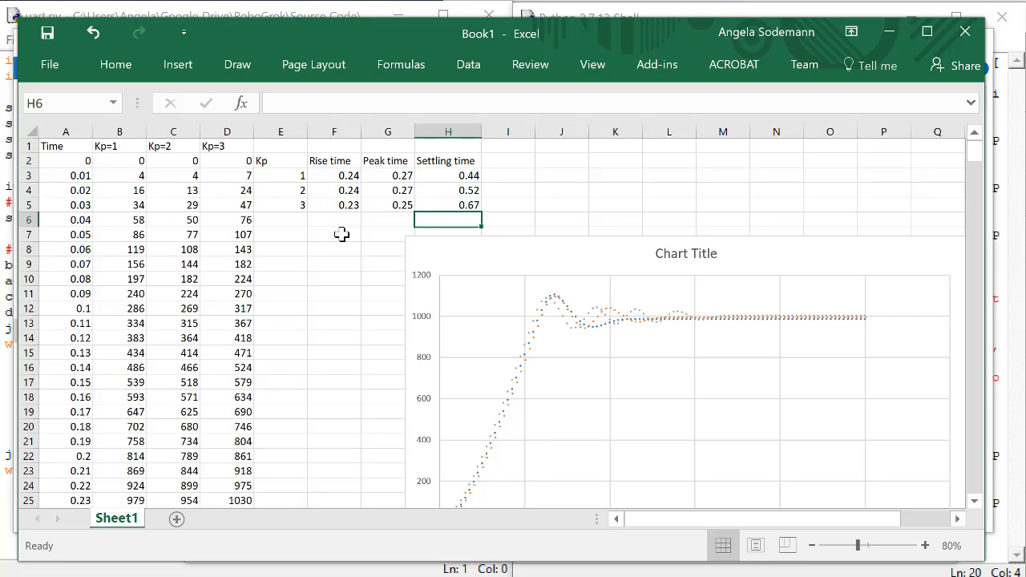
- Add an Overshoot heading in I2 and pick the Kp=1 peak reading near 0.27 s
{"action": "left_click", "coordinate": [506, 160]}
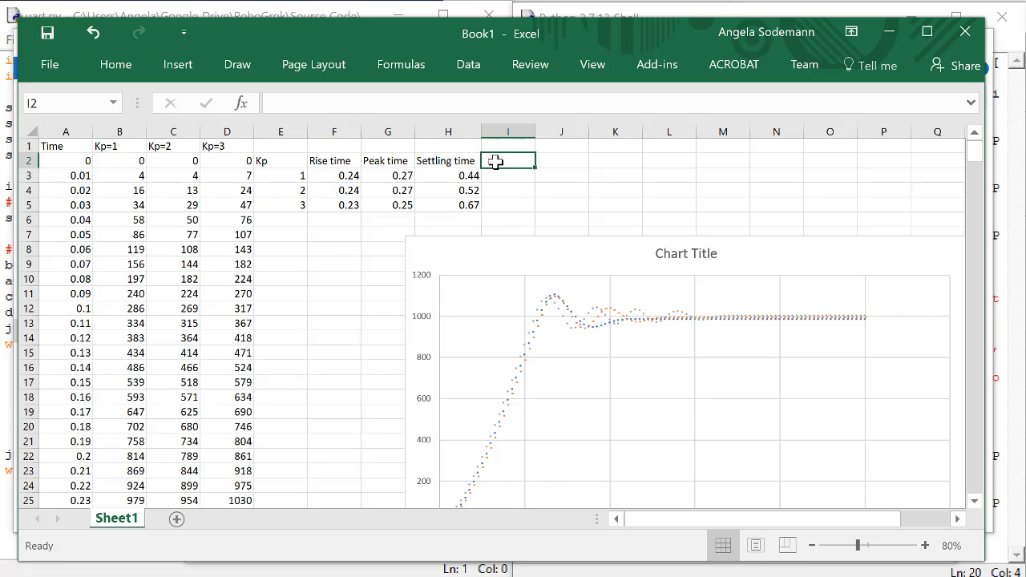
{"action": "mouse_move", "coordinate": [571, 197]}
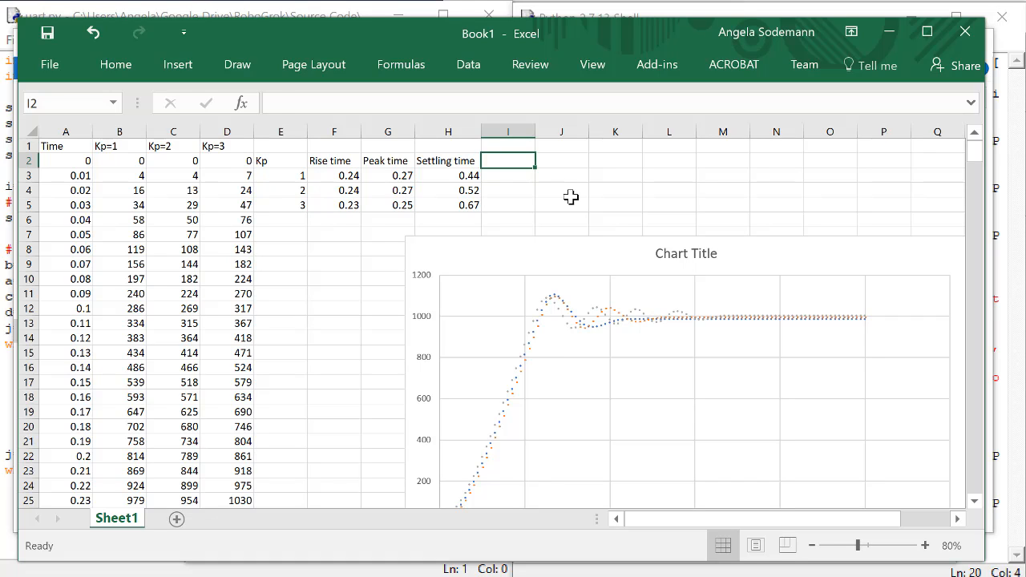
{"action": "type", "text": "Overshoot"}
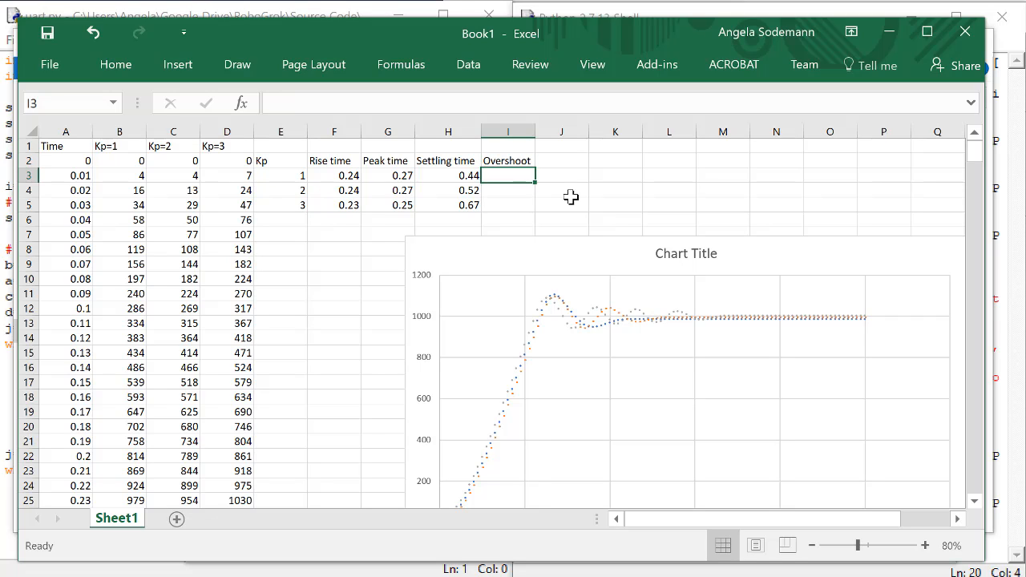
{"action": "mouse_move", "coordinate": [521, 336]}
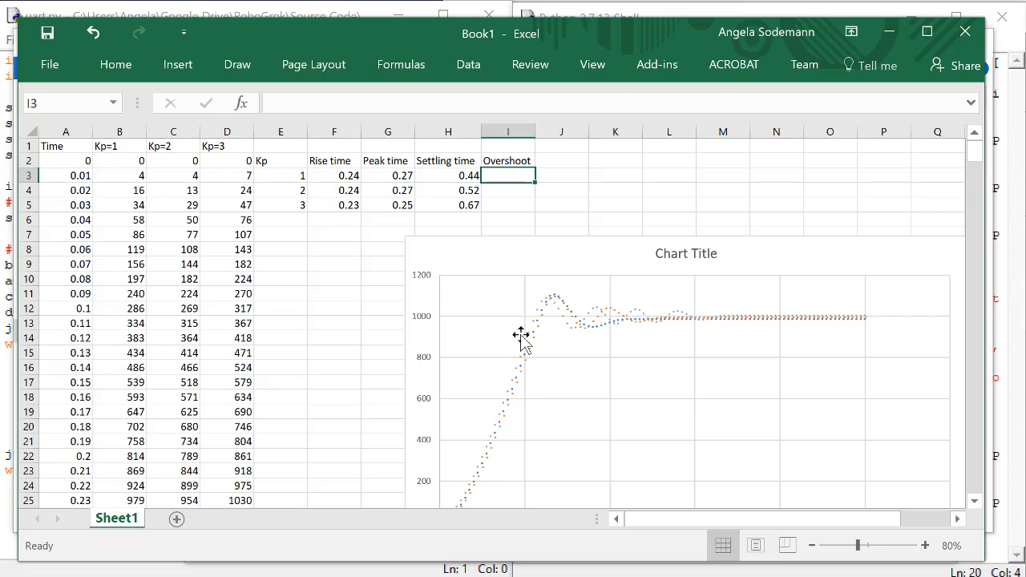
{"action": "mouse_move", "coordinate": [561, 302]}
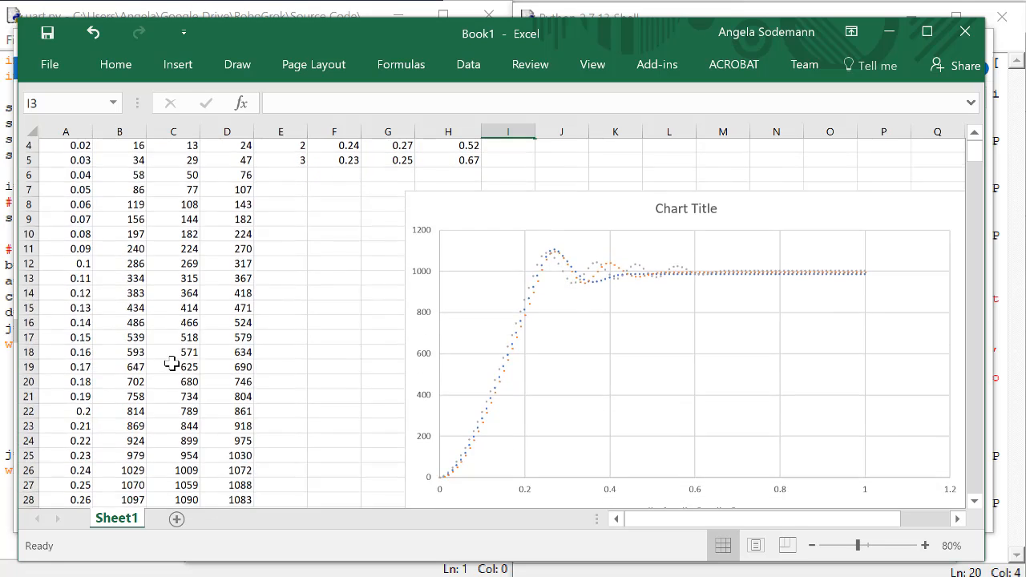
{"action": "scroll", "scroll_direction": "down", "scroll_amount": 3}
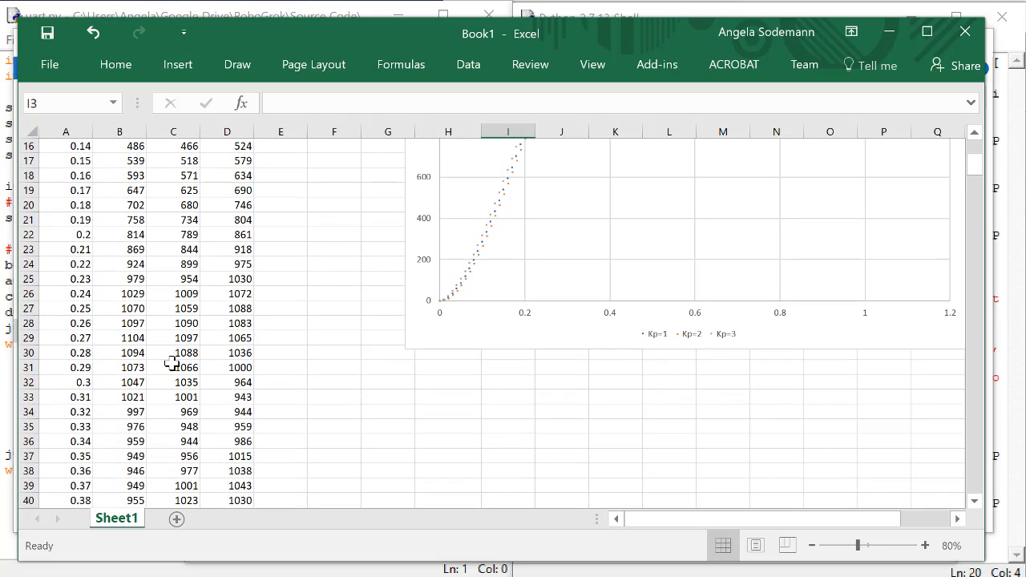
{"action": "scroll", "scroll_direction": "down", "scroll_amount": 3}
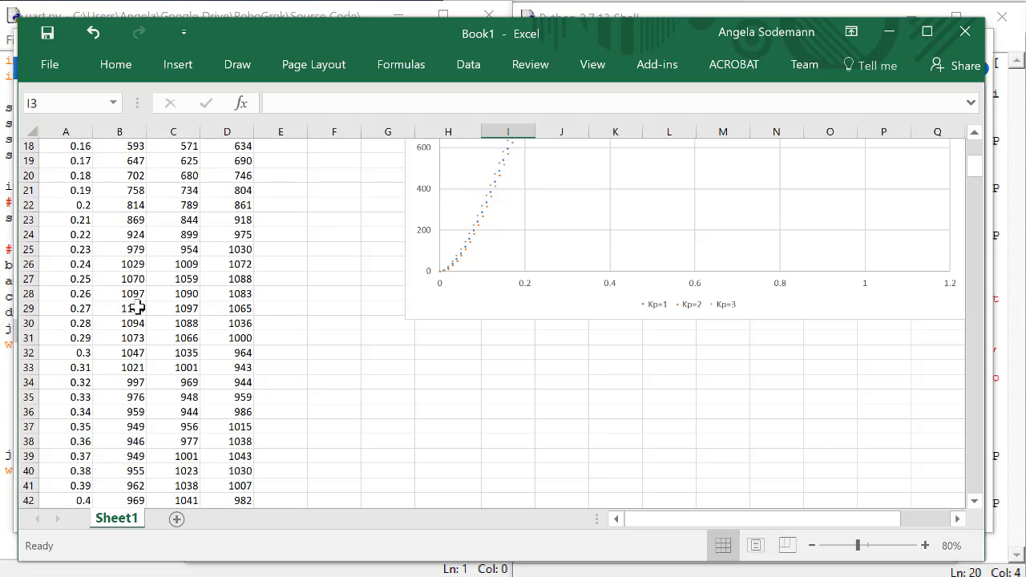
{"action": "left_click", "coordinate": [118, 308]}
{"action": "type", "text": "="}
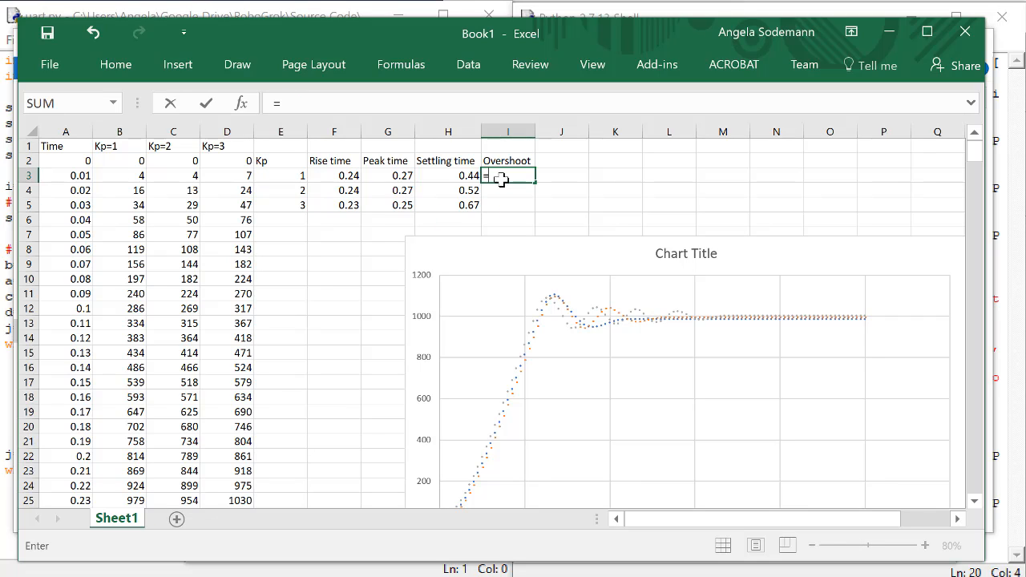
- Enter =104/1000 as the Kp=1 overshoot in I3 and format it as the percentage 10.40%
{"action": "type", "text": "104/1000"}
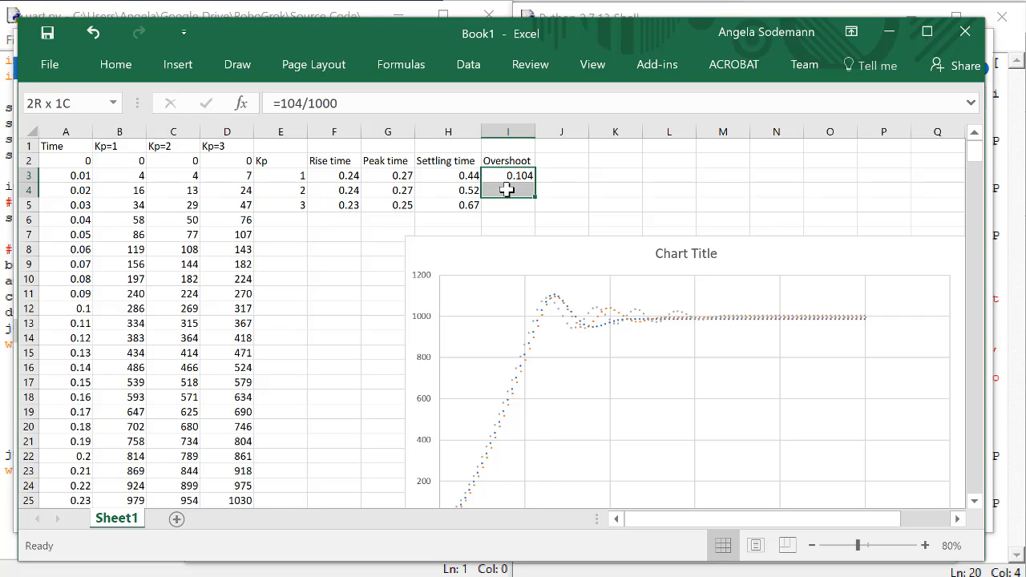
{"action": "left_click", "coordinate": [506, 174]}
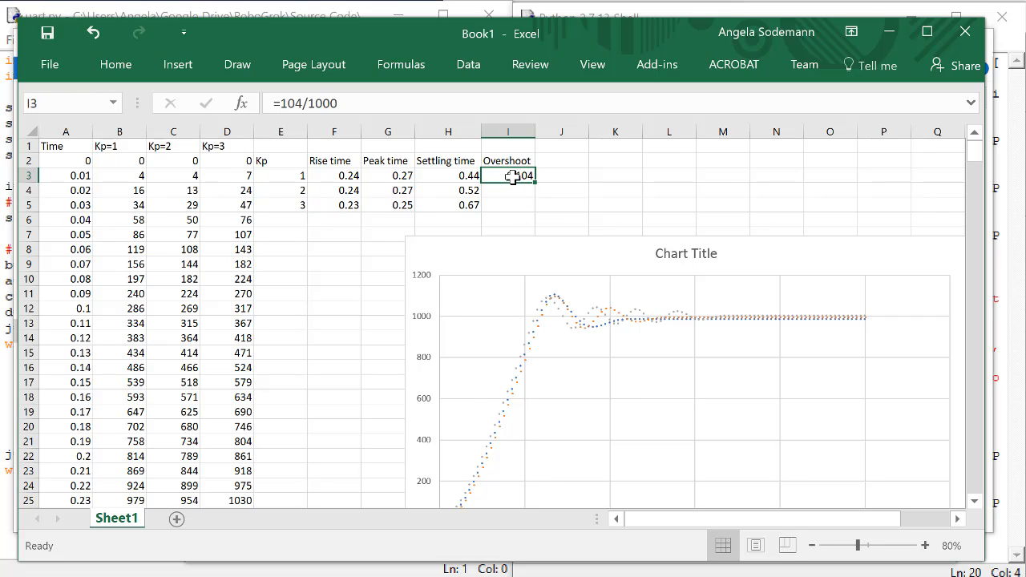
{"action": "right_click", "coordinate": [508, 175]}
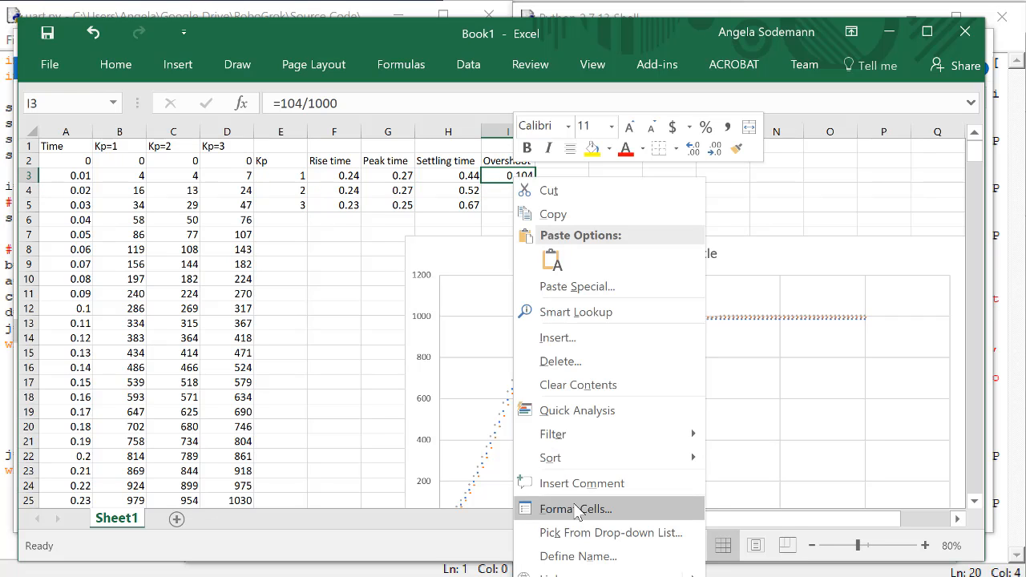
{"action": "left_click", "coordinate": [575, 510]}
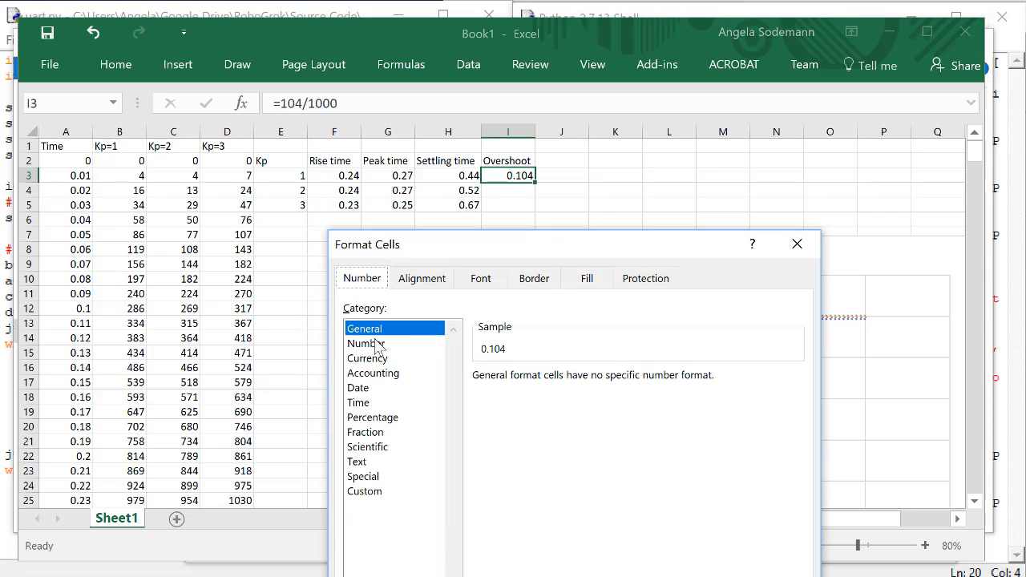
{"action": "left_click", "coordinate": [372, 417]}
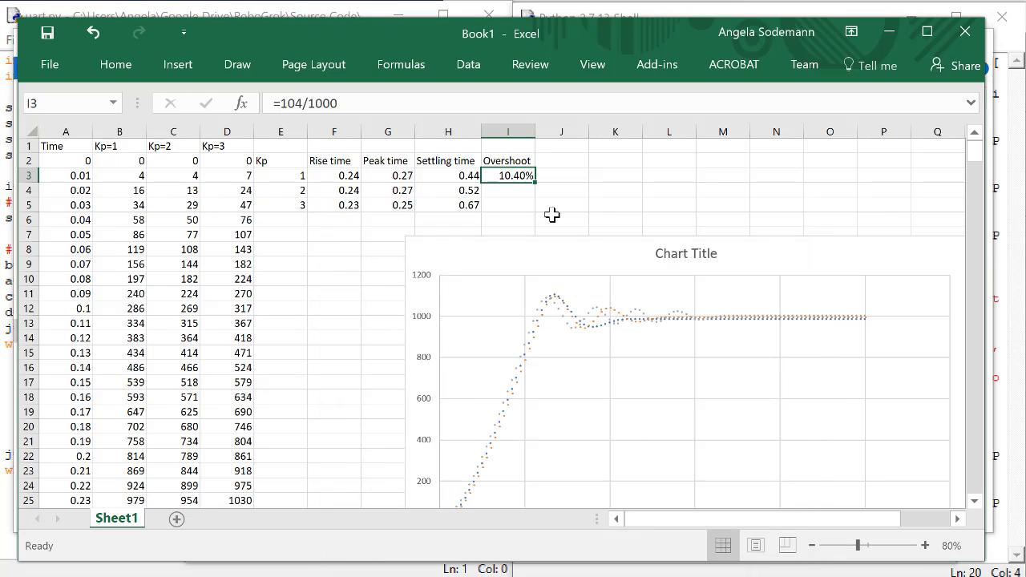
{"action": "left_click", "coordinate": [508, 189]}
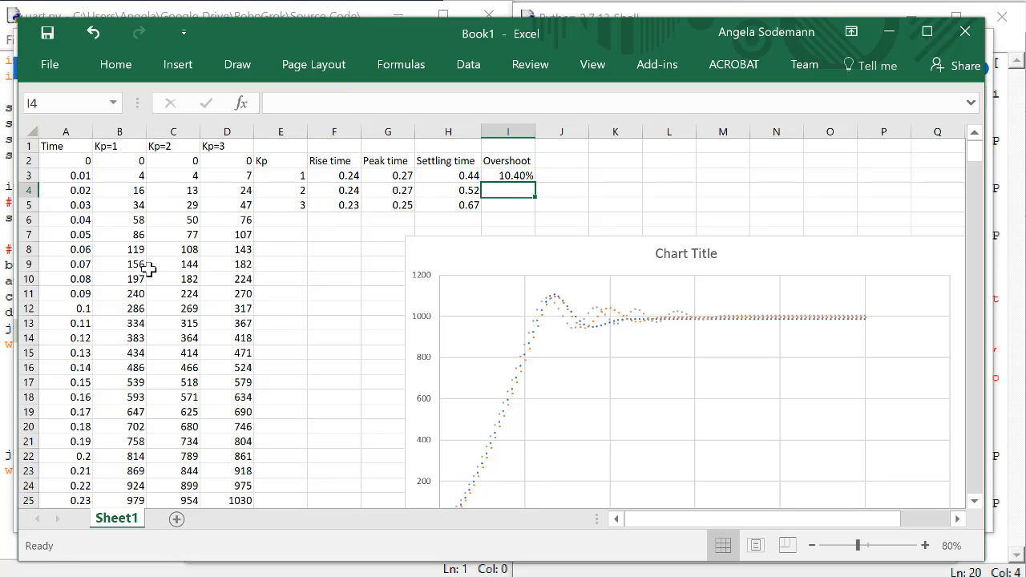
- Enter =97/1000 as the Kp=2 overshoot, read from its 1097 peak
{"action": "scroll", "scroll_direction": "down", "scroll_amount": 3}
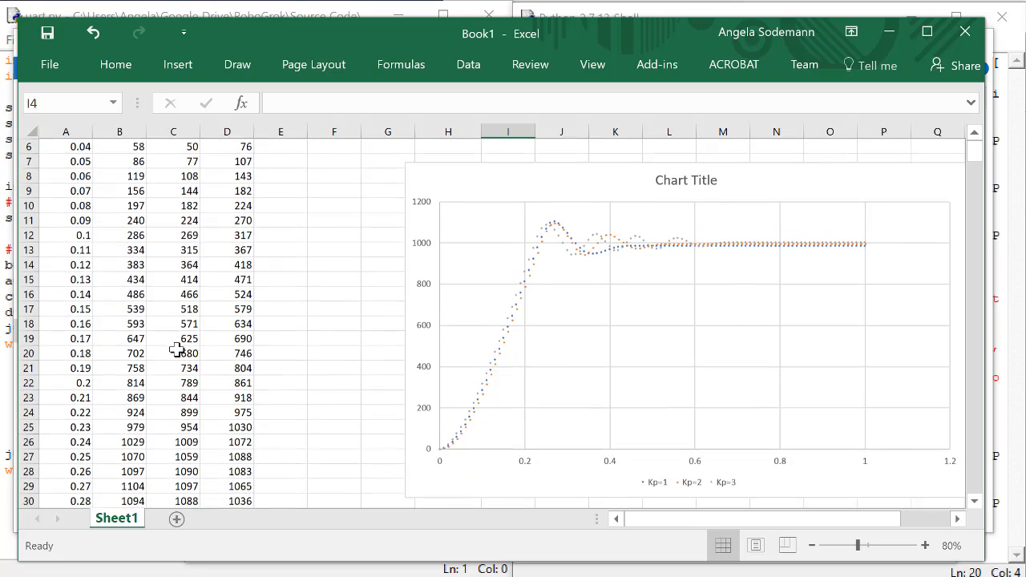
{"action": "scroll", "scroll_direction": "down", "scroll_amount": 3}
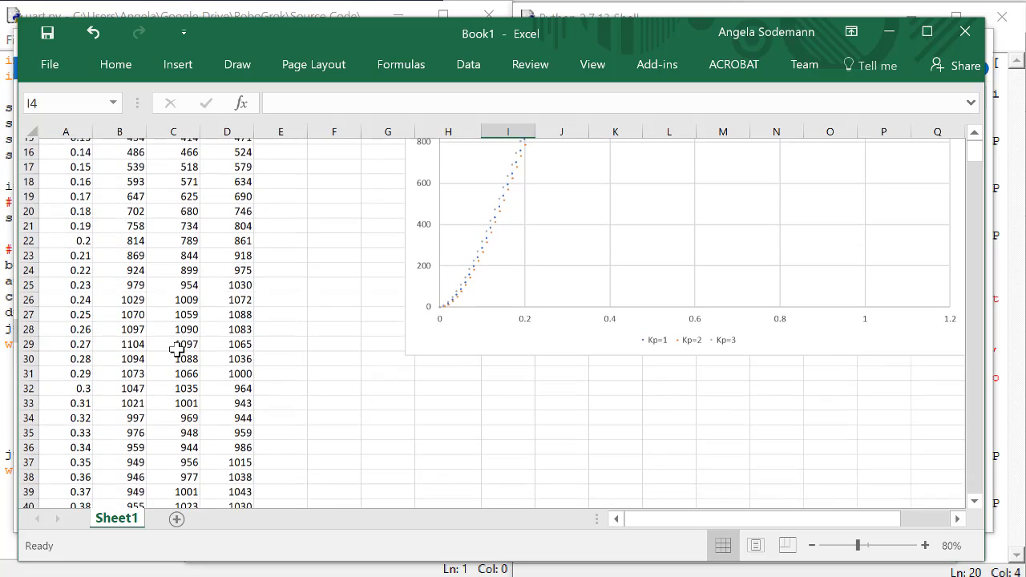
{"action": "scroll", "scroll_direction": "down", "scroll_amount": 3}
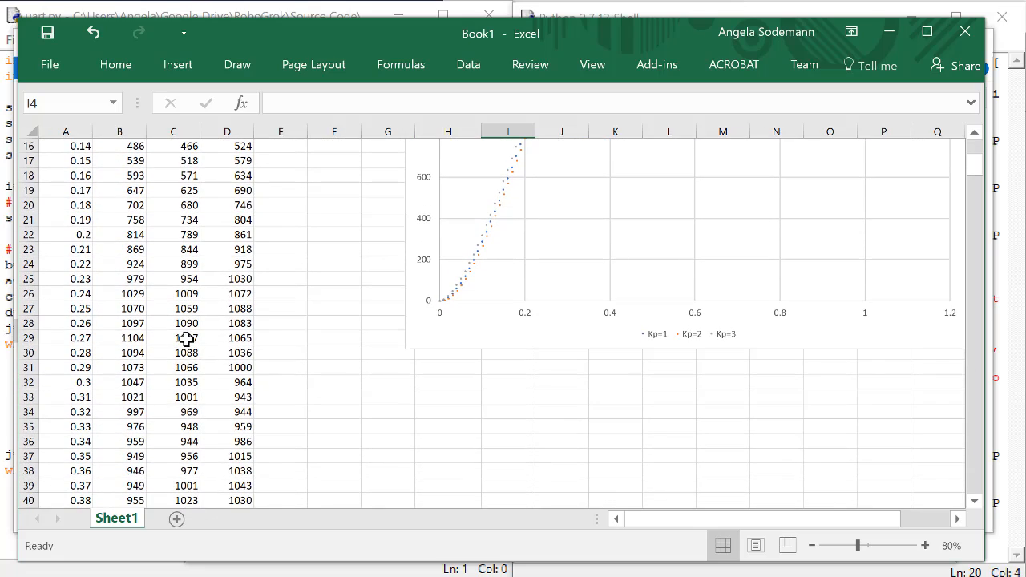
{"action": "left_click", "coordinate": [173, 337]}
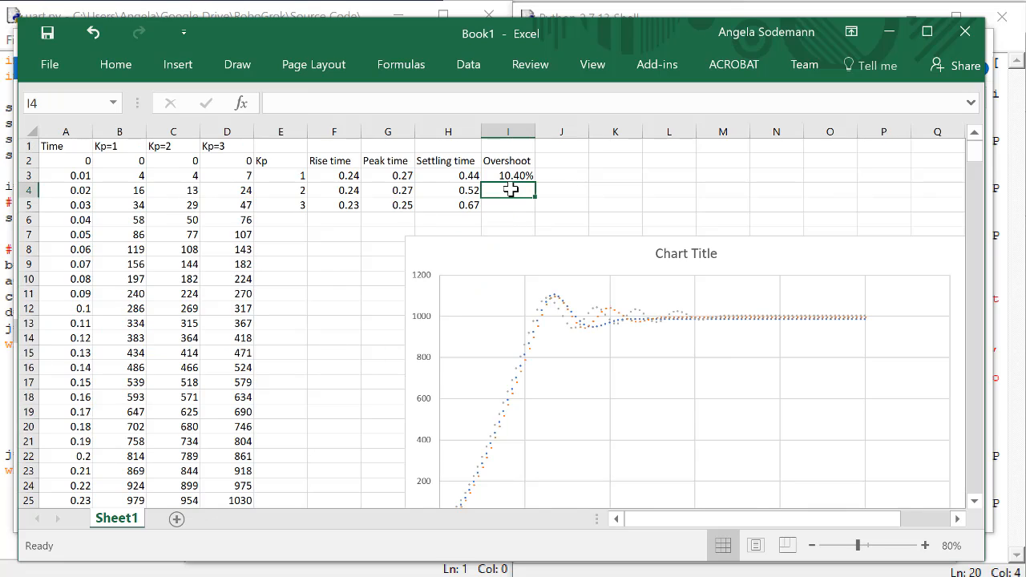
{"action": "type", "text": "=97/1"}
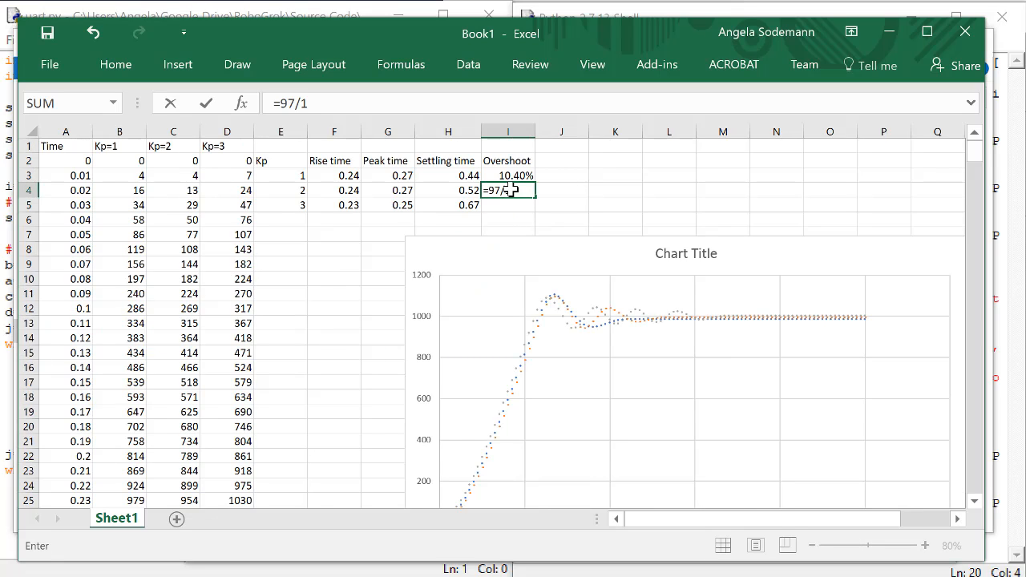
{"action": "type", "text": "000"}
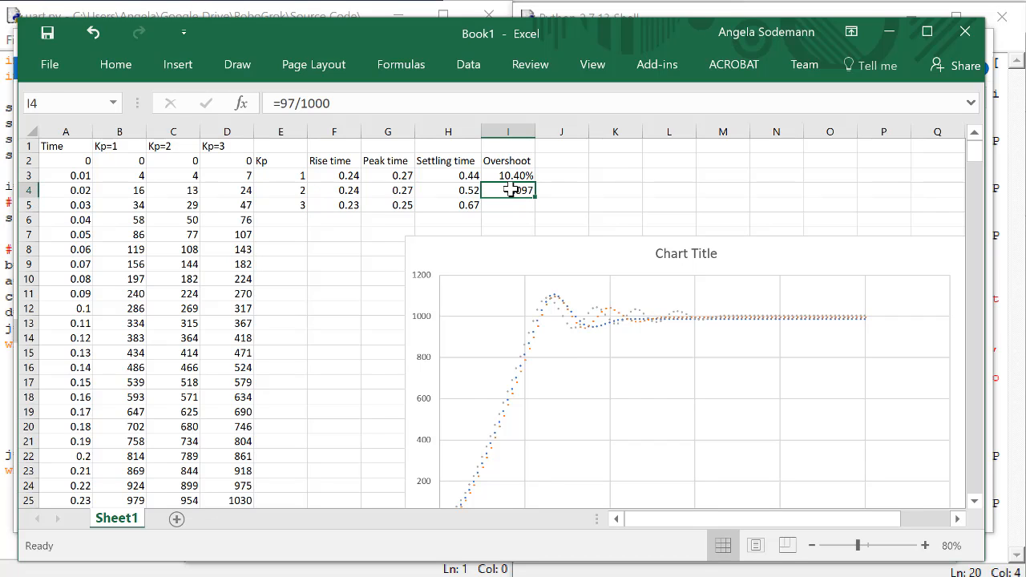
- Format the Kp=2 overshoot cell as a Percentage via Format Cells
{"action": "right_click", "coordinate": [507, 189]}
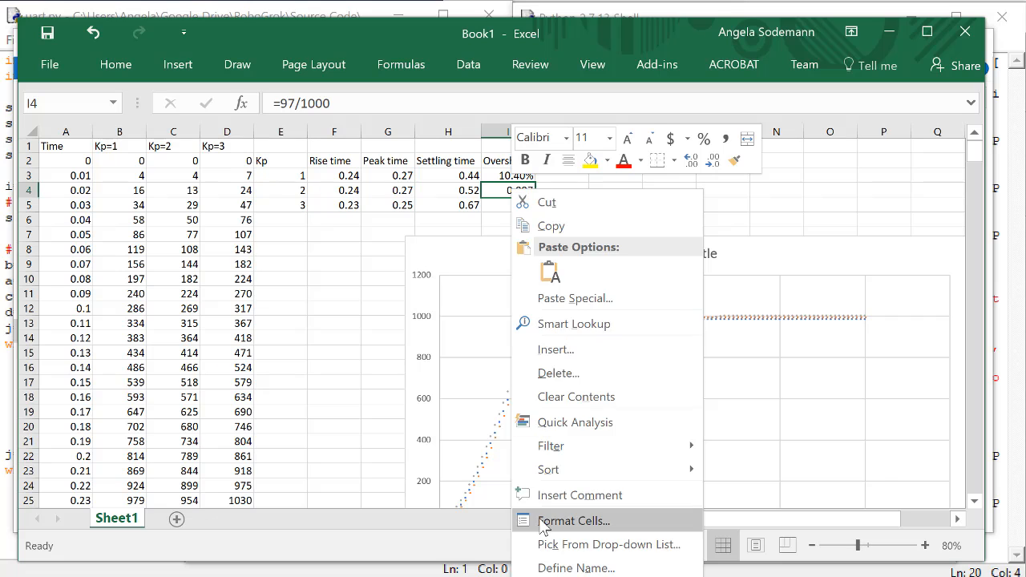
{"action": "left_click", "coordinate": [574, 519]}
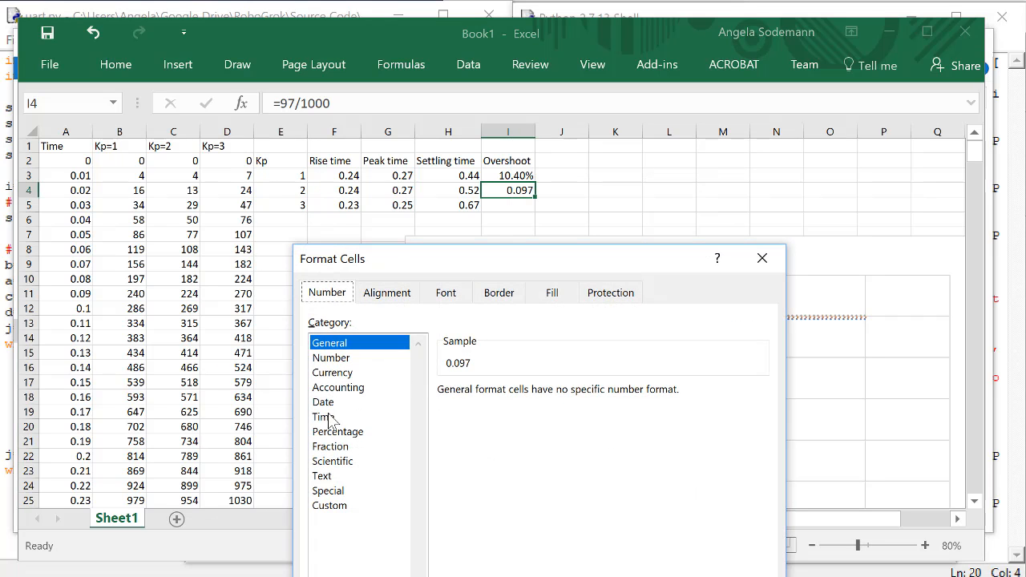
{"action": "left_click", "coordinate": [336, 431]}
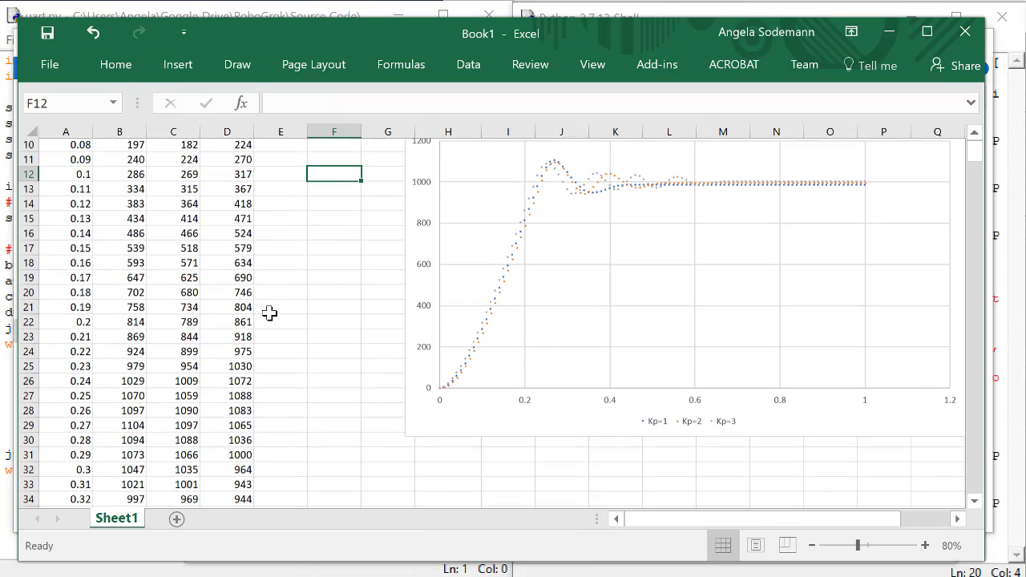
- Enter =88/1000 as the Kp=3 overshoot, read from its 1088 peak
{"action": "left_click", "coordinate": [239, 398]}
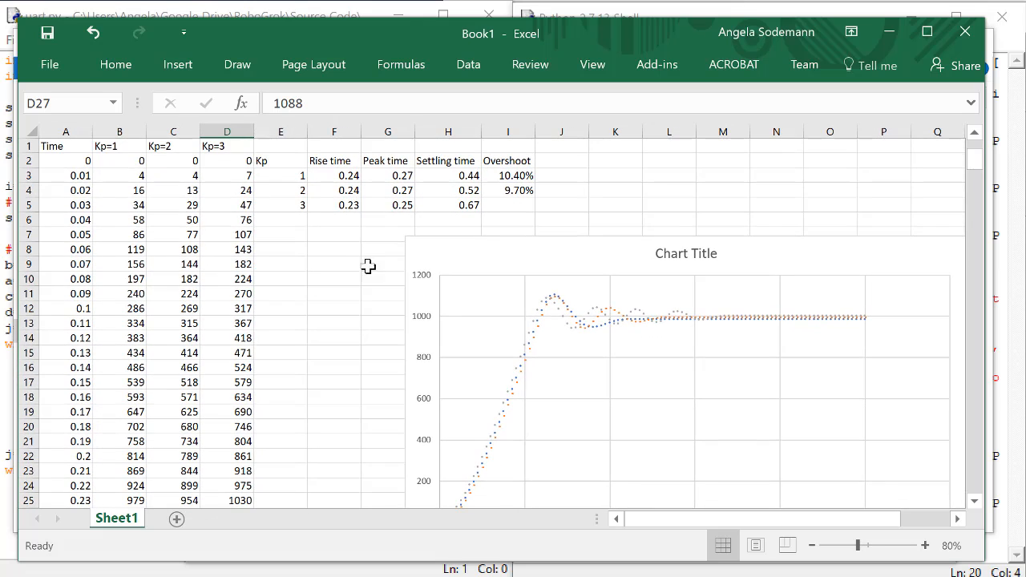
{"action": "type", "text": "="}
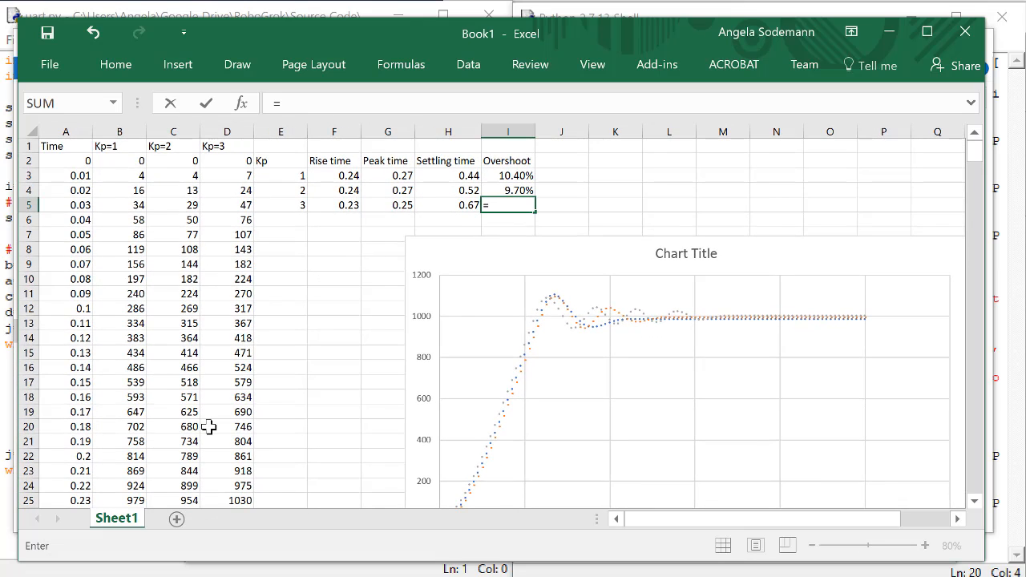
{"action": "type", "text": "88/1"}
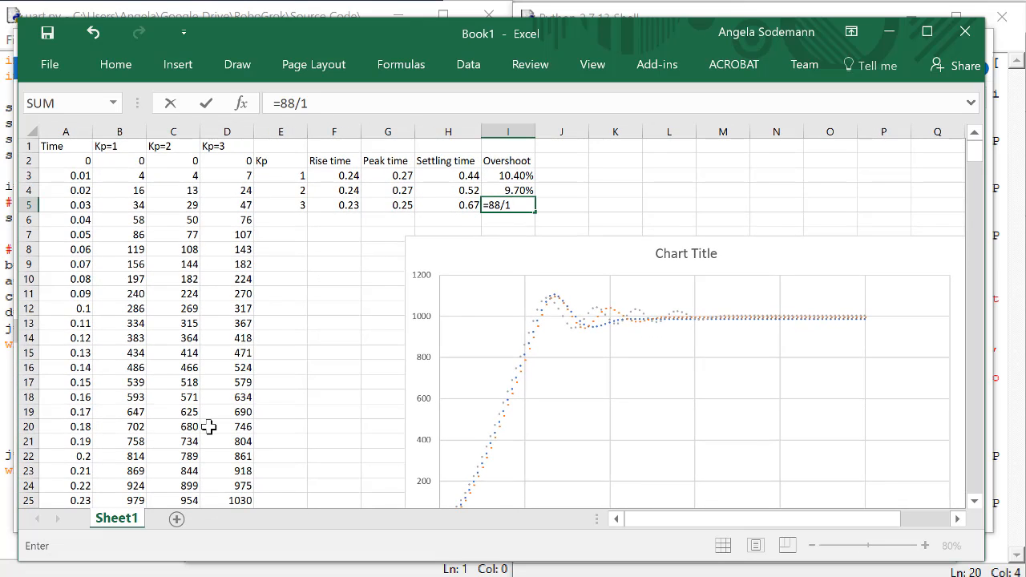
{"action": "type", "text": "000"}
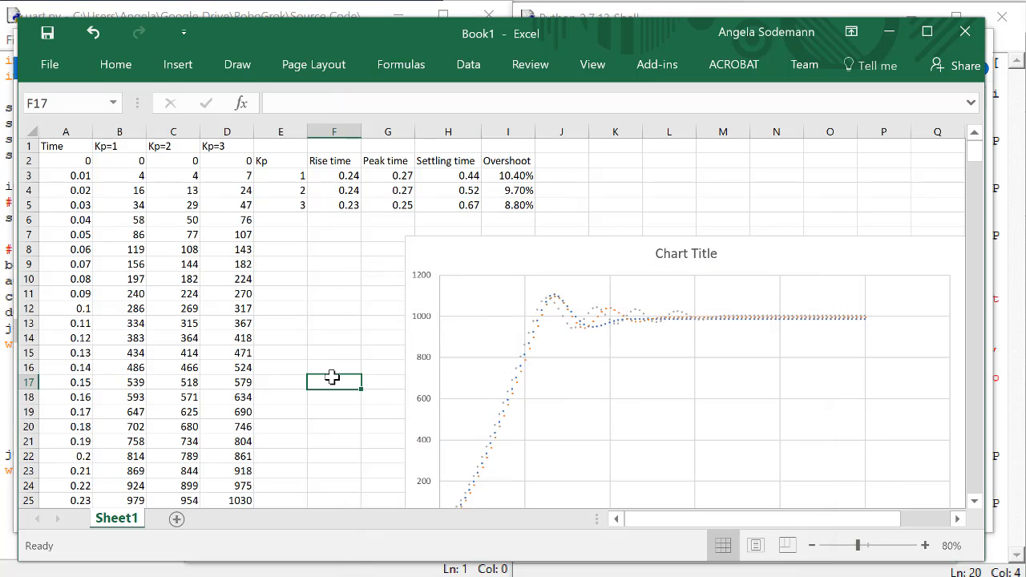
- Review the overshoot formulas for Kp=1 and Kp=3 and adjust the column selection
{"action": "left_click", "coordinate": [561, 175]}
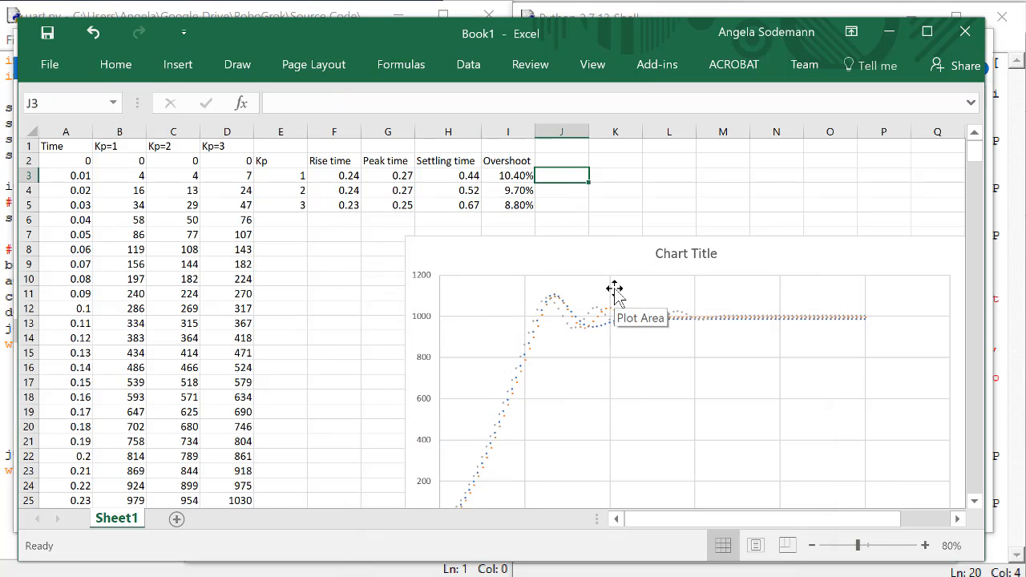
{"action": "left_click", "coordinate": [507, 175]}
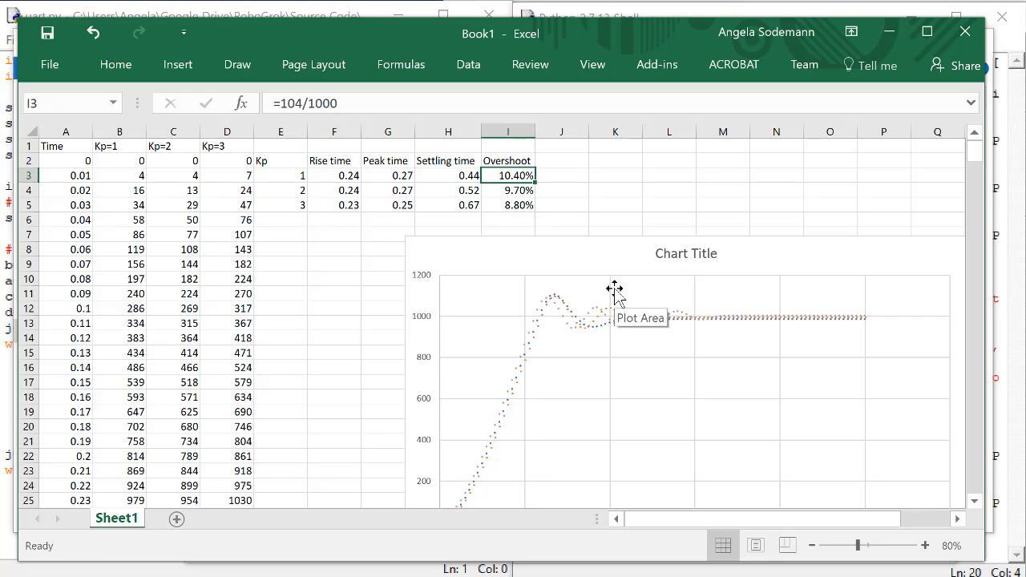
{"action": "left_click", "coordinate": [507, 205]}
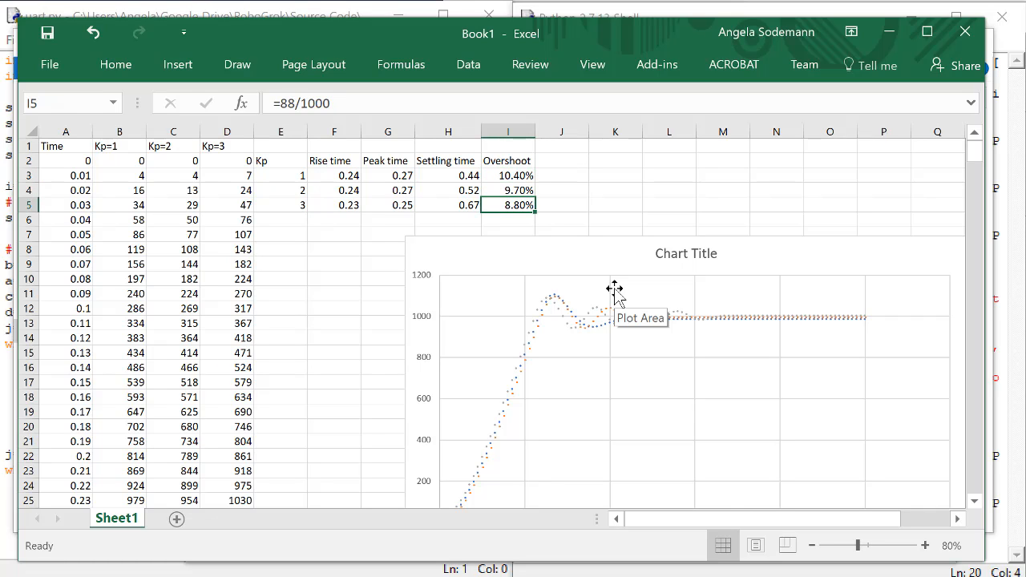
{"action": "mouse_move", "coordinate": [287, 287]}
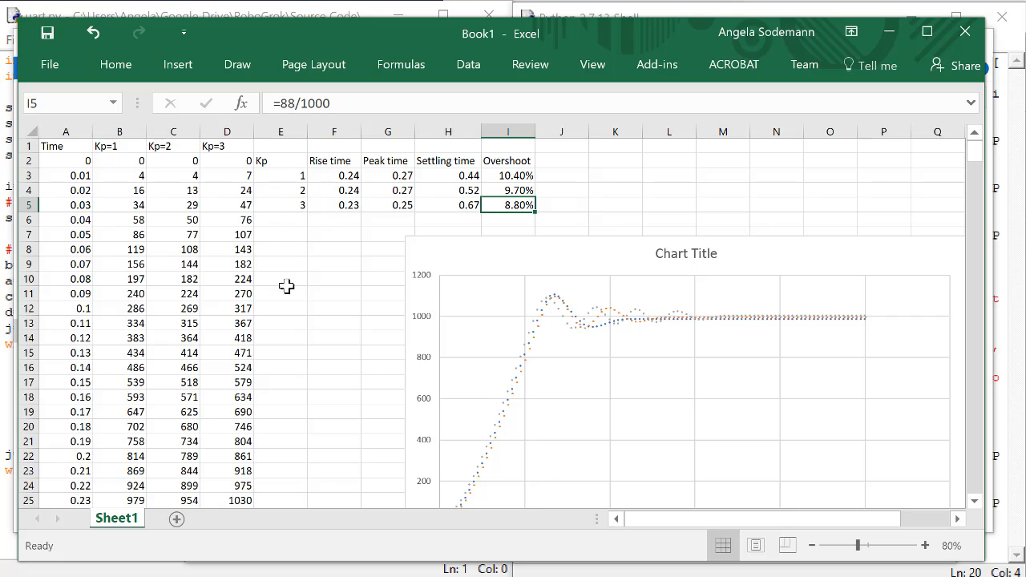
{"action": "left_click", "coordinate": [279, 293]}
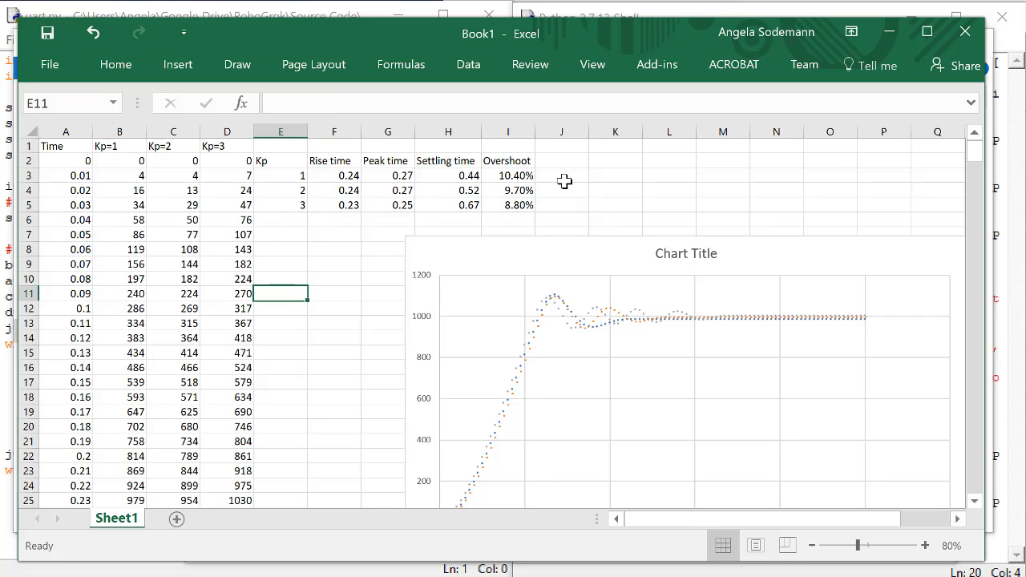
{"action": "left_click", "coordinate": [562, 175]}
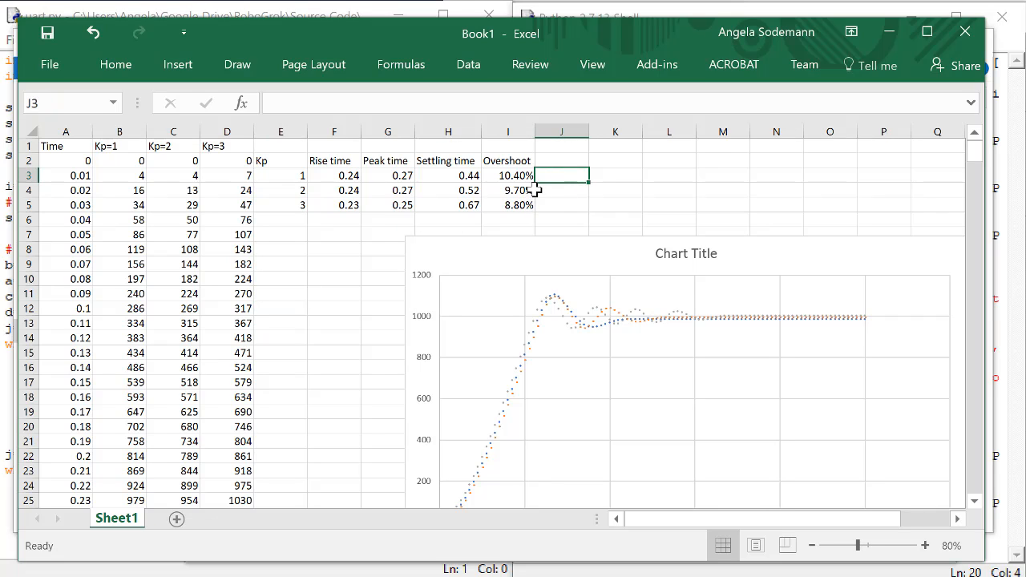
{"action": "mouse_move", "coordinate": [577, 218]}
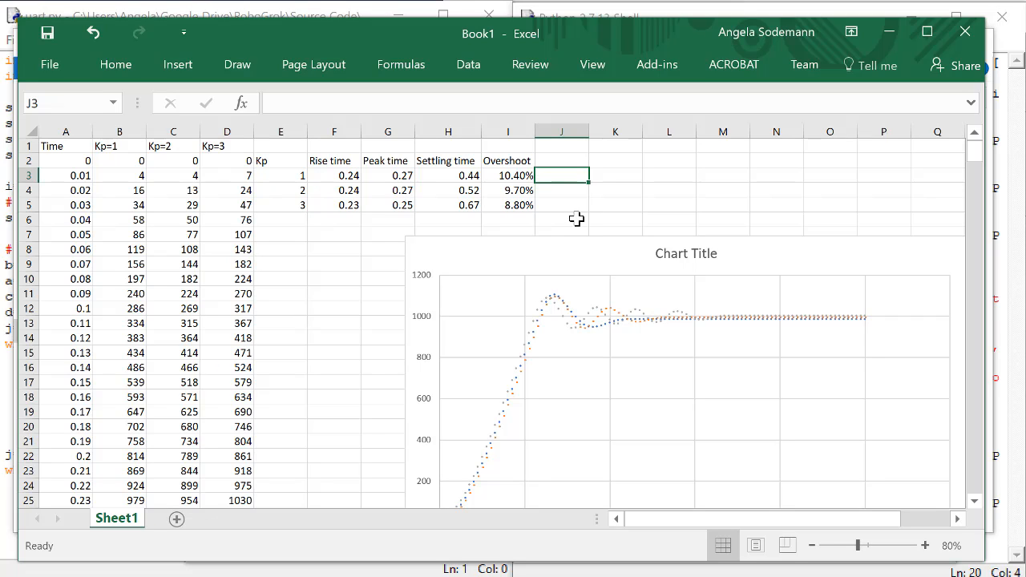
{"action": "mouse_move", "coordinate": [582, 199]}
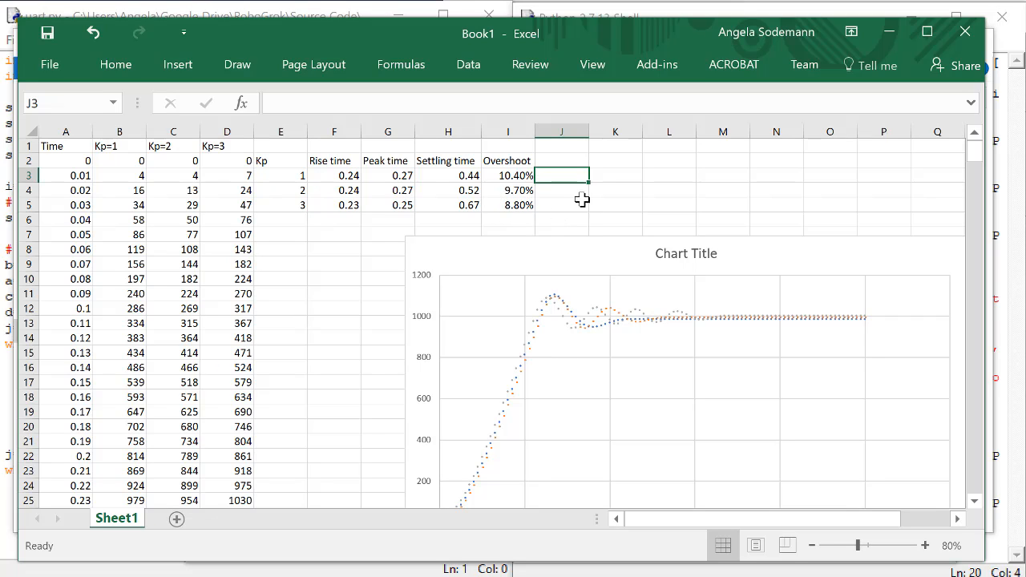
{"action": "mouse_move", "coordinate": [598, 197]}
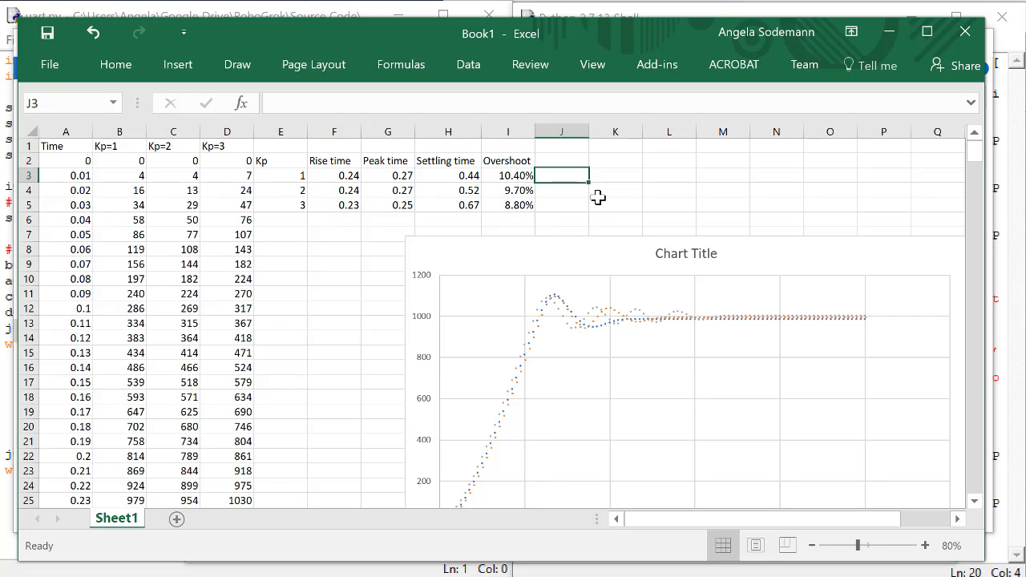
{"action": "mouse_move", "coordinate": [369, 128]}
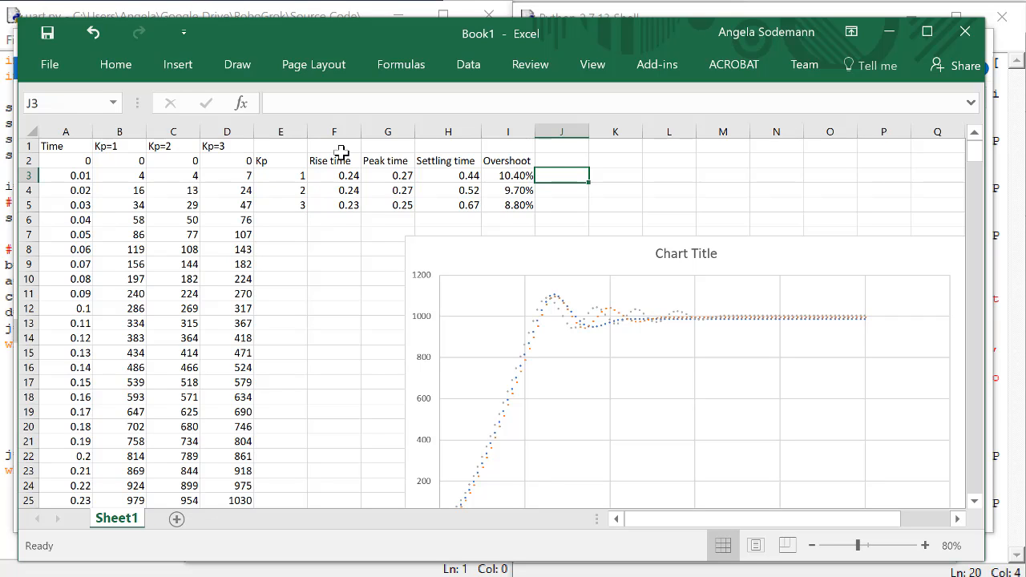
{"action": "mouse_move", "coordinate": [345, 147]}
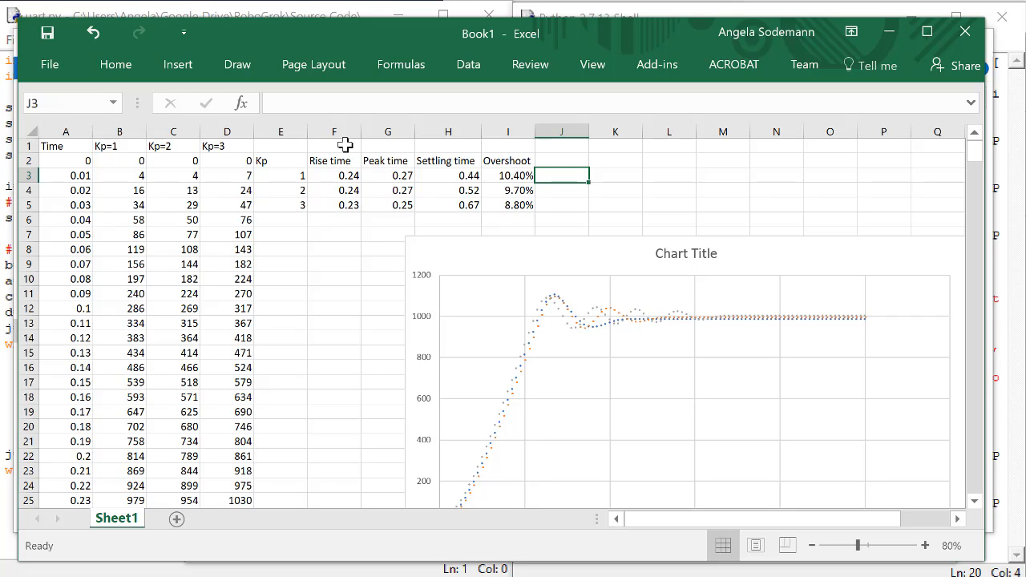
{"action": "left_click_drag", "start_coordinate": [333, 146], "coordinate": [449, 146]}
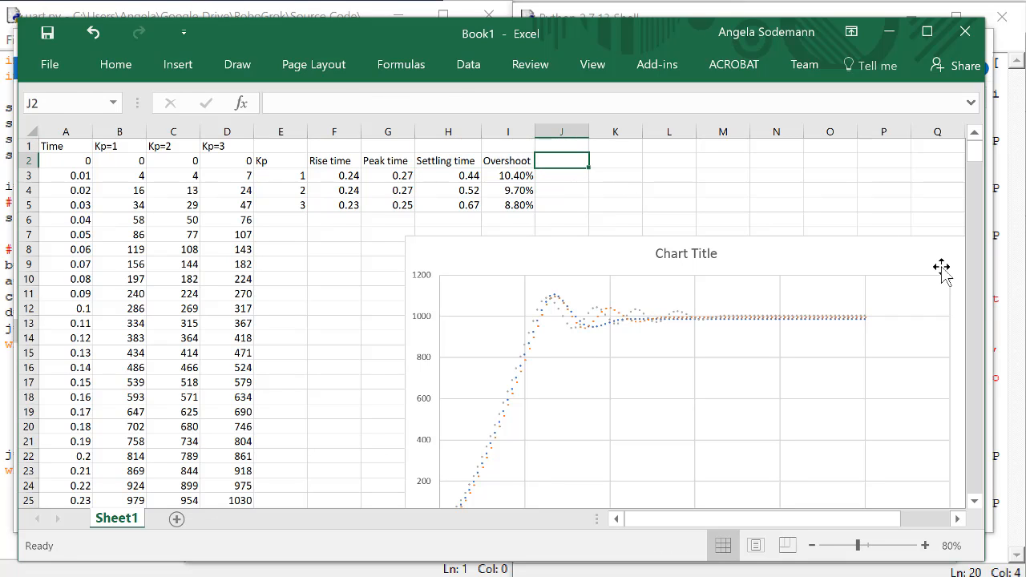
{"action": "mouse_move", "coordinate": [942, 266]}
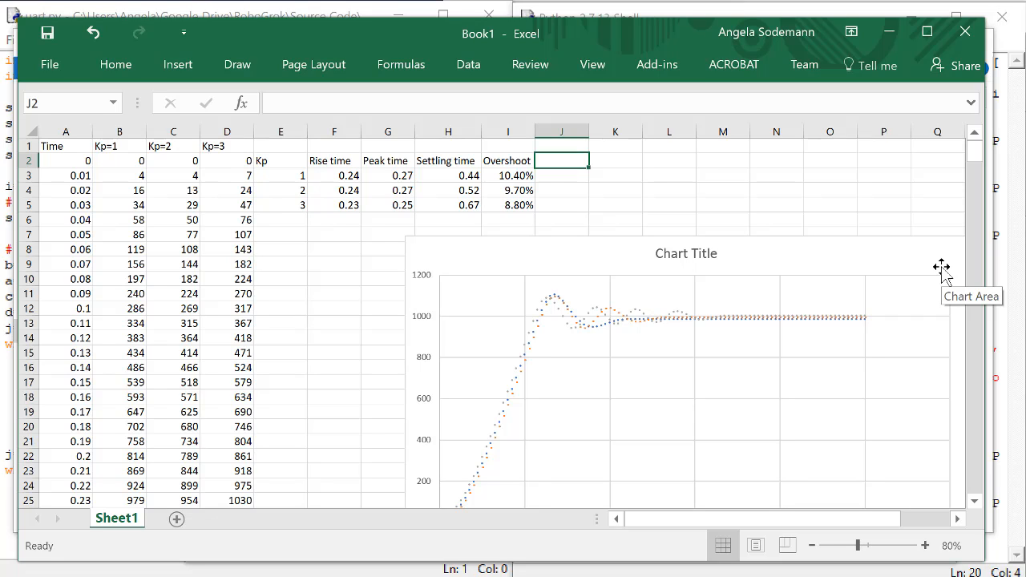
- Label a new summary column 'Steady state error'
{"action": "type", "text": "S"}
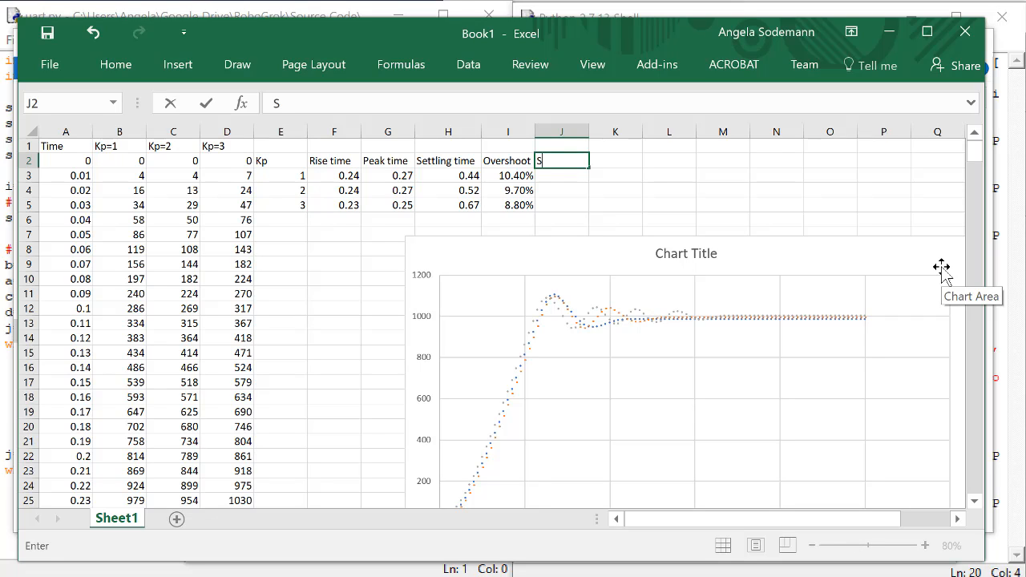
{"action": "type", "text": "teady state error"}
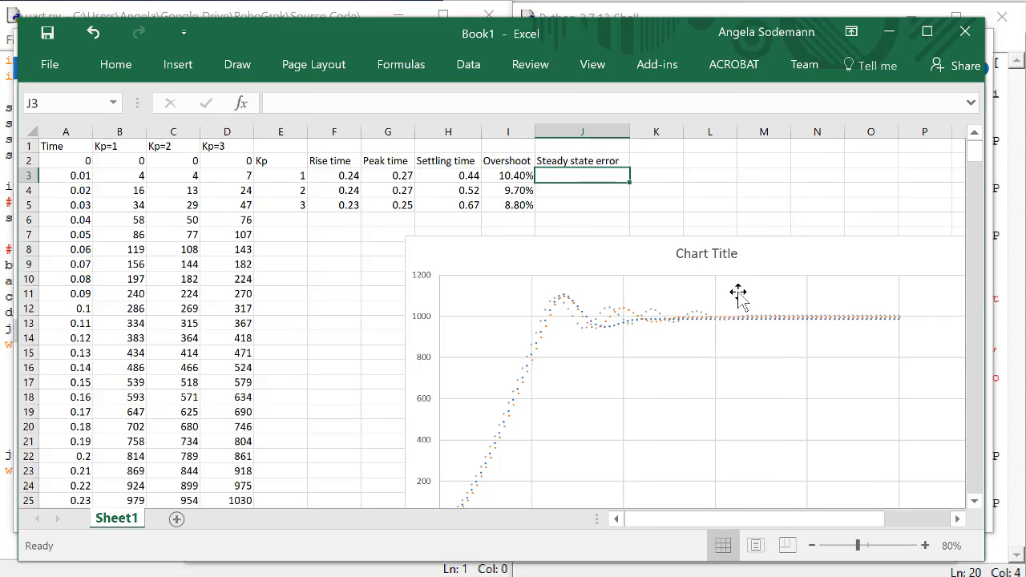
{"action": "mouse_move", "coordinate": [88, 385]}
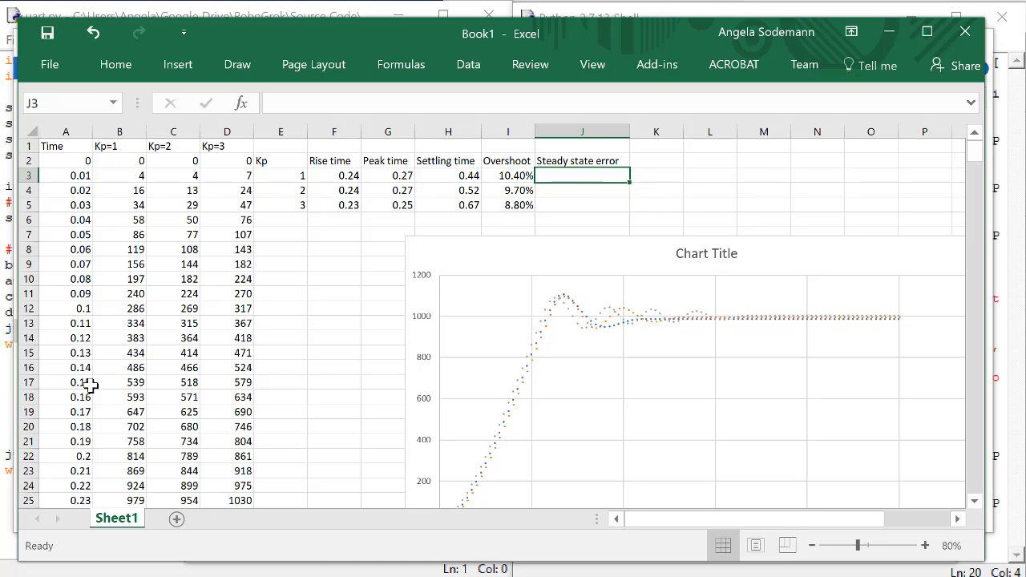
- Enter =1000-985 as the Kp=1 steady state error, read from its settled value in column B
{"action": "left_click", "coordinate": [118, 398]}
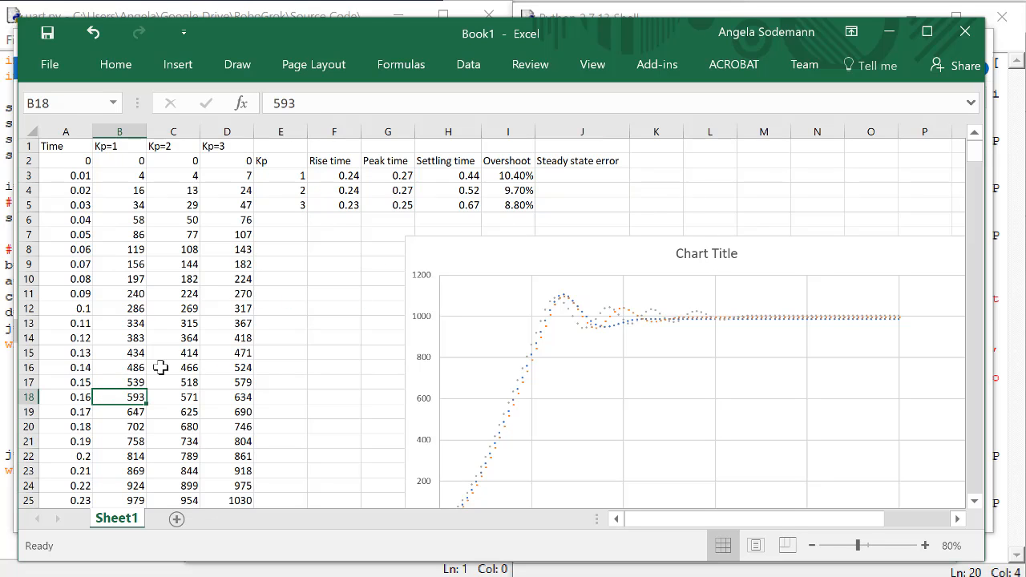
{"action": "scroll", "scroll_direction": "down", "scroll_amount": 3}
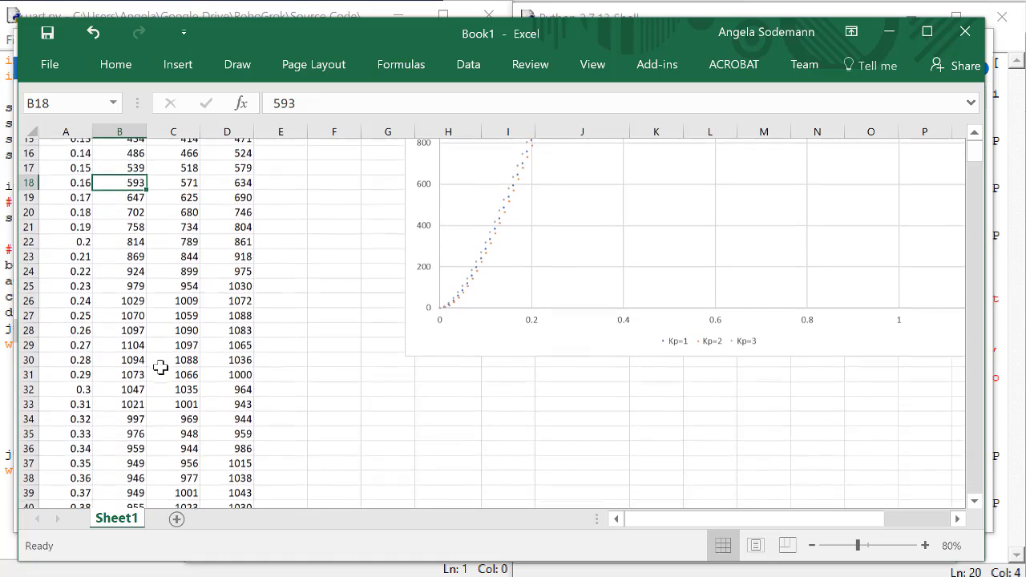
{"action": "scroll", "scroll_direction": "down", "scroll_amount": 3}
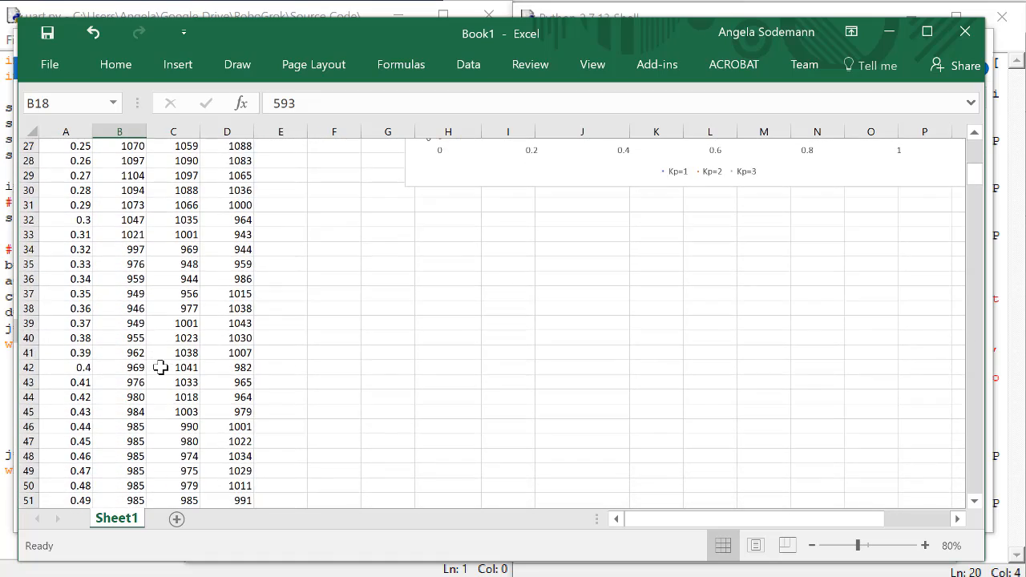
{"action": "left_click", "coordinate": [119, 441]}
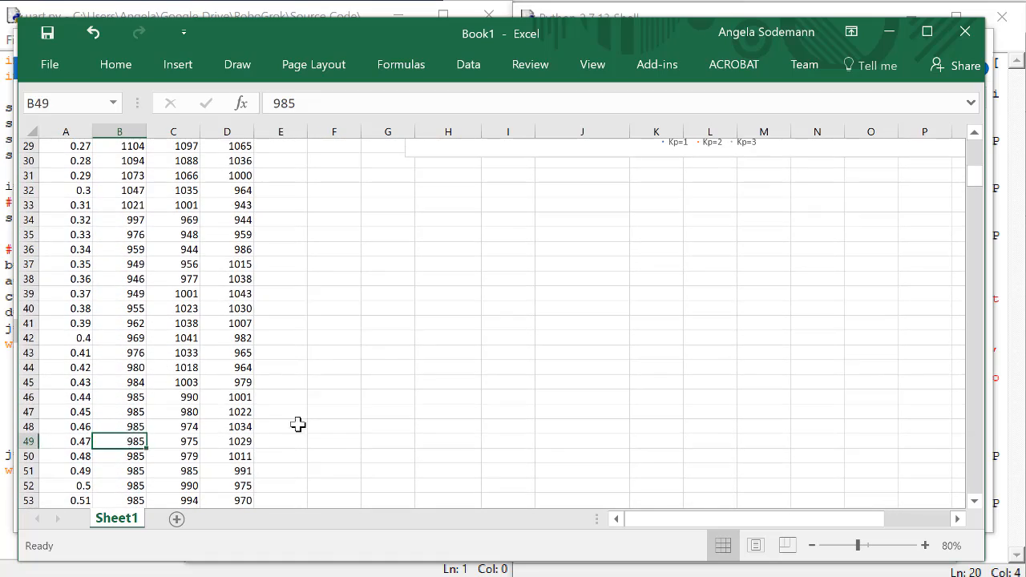
{"action": "mouse_move", "coordinate": [355, 381]}
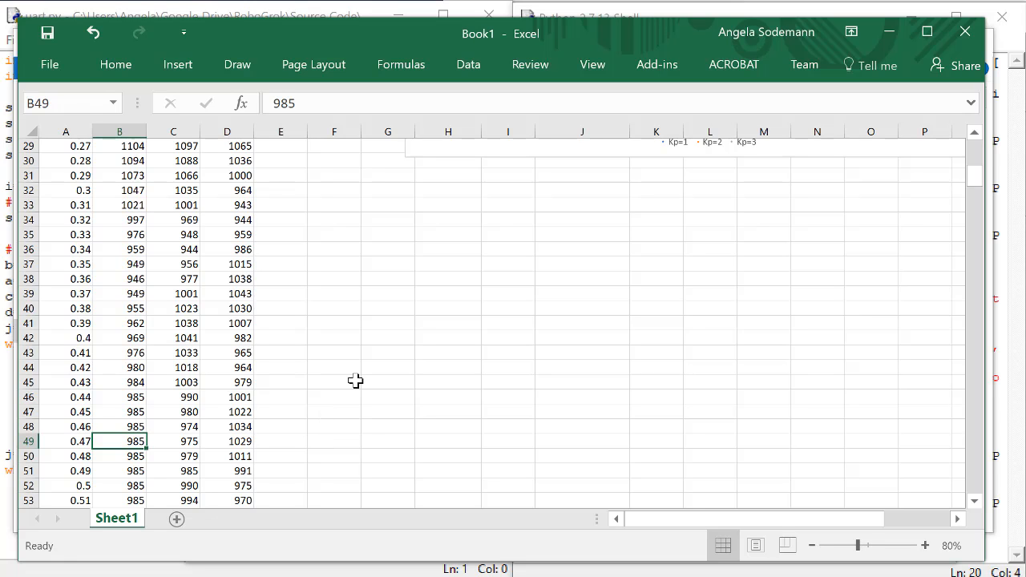
{"action": "scroll", "scroll_direction": "up", "scroll_amount": 3}
{"action": "type", "text": "="}
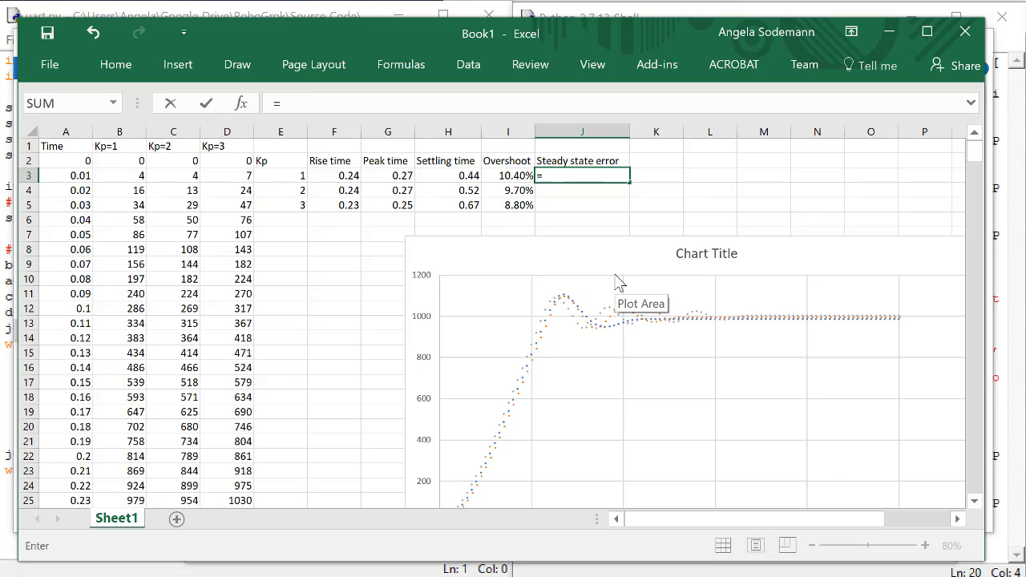
{"action": "type", "text": "1000"}
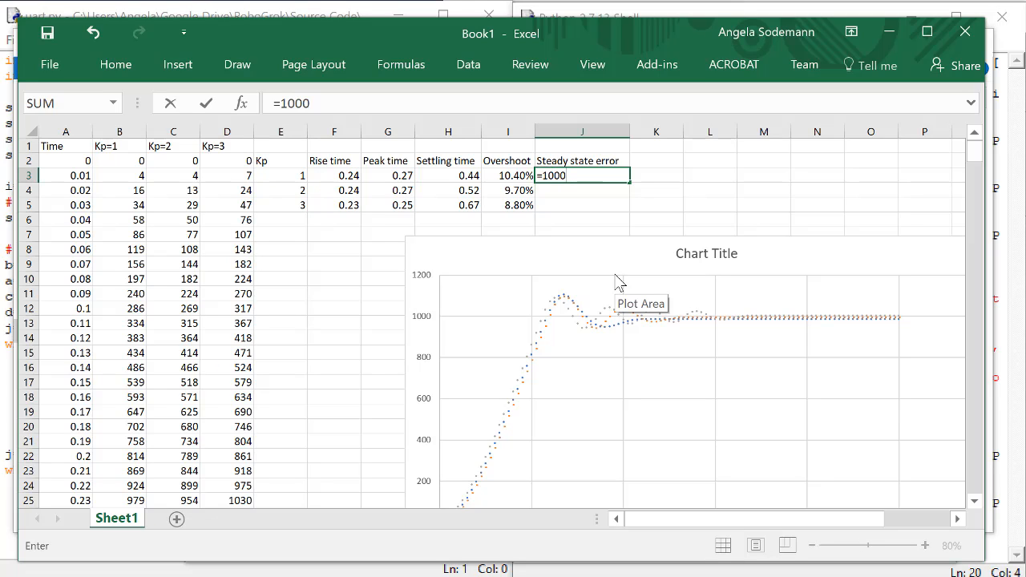
{"action": "type", "text": "-98"}
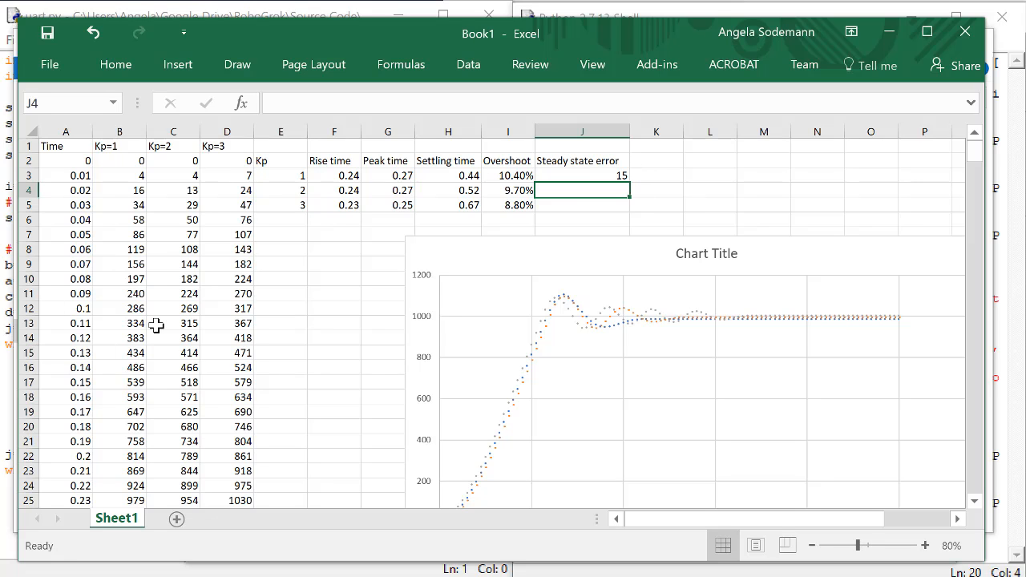
- Enter steady state errors 3 for Kp=2 and 2 for Kp=3 from their settled values
{"action": "scroll", "scroll_direction": "down", "scroll_amount": 3}
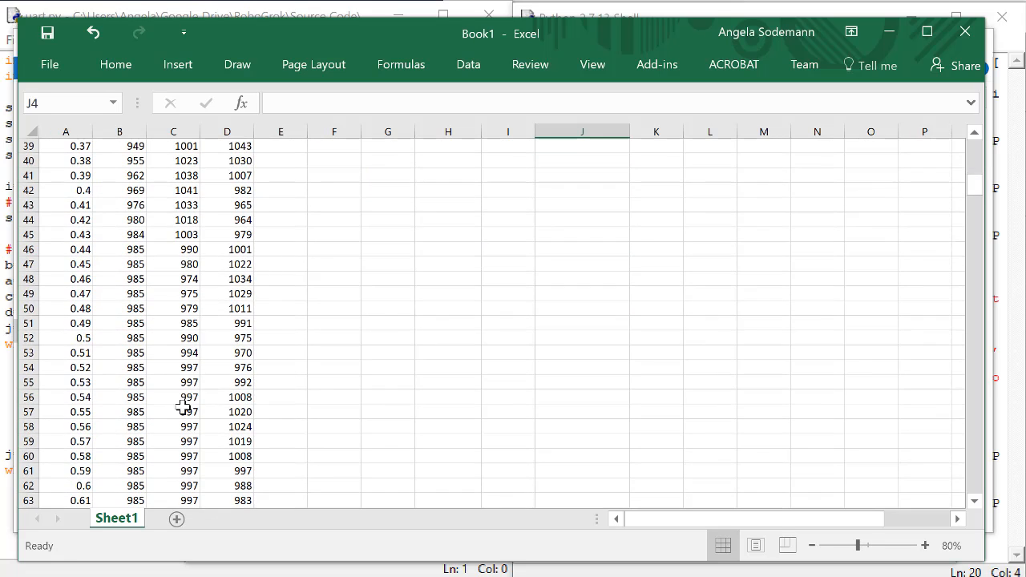
{"action": "left_click", "coordinate": [173, 426]}
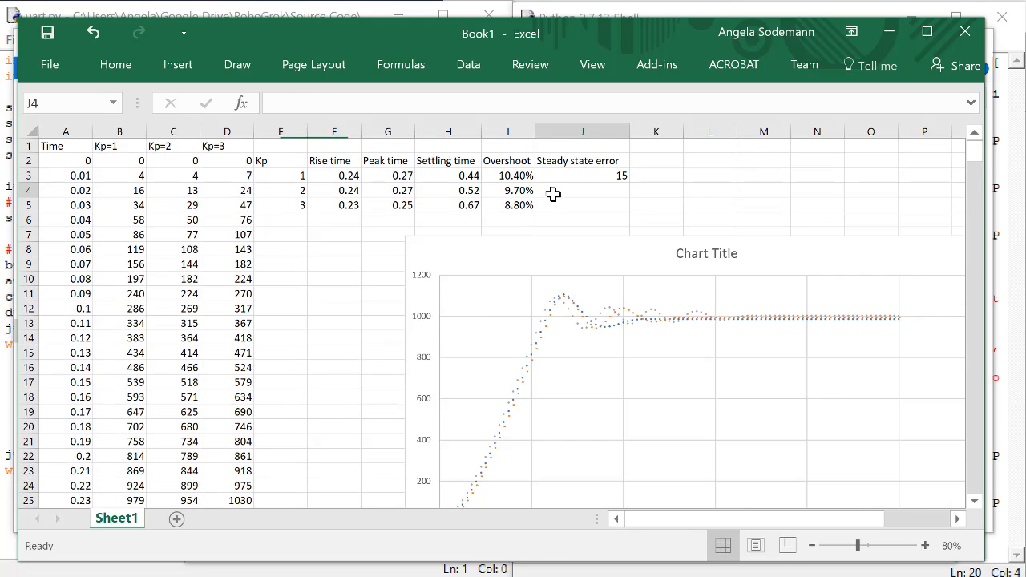
{"action": "type", "text": "3"}
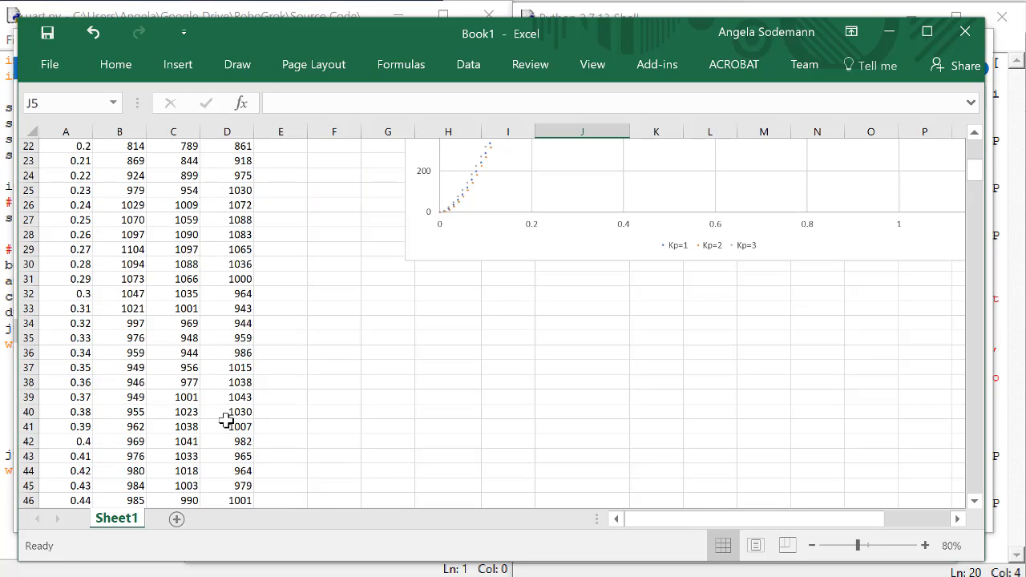
{"action": "scroll", "scroll_direction": "down", "scroll_amount": 3}
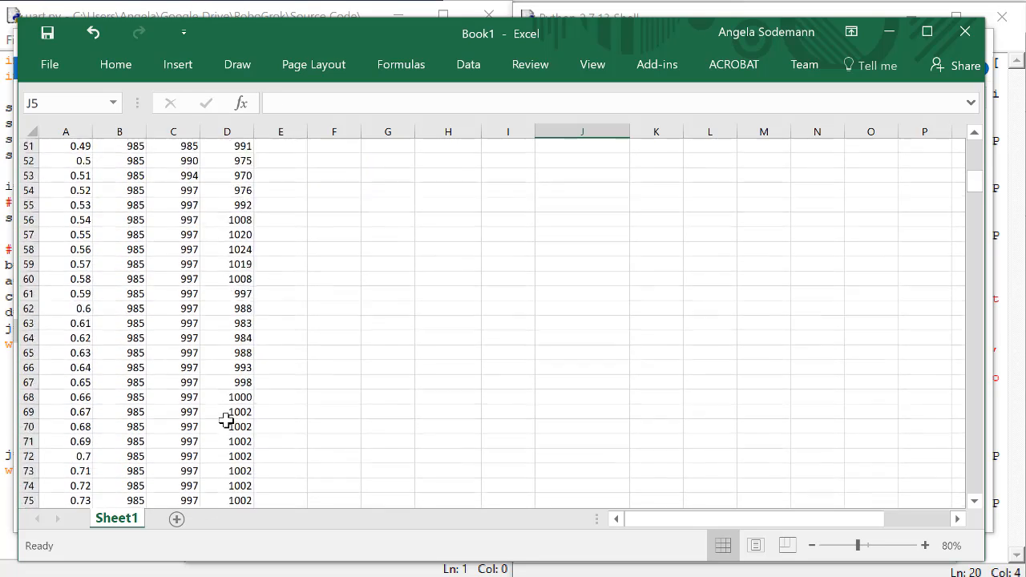
{"action": "scroll", "scroll_direction": "down", "scroll_amount": 3}
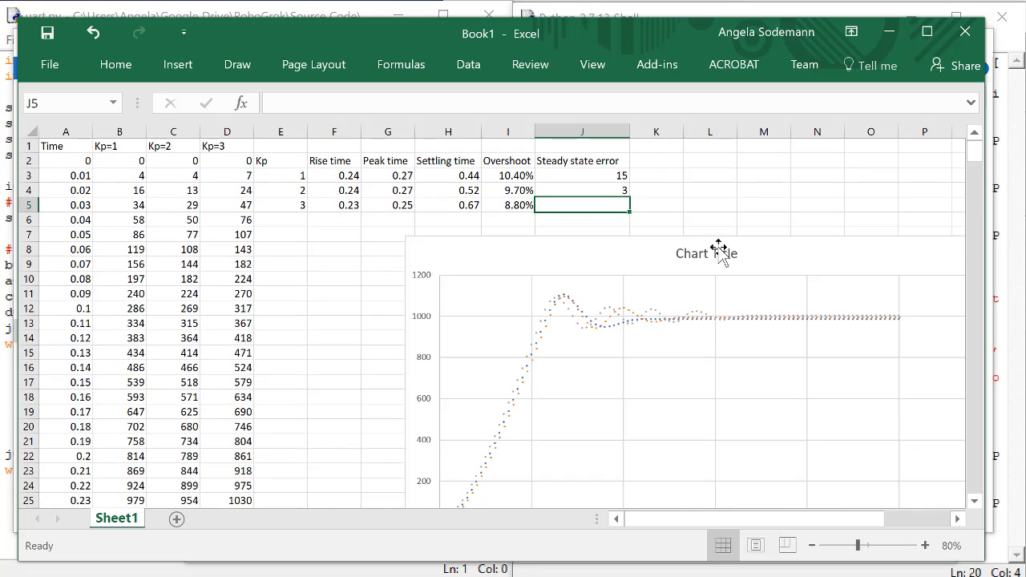
{"action": "type", "text": "2"}
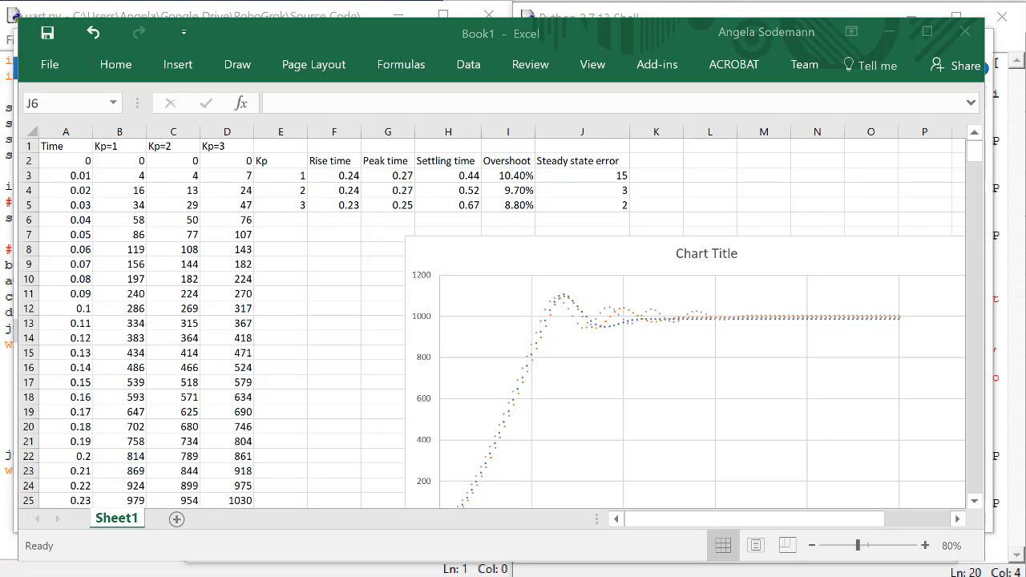
{"action": "mouse_move", "coordinate": [697, 218]}
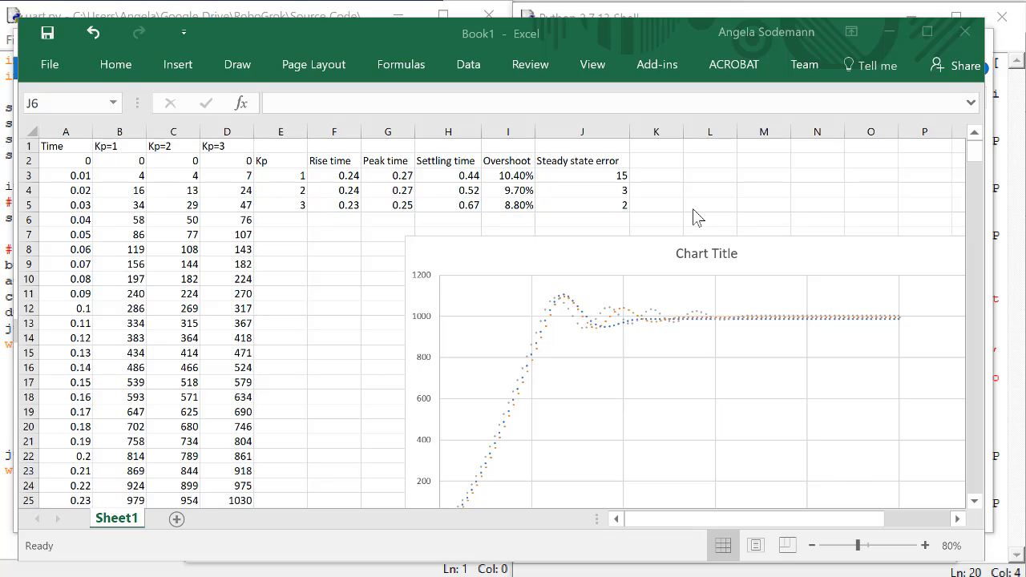
{"action": "mouse_move", "coordinate": [618, 178]}
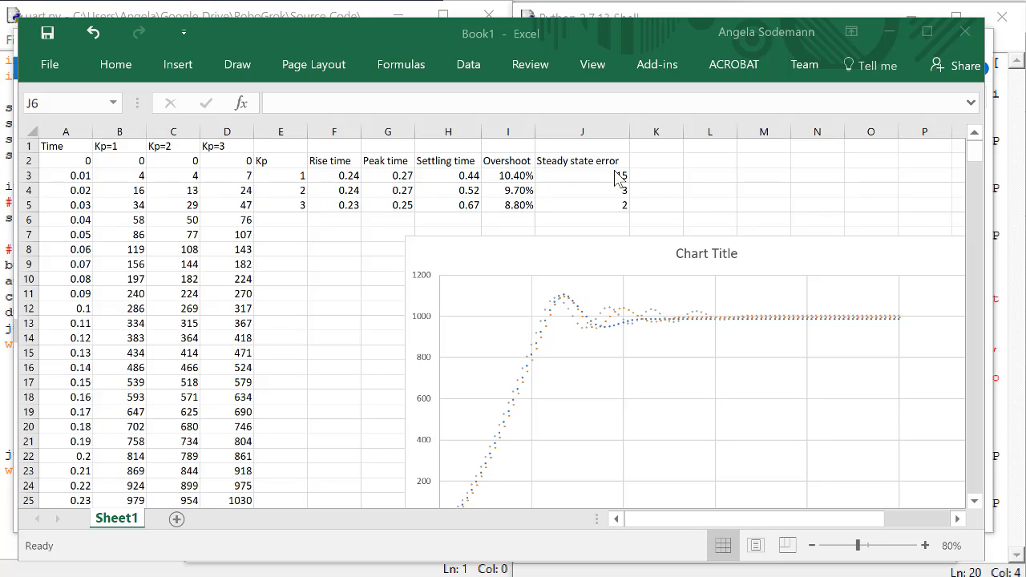
{"action": "left_click", "coordinate": [582, 219]}
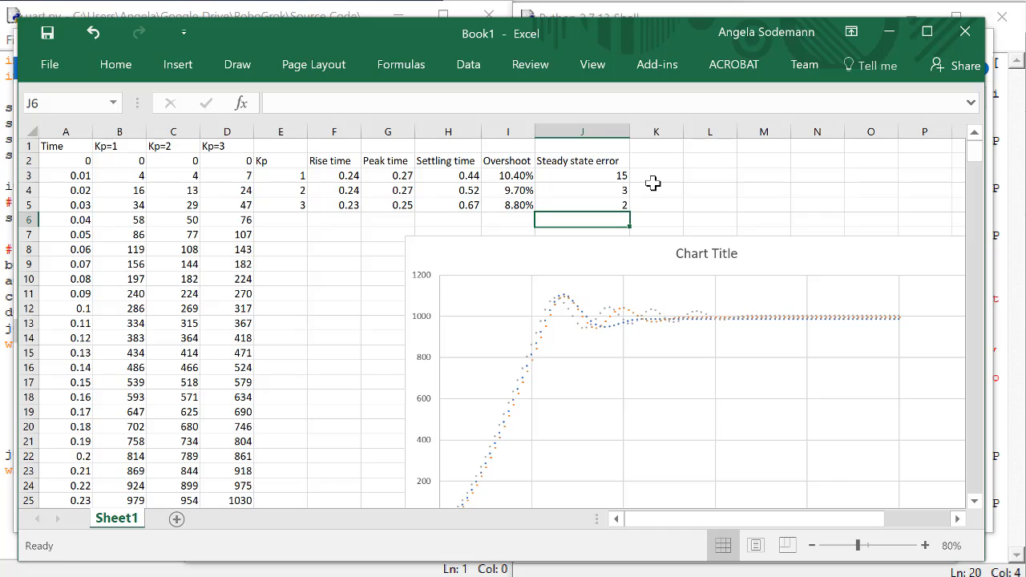
{"action": "mouse_move", "coordinate": [345, 148]}
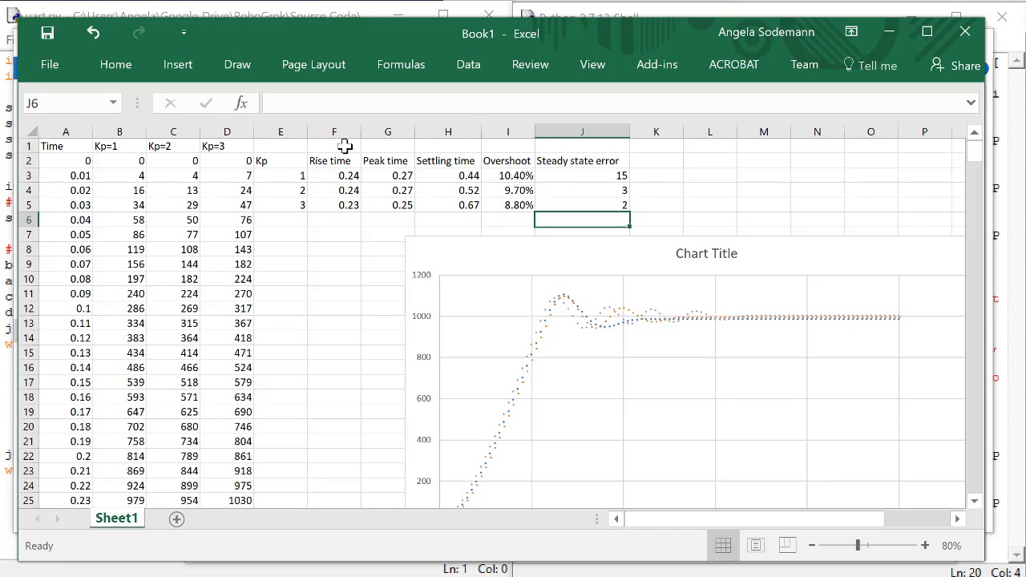